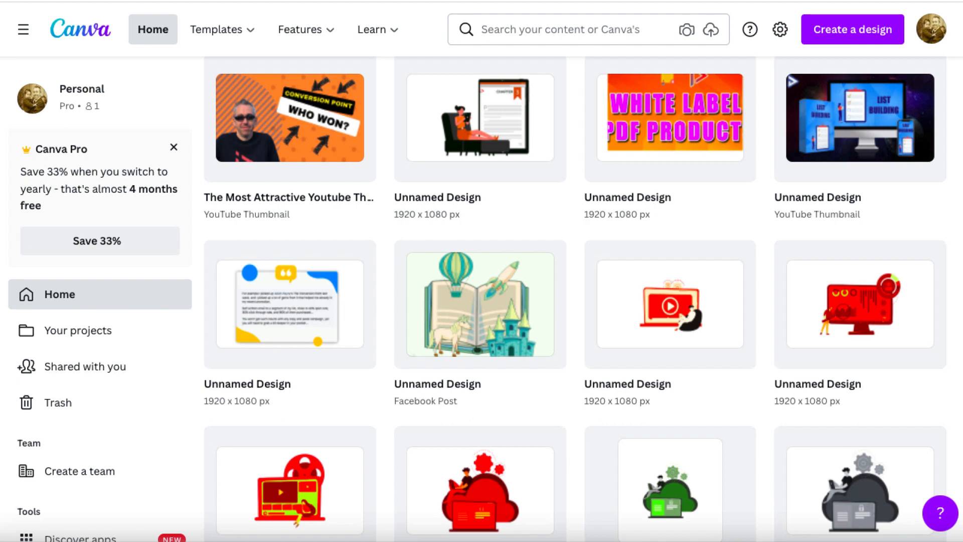
{"action": "mouse_move", "coordinate": [923, 187]}
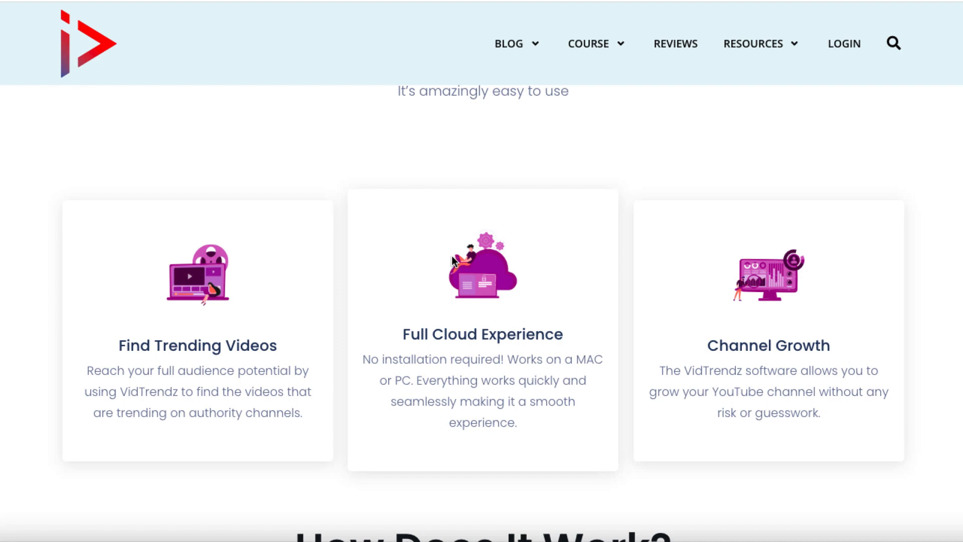
Step: Scroll through the VidTrendz feature cards and How Does It Work section, then return to Canva Home
{"action": "scroll", "scroll_direction": "down", "scroll_amount": 3}
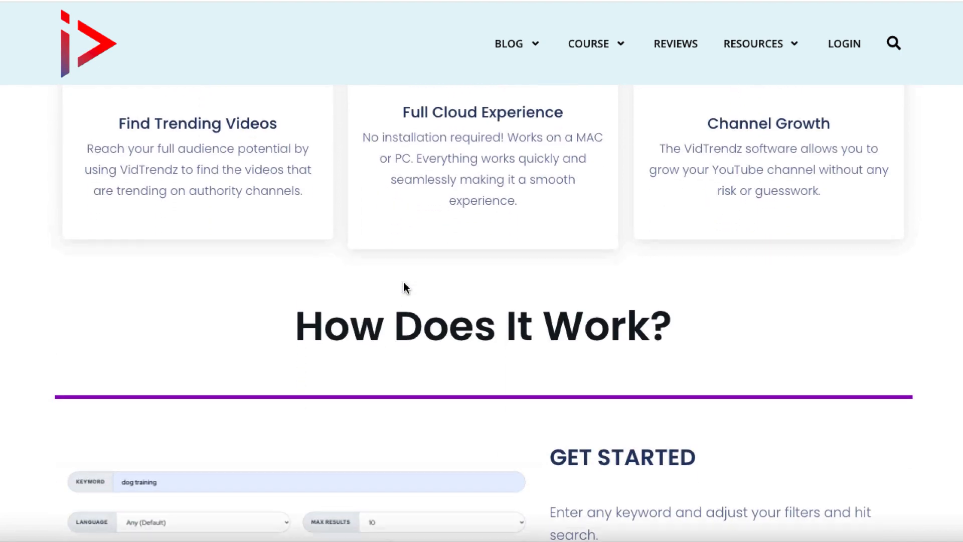
{"action": "scroll", "scroll_direction": "up", "scroll_amount": 3}
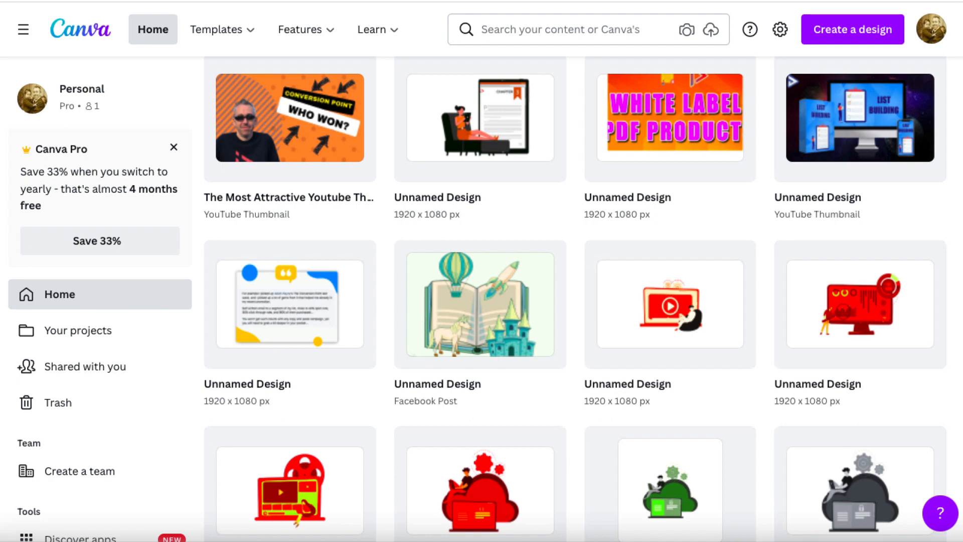
Step: Search 'youtube' in Create a design to view format sizes, then bring up template search suggestions
{"action": "type", "text": "youtube"}
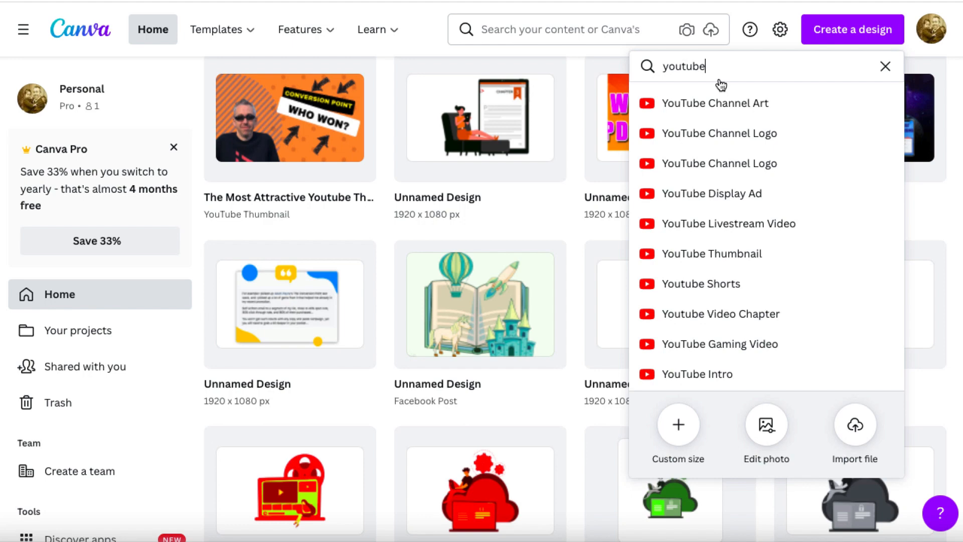
{"action": "mouse_move", "coordinate": [732, 66]}
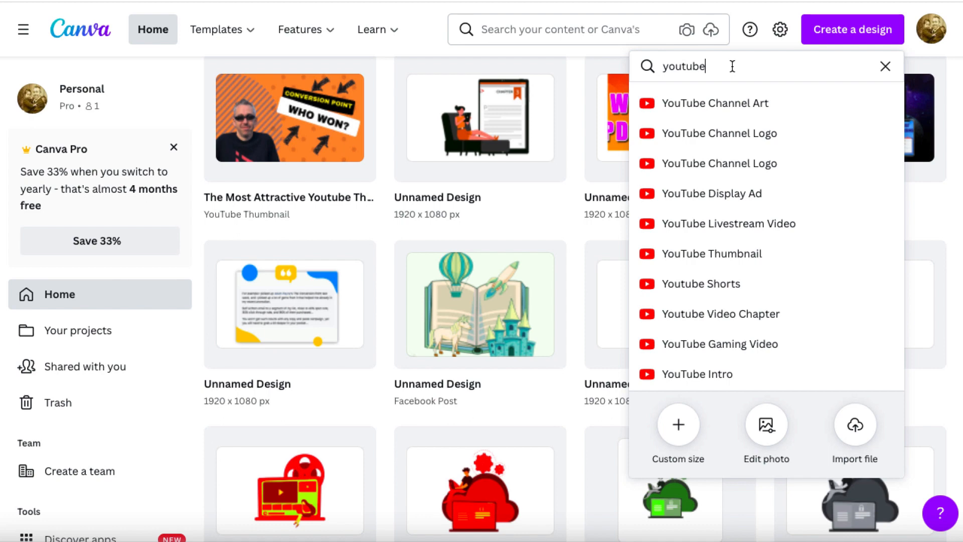
{"action": "mouse_move", "coordinate": [717, 133]}
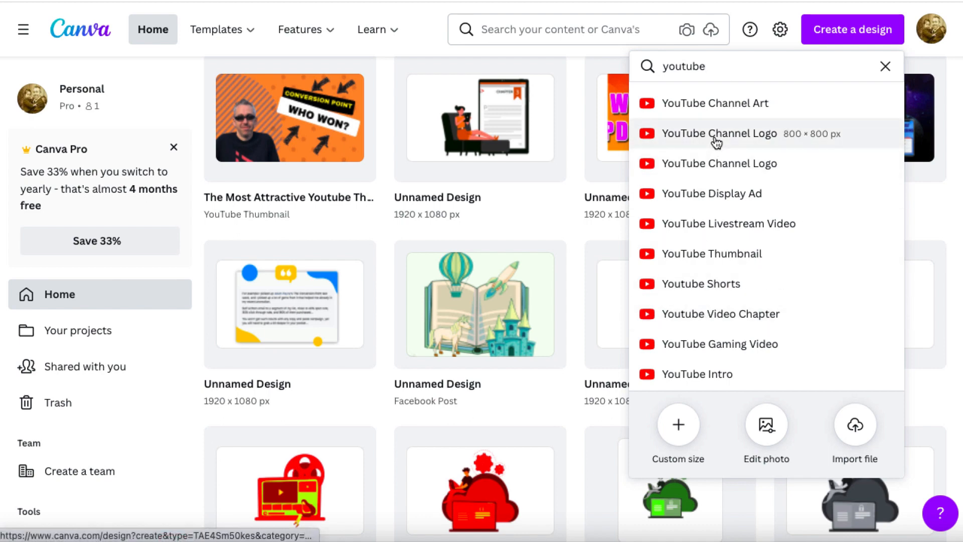
{"action": "mouse_move", "coordinate": [723, 182]}
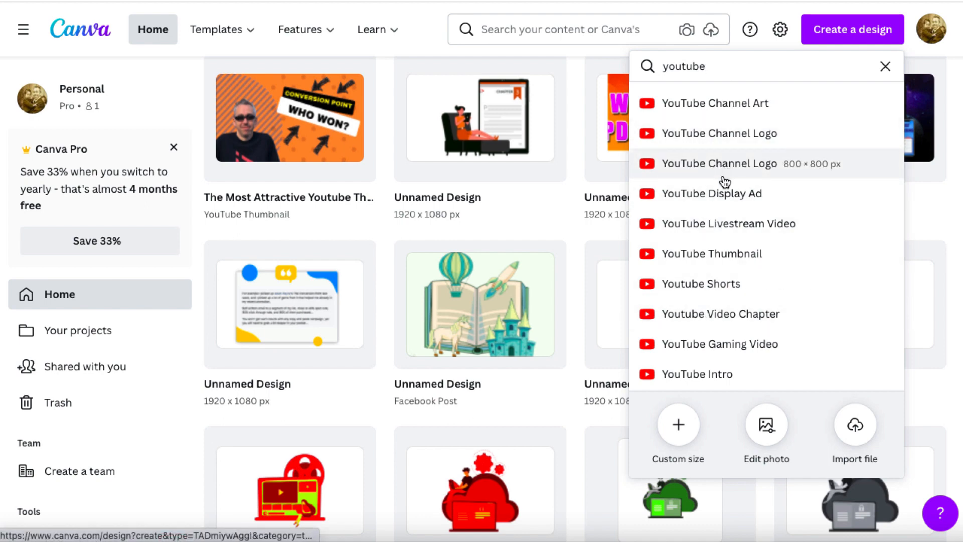
{"action": "mouse_move", "coordinate": [726, 193]}
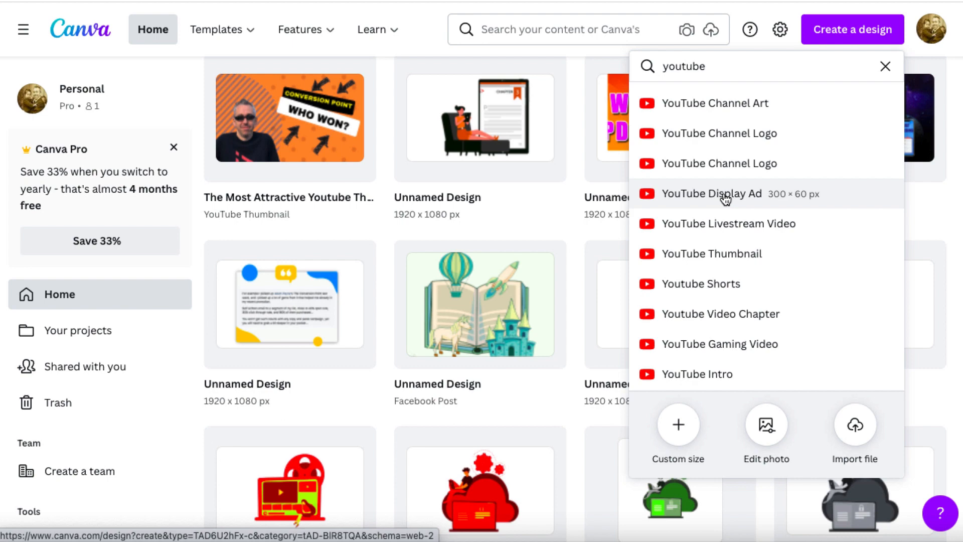
{"action": "mouse_move", "coordinate": [723, 254]}
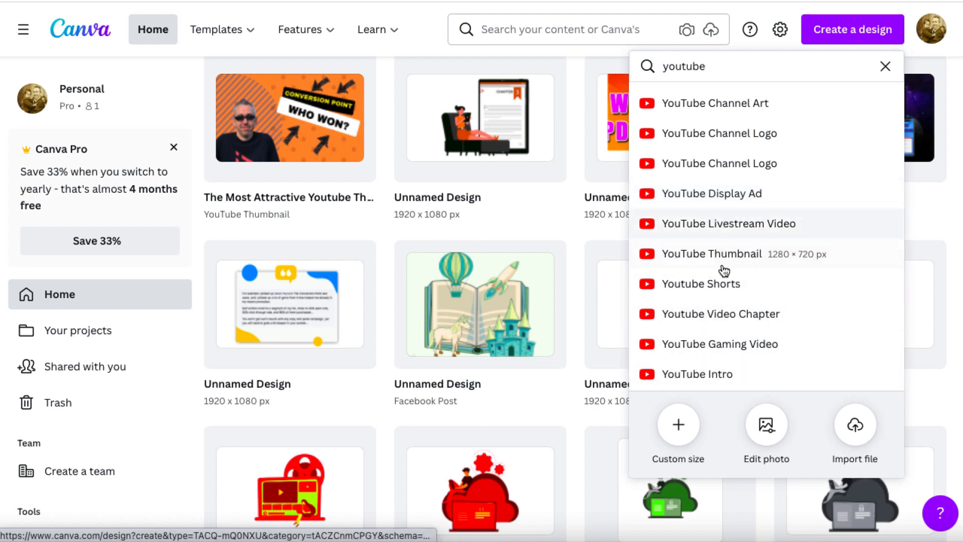
{"action": "left_click", "coordinate": [885, 67]}
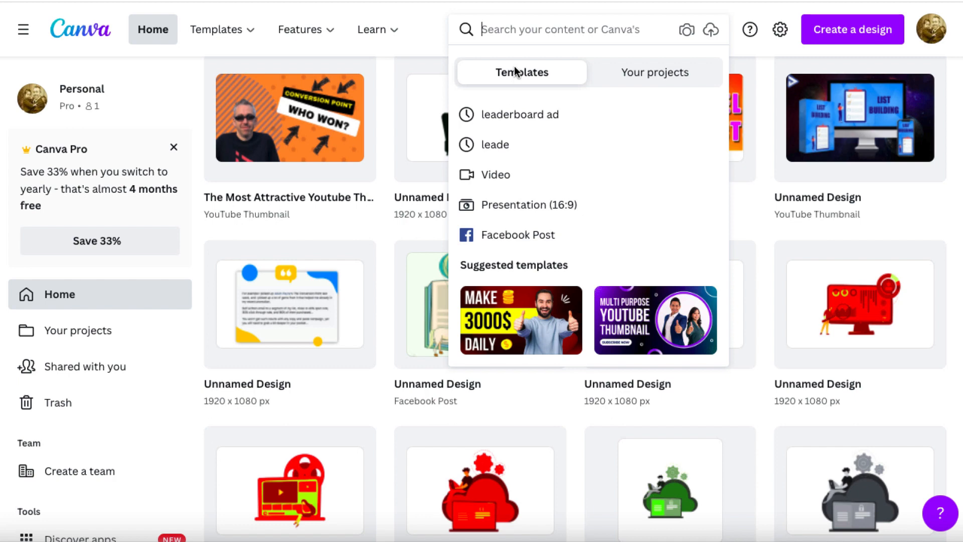
{"action": "mouse_move", "coordinate": [535, 36]}
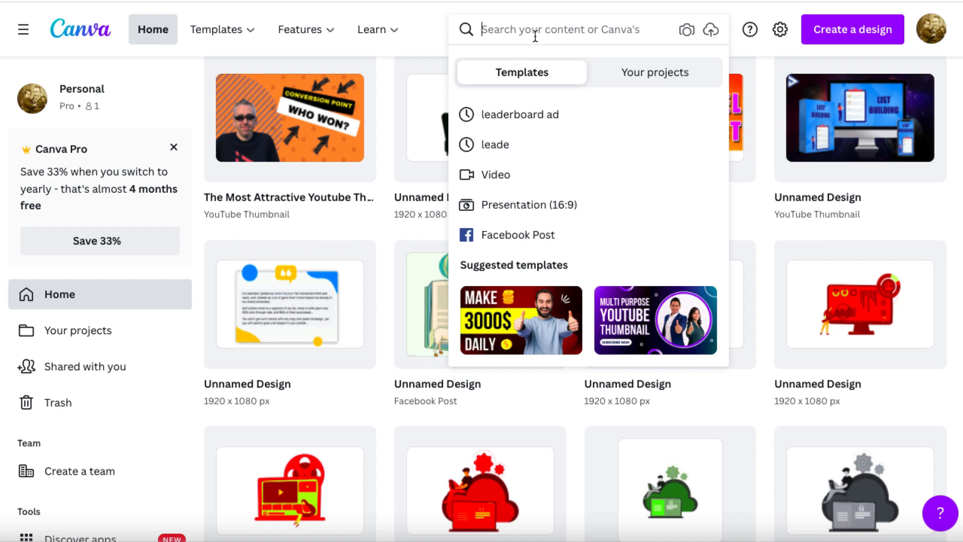
{"action": "mouse_move", "coordinate": [533, 115]}
{"action": "type", "text": "lead"}
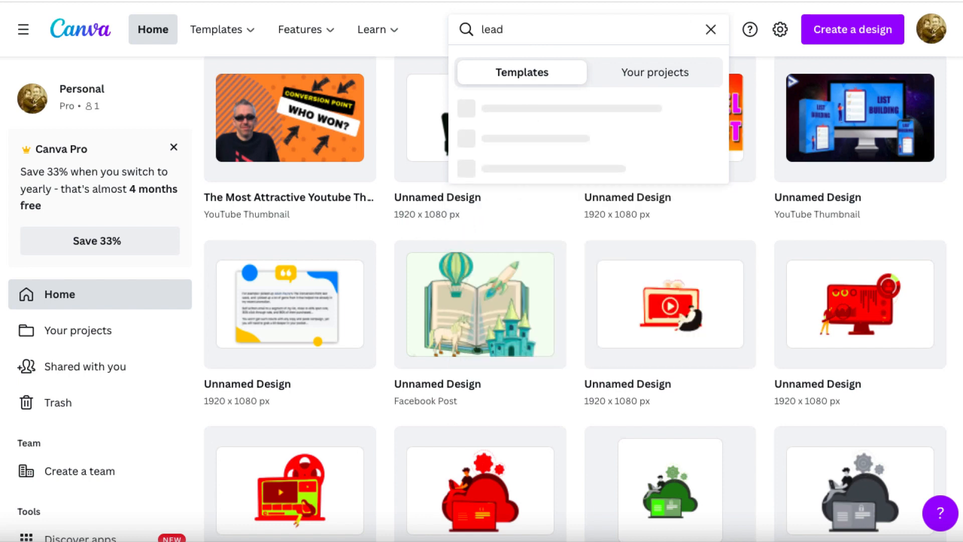
Step: Search 'leaderboard ad' to show its 171 banner template results
{"action": "type", "text": "erboard ad"}
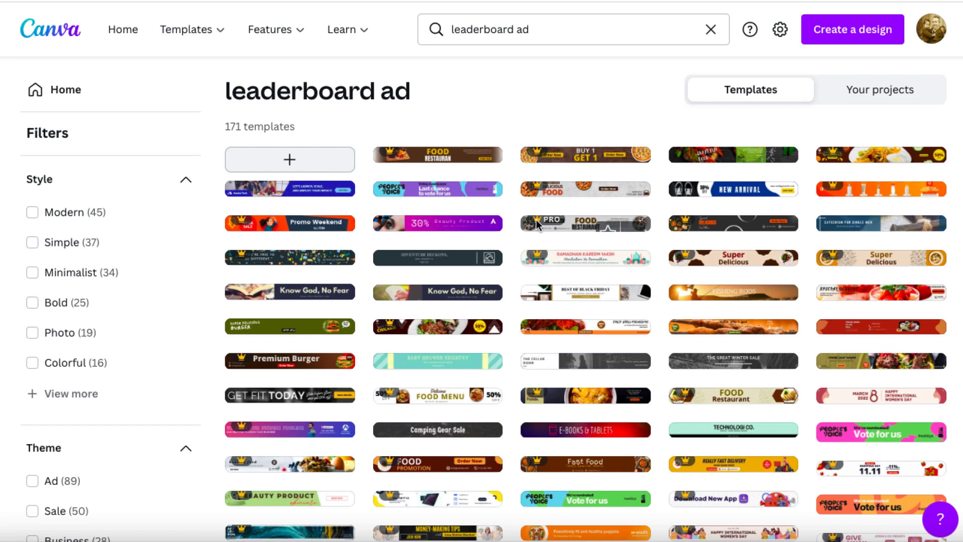
{"action": "mouse_move", "coordinate": [558, 96]}
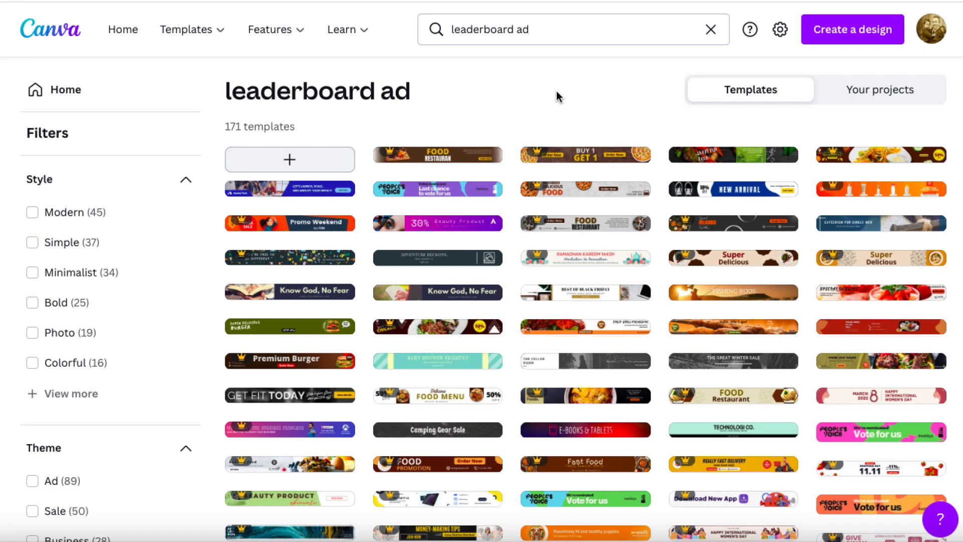
{"action": "mouse_move", "coordinate": [531, 210]}
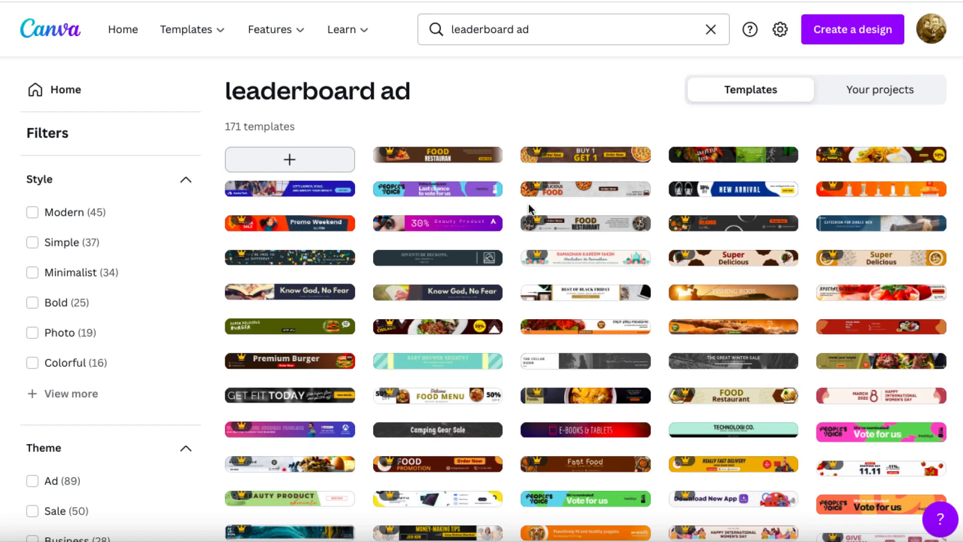
{"action": "mouse_move", "coordinate": [538, 227]}
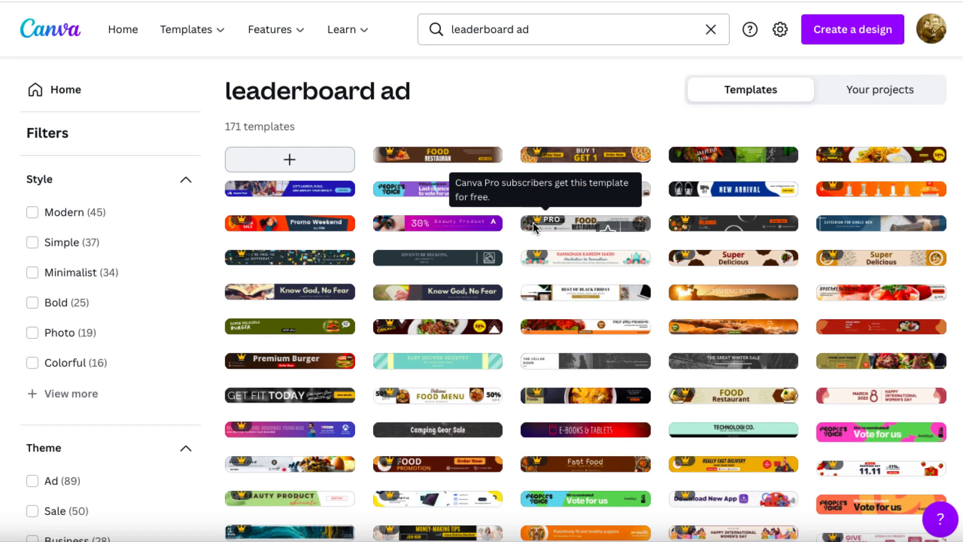
{"action": "mouse_move", "coordinate": [563, 231]}
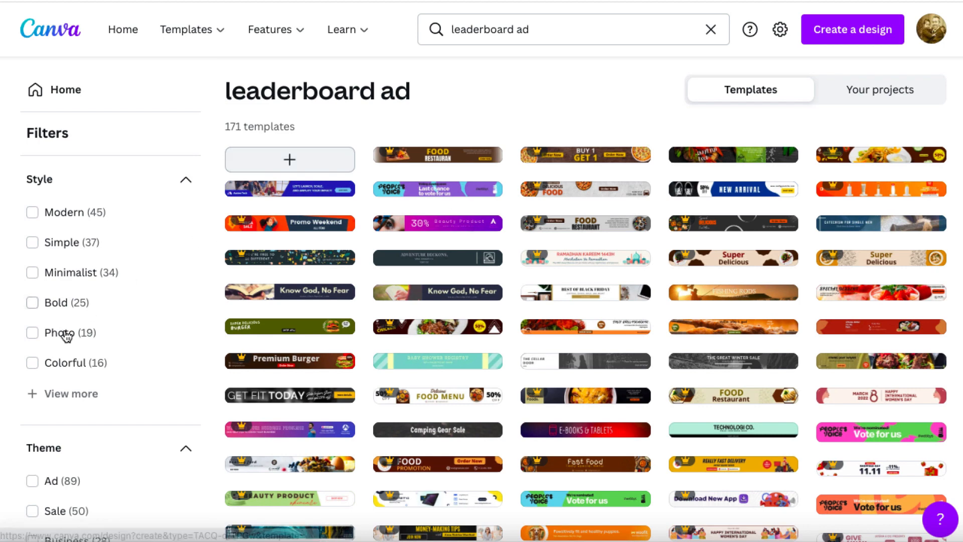
Step: Filter the leaderboard ad templates to the Food theme, leaving 24 results
{"action": "scroll", "scroll_direction": "down", "scroll_amount": 3}
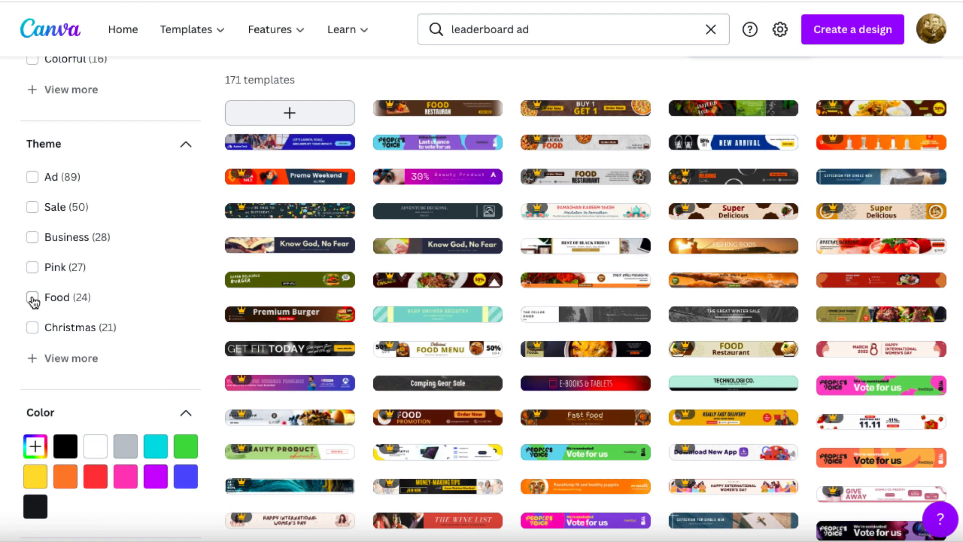
{"action": "left_click", "coordinate": [32, 297]}
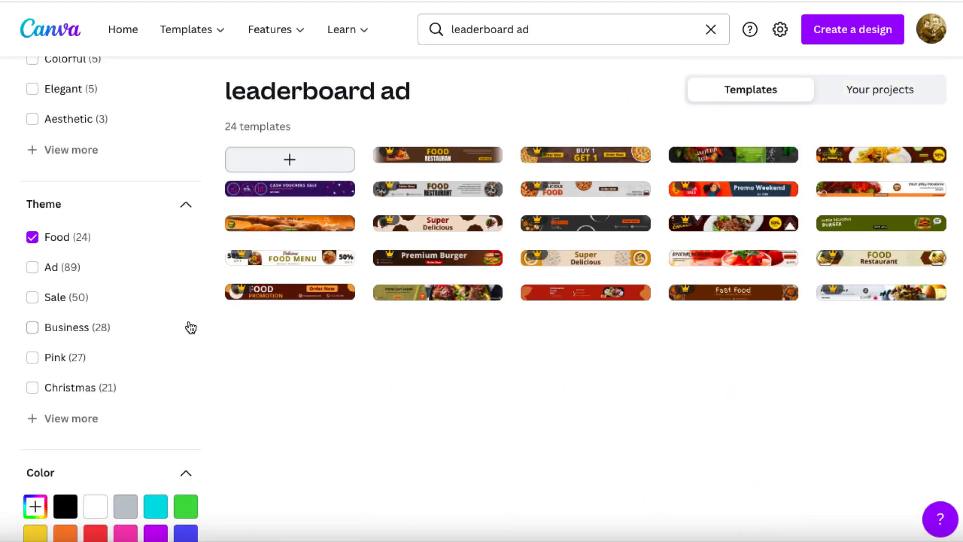
{"action": "mouse_move", "coordinate": [119, 353]}
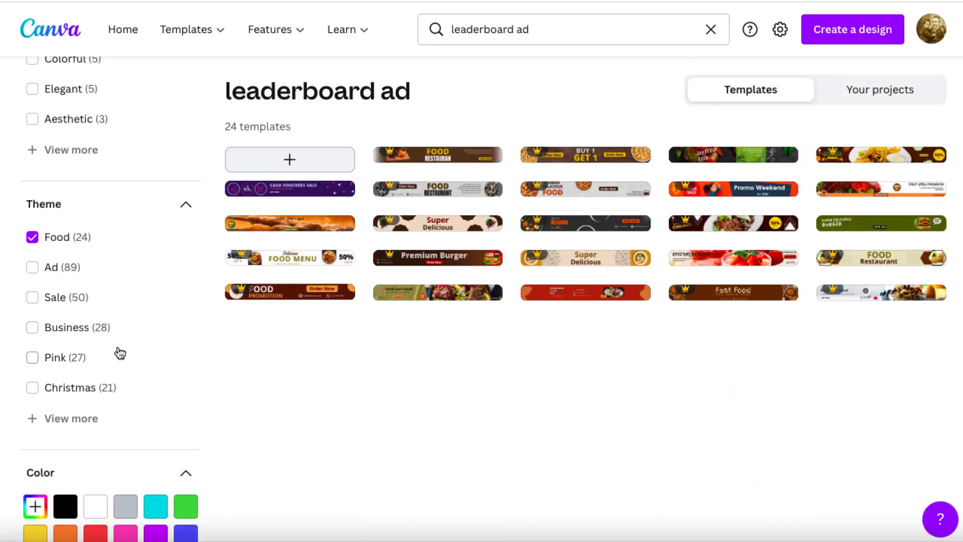
{"action": "mouse_move", "coordinate": [127, 418]}
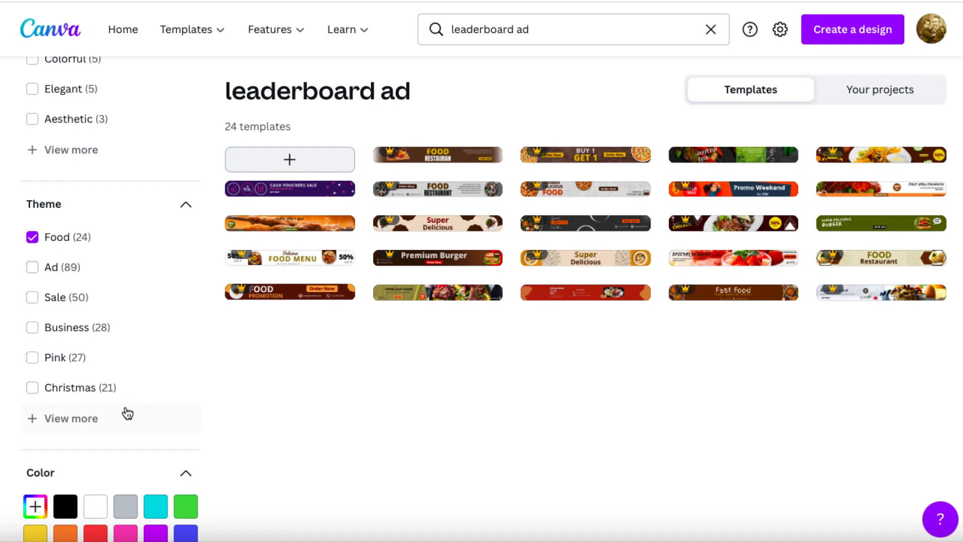
{"action": "mouse_move", "coordinate": [895, 51]}
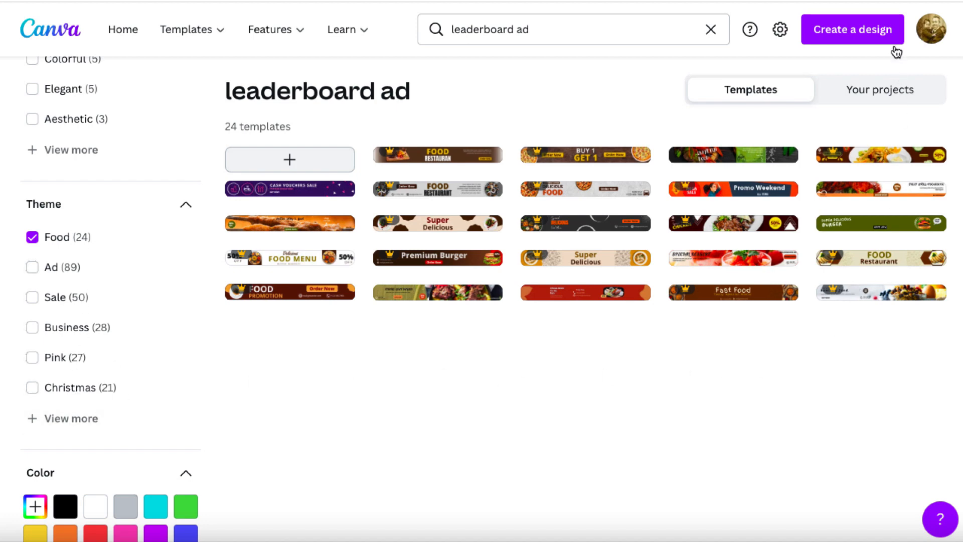
Step: Create a new blank custom-size design at 600 × 350 px
{"action": "left_click", "coordinate": [851, 30]}
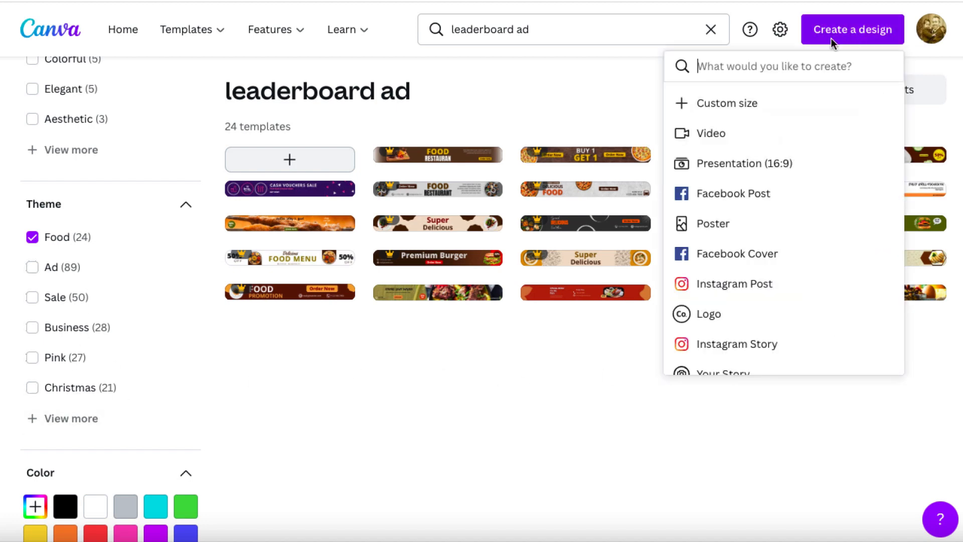
{"action": "left_click", "coordinate": [727, 102]}
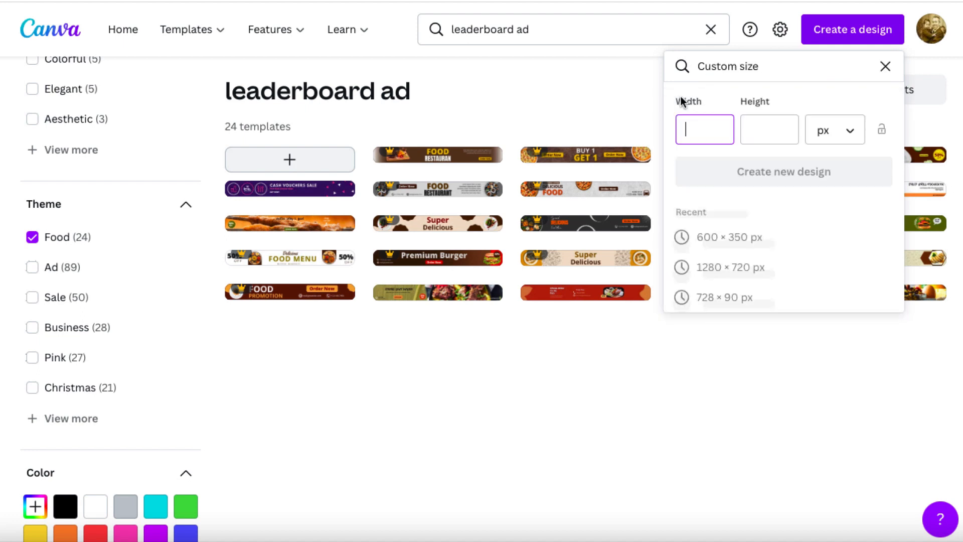
{"action": "mouse_move", "coordinate": [713, 238]}
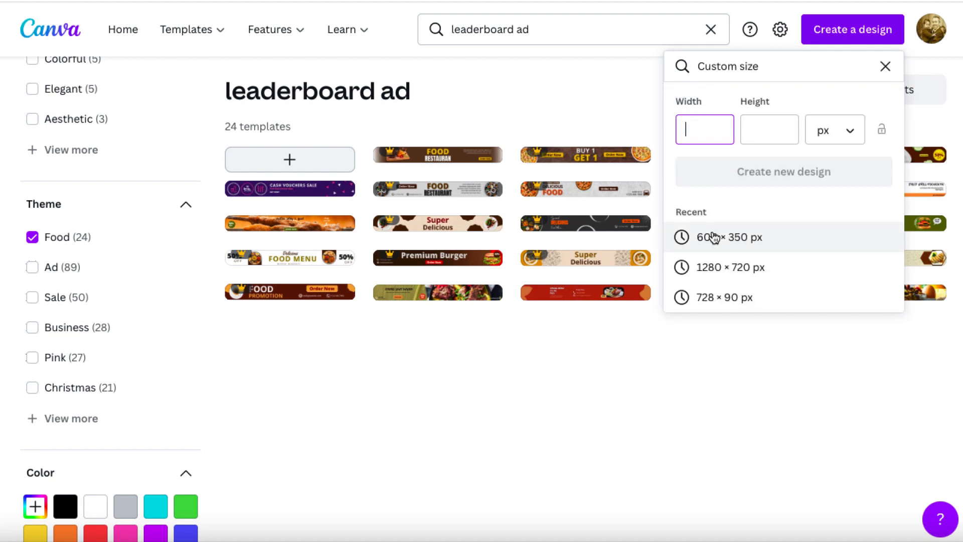
{"action": "left_click", "coordinate": [729, 237]}
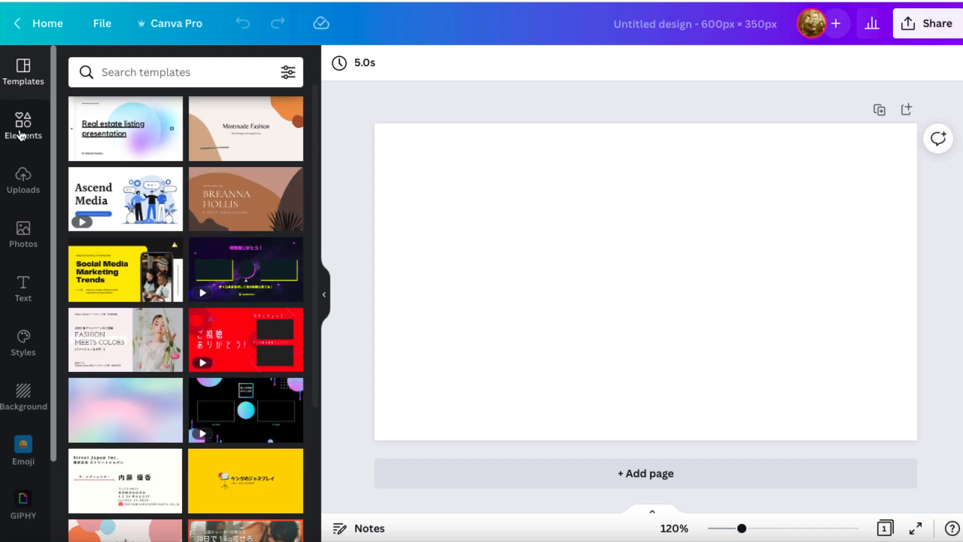
Step: Search Elements for 'skin care', narrow to Photos, and browse down the photo results
{"action": "left_click", "coordinate": [23, 127]}
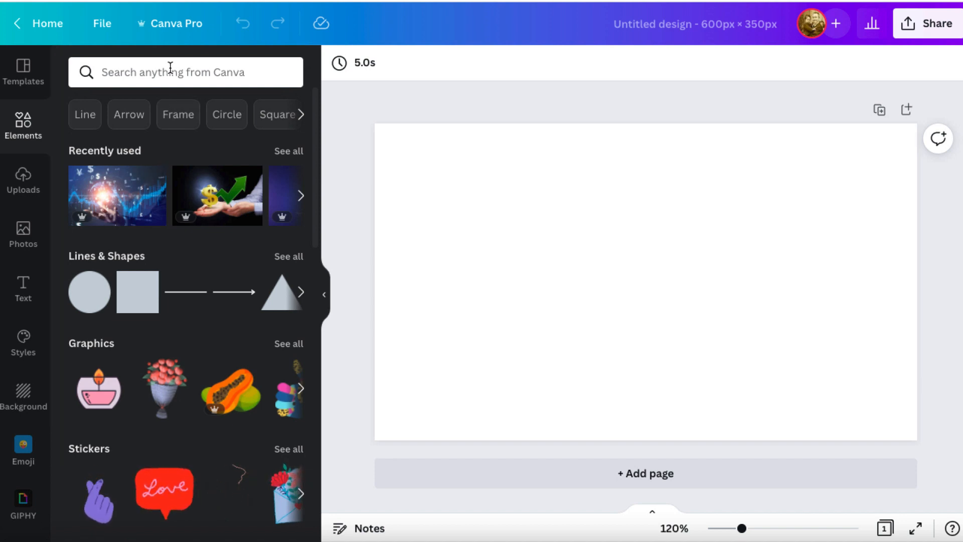
{"action": "type", "text": "skin care"}
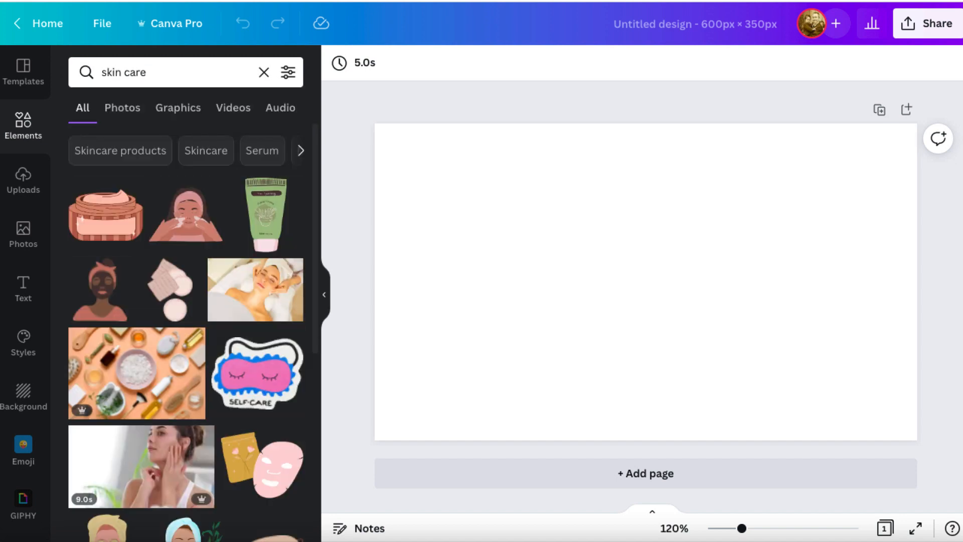
{"action": "mouse_move", "coordinate": [95, 379]}
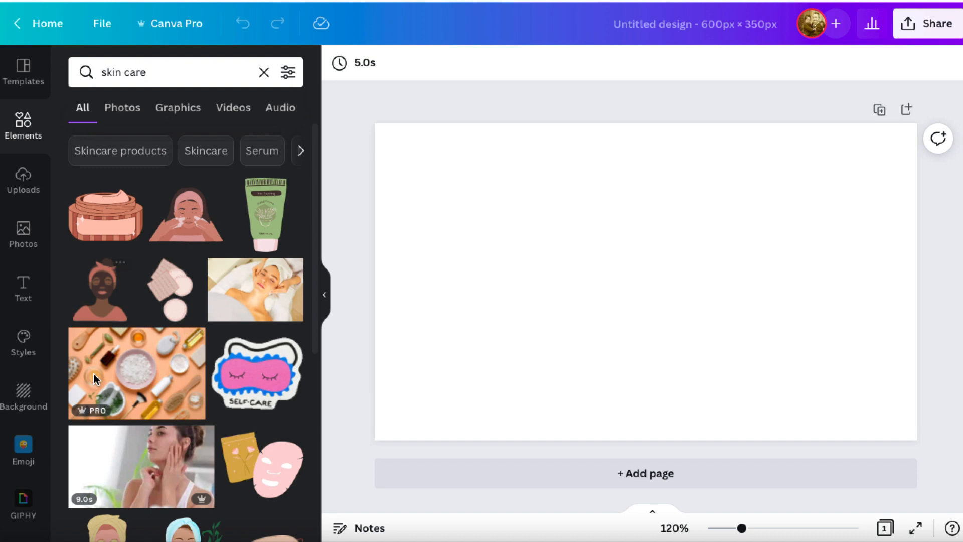
{"action": "left_click", "coordinate": [121, 107]}
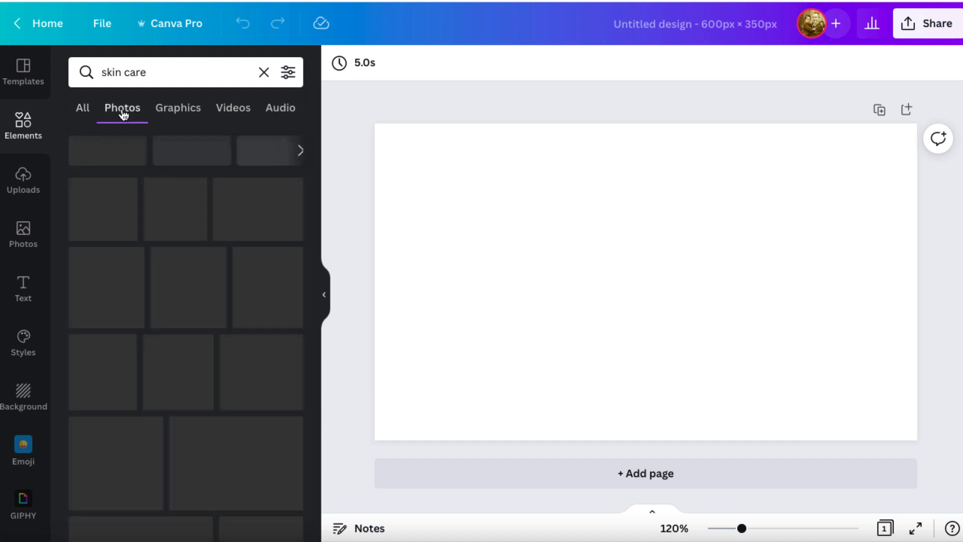
{"action": "scroll", "scroll_direction": "down", "scroll_amount": 3}
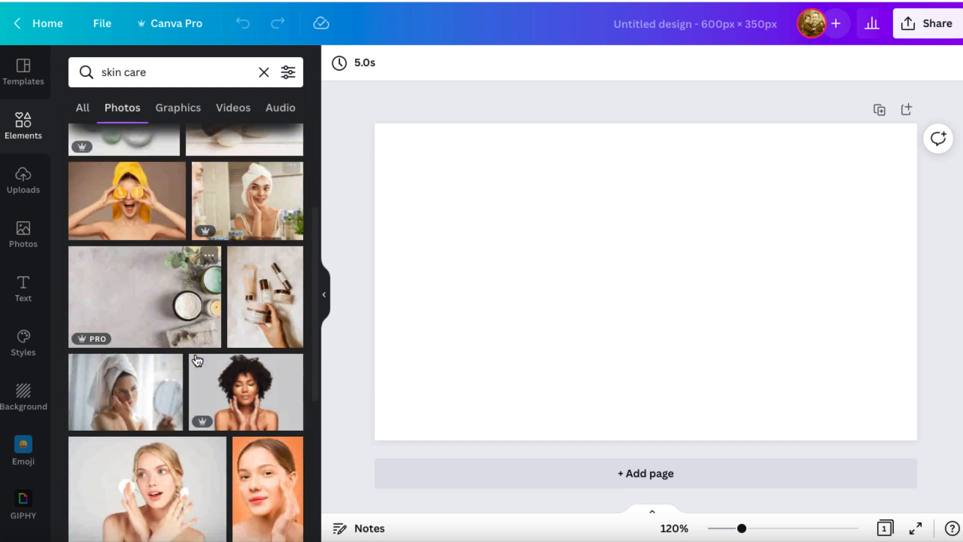
{"action": "scroll", "scroll_direction": "down", "scroll_amount": 3}
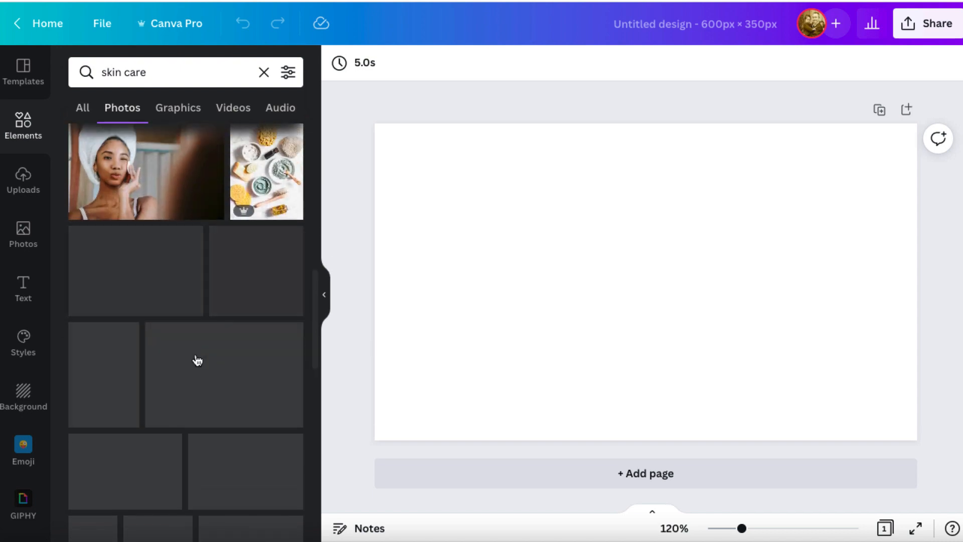
{"action": "scroll", "scroll_direction": "down", "scroll_amount": 3}
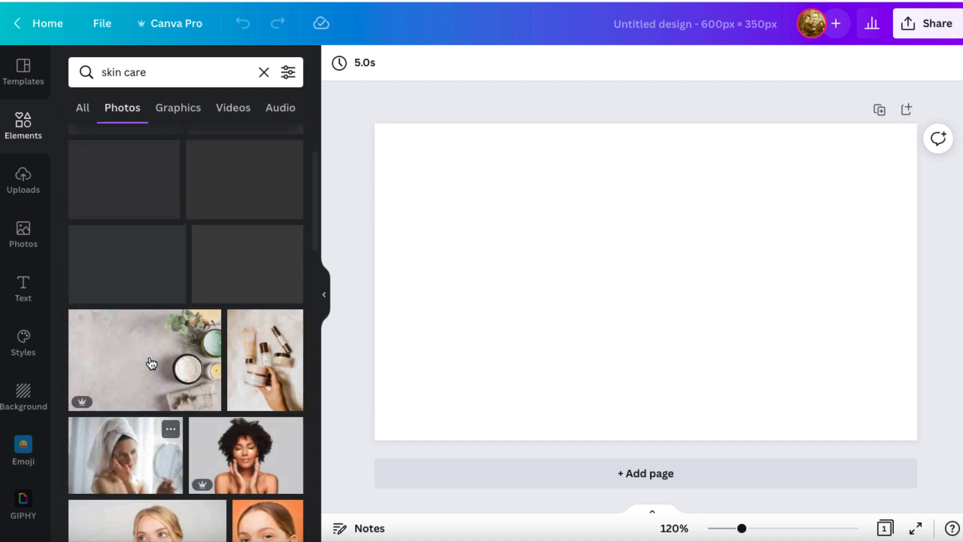
{"action": "scroll", "scroll_direction": "down", "scroll_amount": 3}
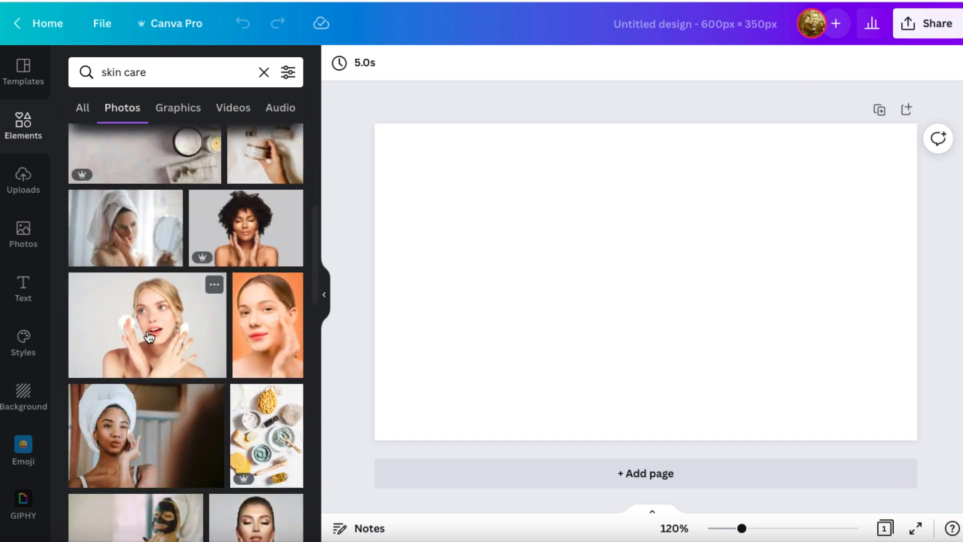
Step: Add the blonde woman cotton-pad photo, title the design 'skin care for women', and open Share
{"action": "left_click", "coordinate": [146, 324]}
{"action": "type", "text": "skin care"}
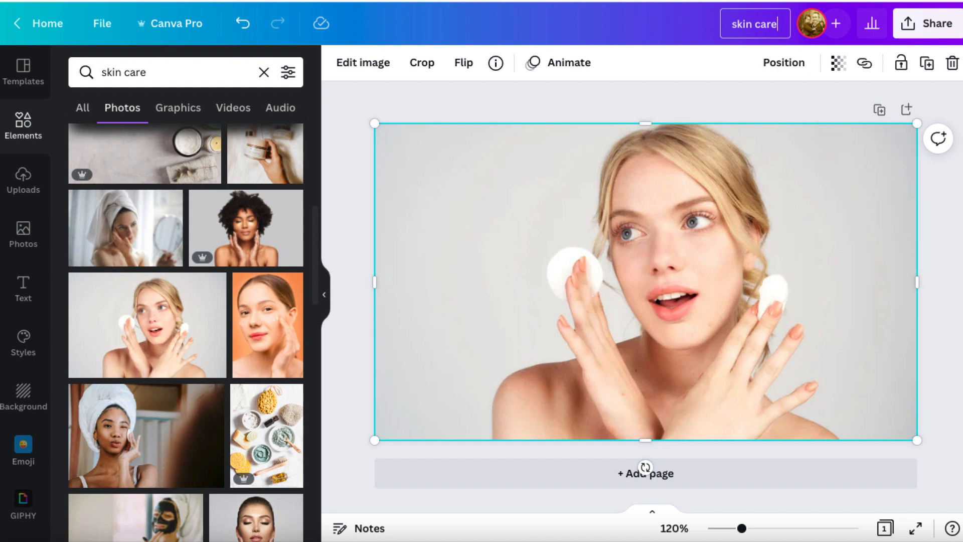
{"action": "type", "text": "for women"}
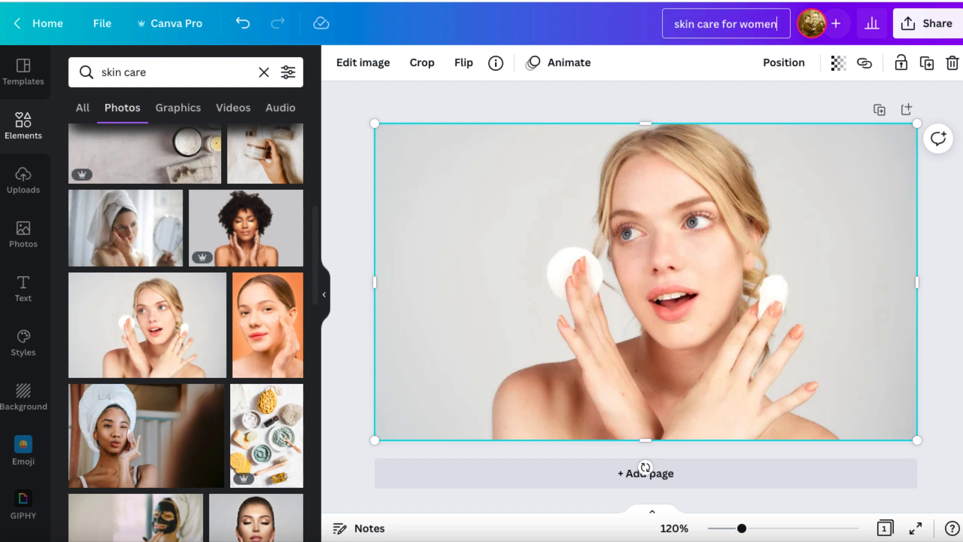
{"action": "left_click", "coordinate": [929, 23]}
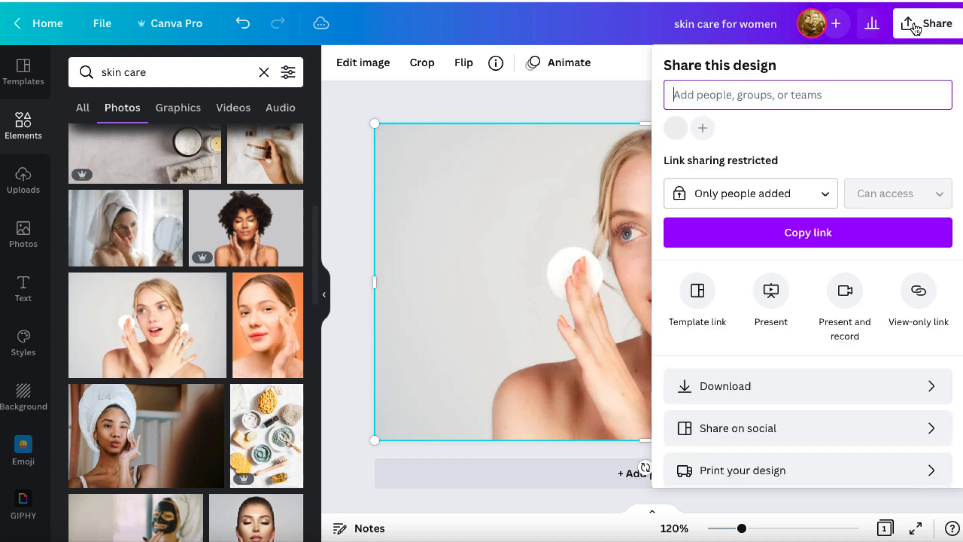
Step: Download the 'skin care for women' design as a JPG image
{"action": "left_click", "coordinate": [717, 386]}
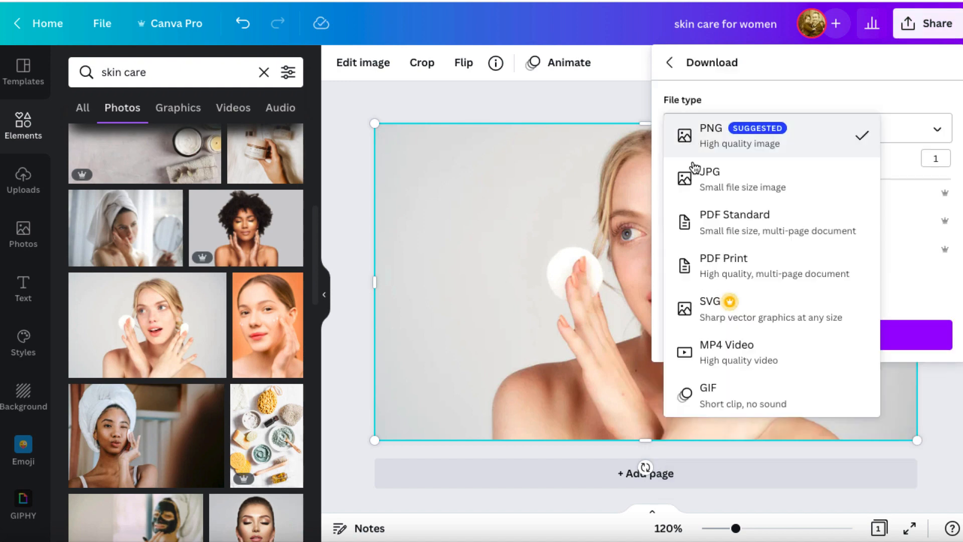
{"action": "left_click", "coordinate": [708, 179]}
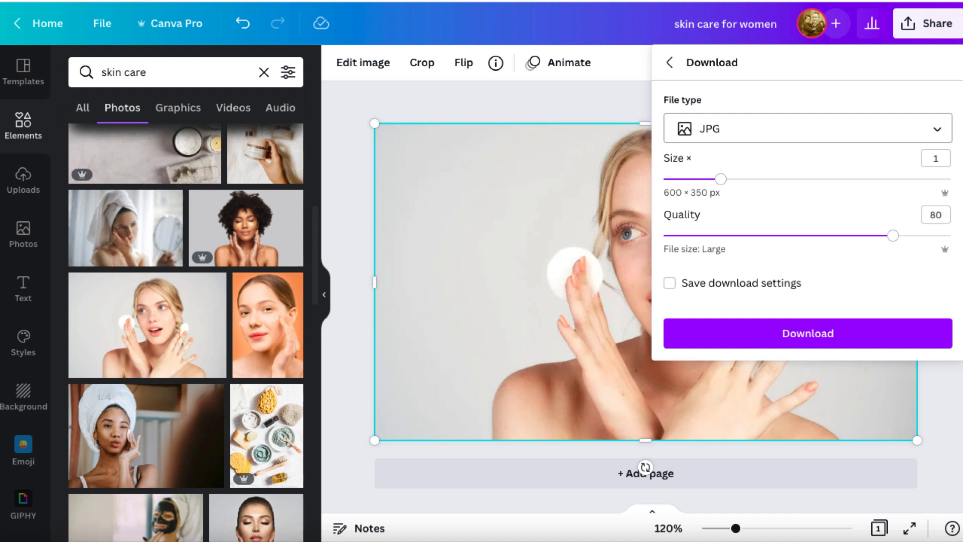
{"action": "left_click", "coordinate": [807, 333]}
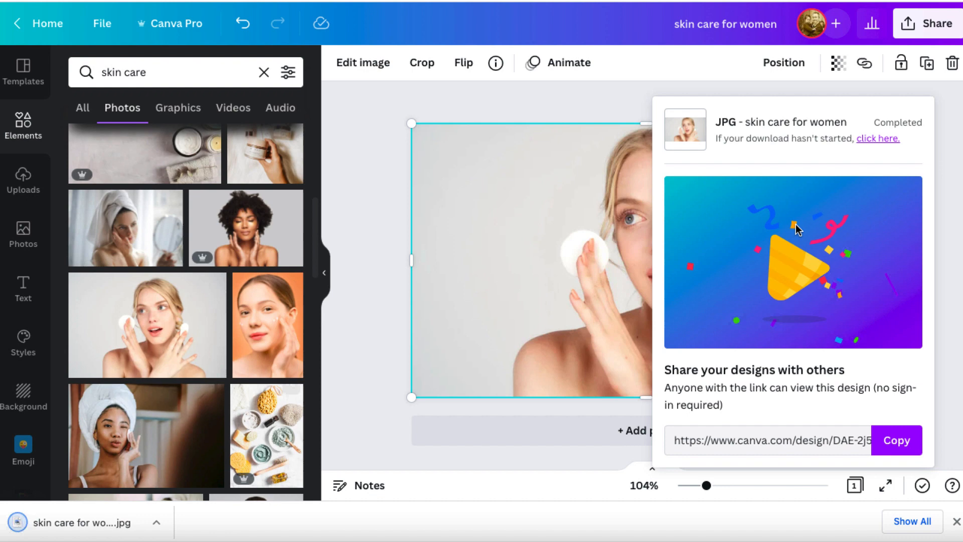
{"action": "mouse_move", "coordinate": [949, 141]}
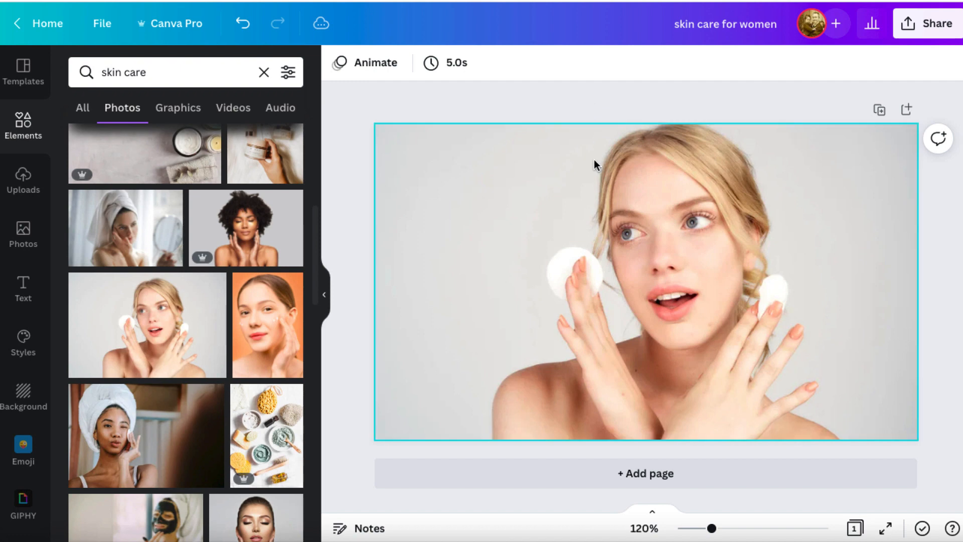
{"action": "mouse_move", "coordinate": [671, 246]}
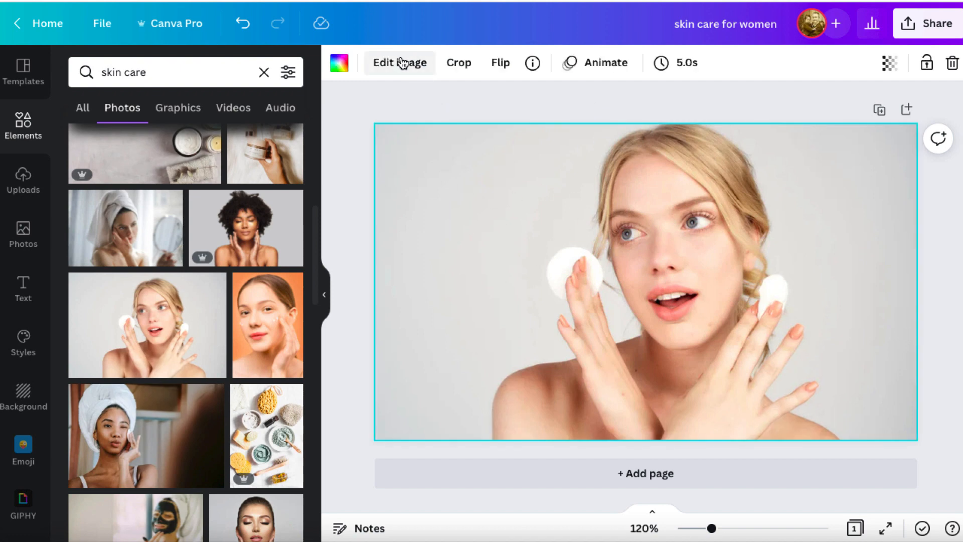
Step: Browse Edit image effects for the photo, previewing the laptop frame among adjustments, shadows and filters
{"action": "left_click", "coordinate": [399, 62]}
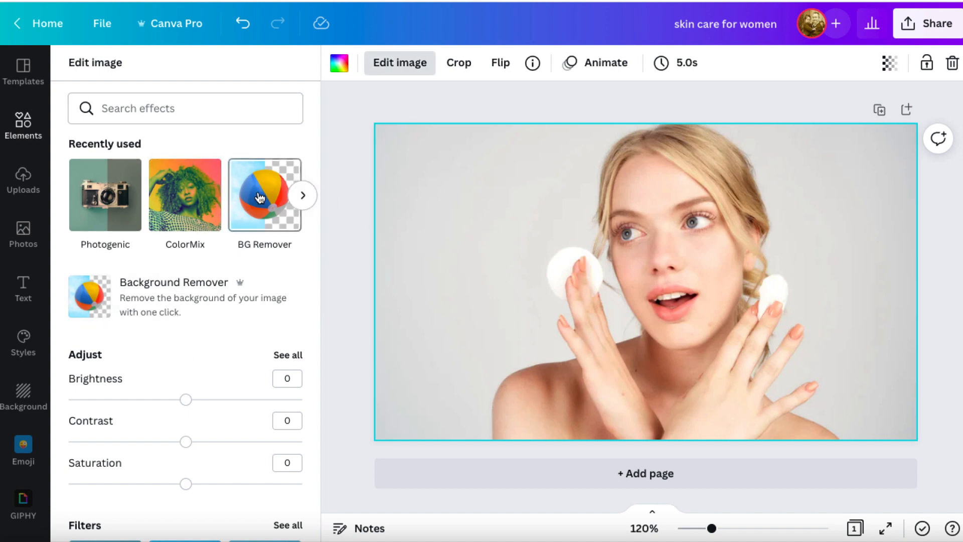
{"action": "left_click", "coordinate": [264, 195]}
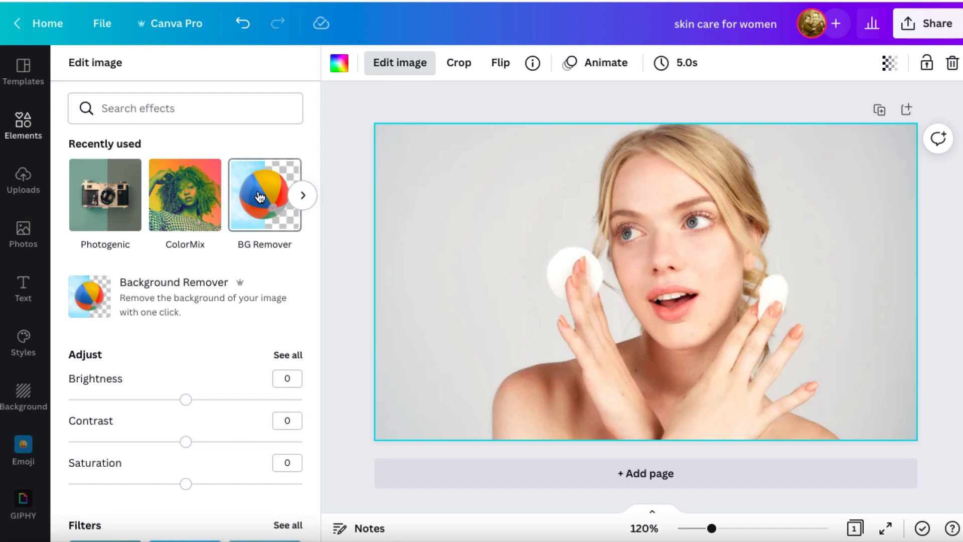
{"action": "left_click", "coordinate": [264, 195]}
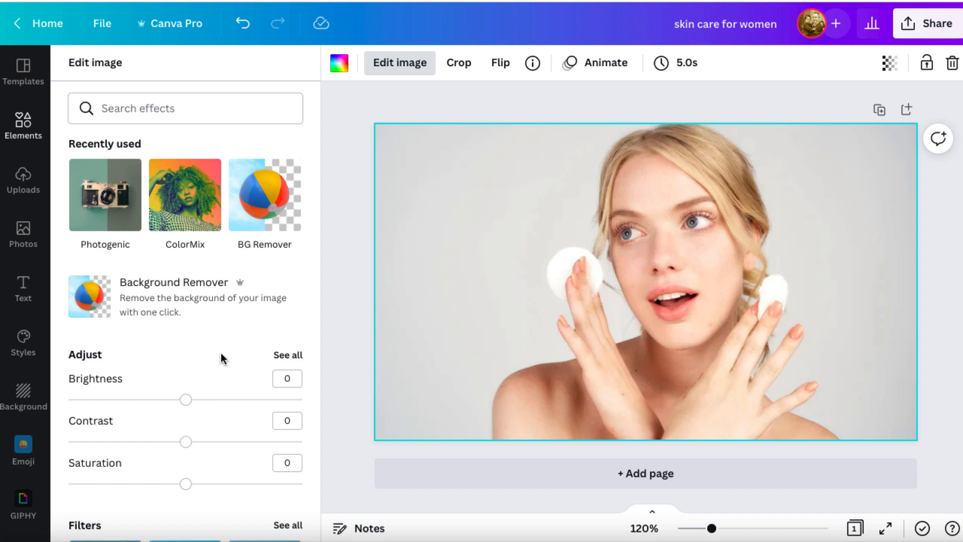
{"action": "scroll", "scroll_direction": "down", "scroll_amount": 3}
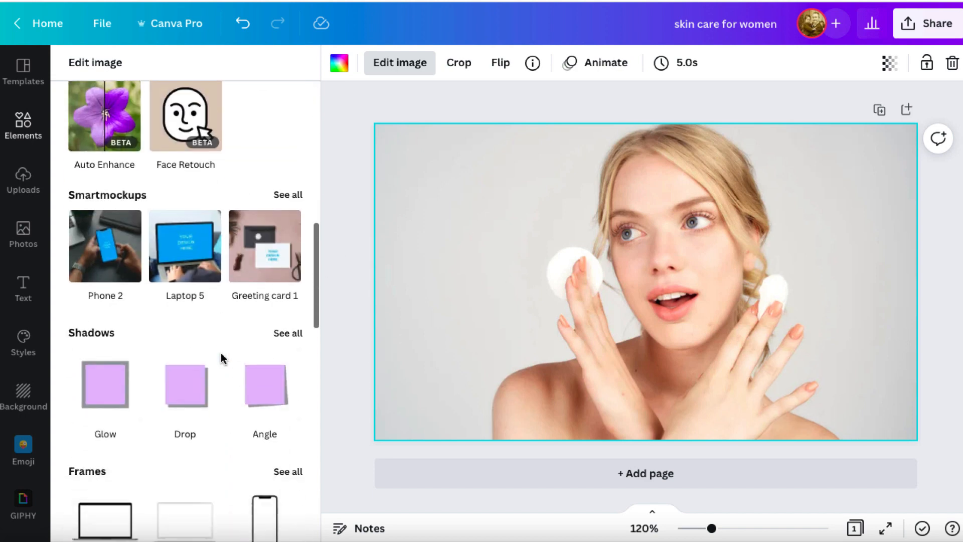
{"action": "scroll", "scroll_direction": "down", "scroll_amount": 3}
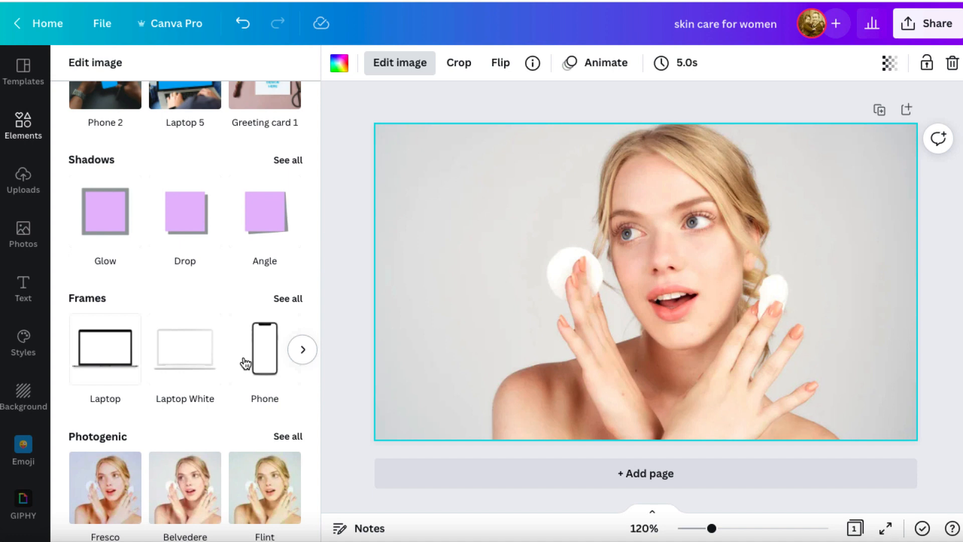
{"action": "left_click", "coordinate": [105, 349]}
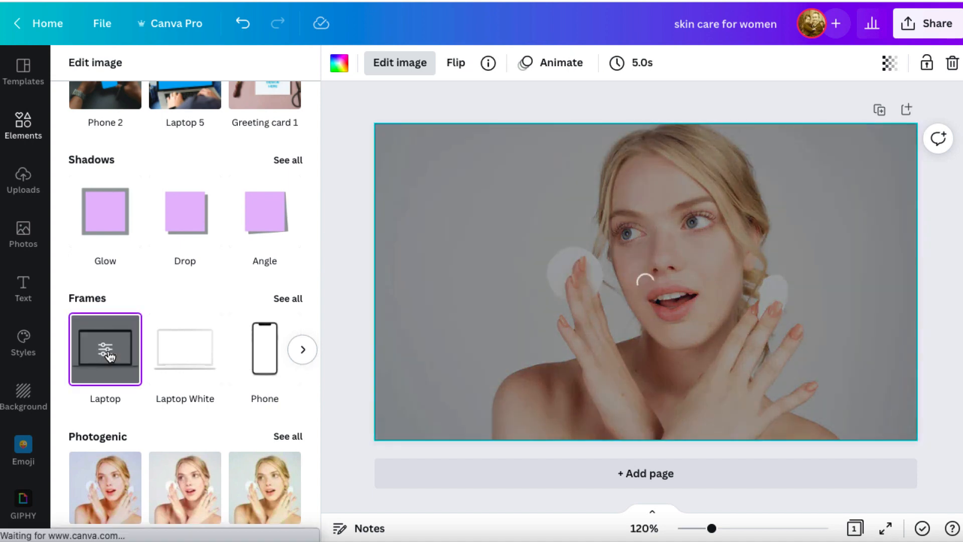
{"action": "left_click", "coordinate": [104, 349]}
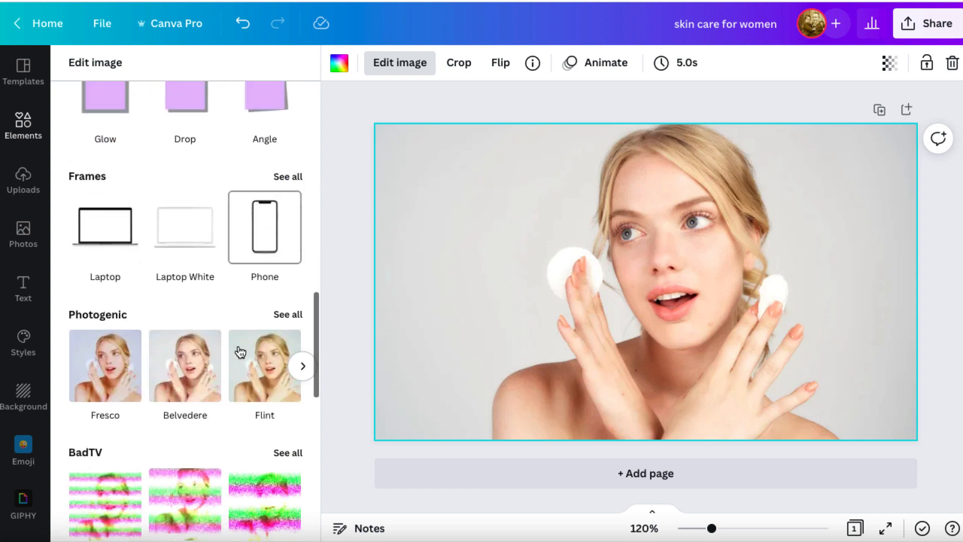
{"action": "scroll", "scroll_direction": "down", "scroll_amount": 3}
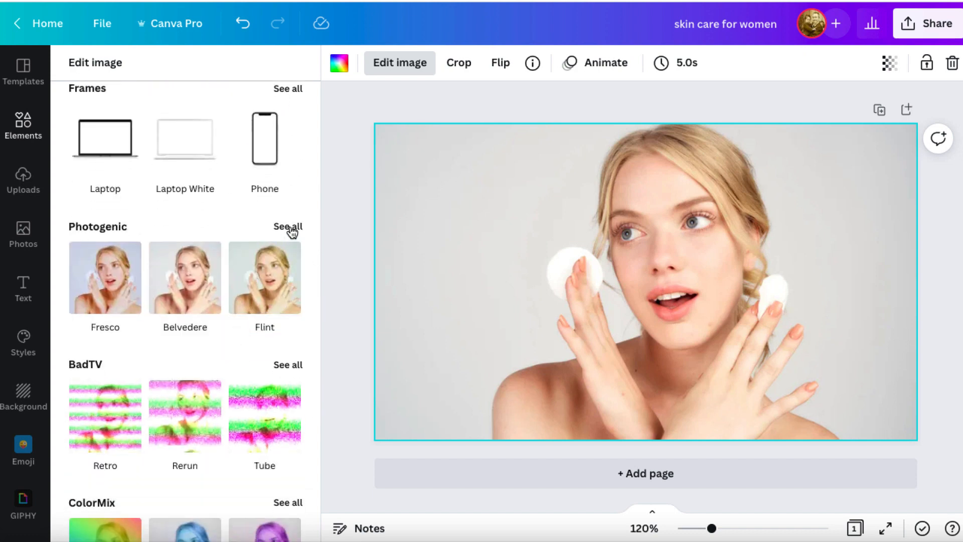
{"action": "left_click", "coordinate": [286, 226]}
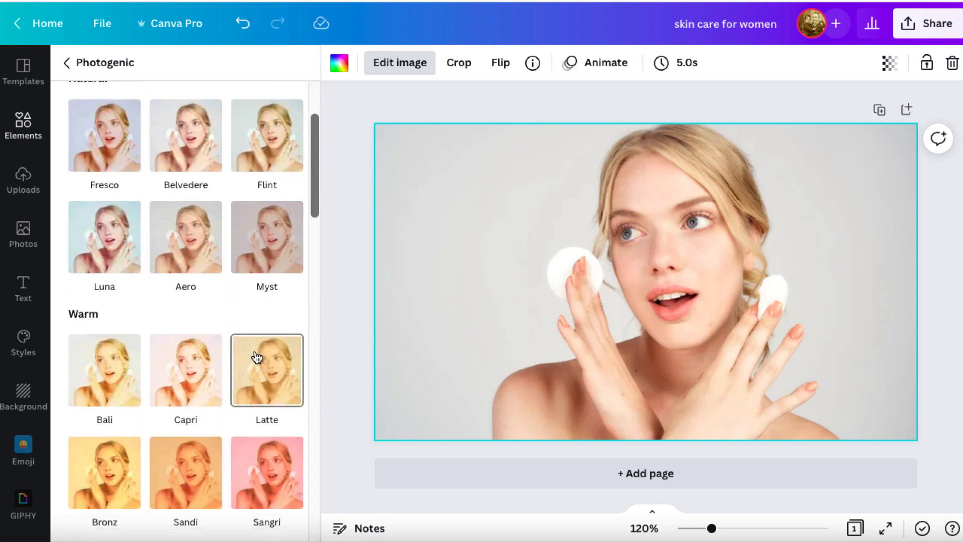
{"action": "scroll", "scroll_direction": "down", "scroll_amount": 3}
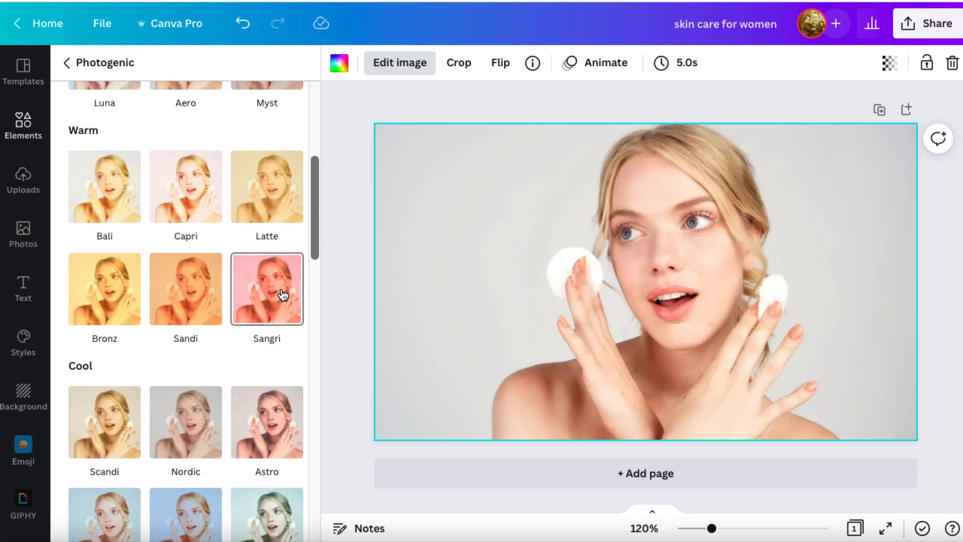
{"action": "left_click", "coordinate": [267, 289]}
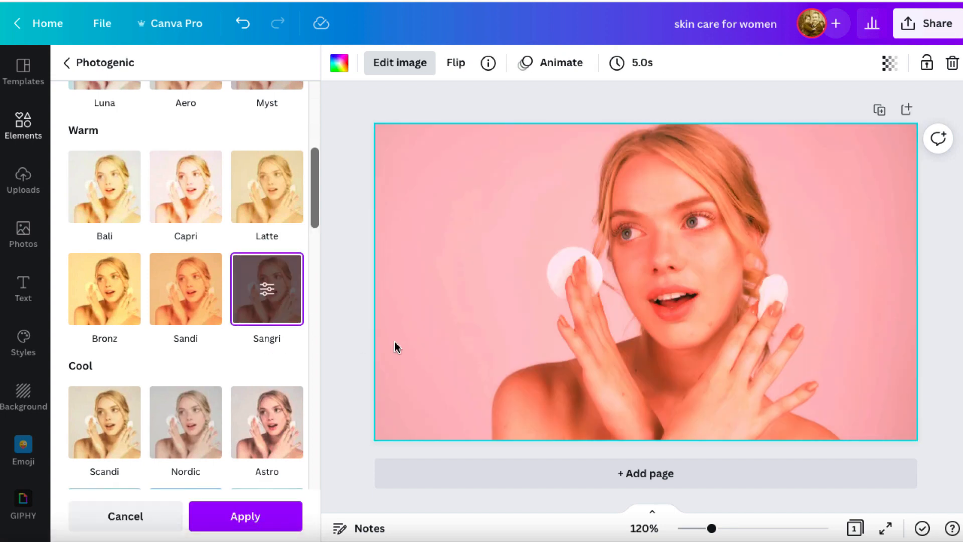
{"action": "scroll", "scroll_direction": "down", "scroll_amount": 3}
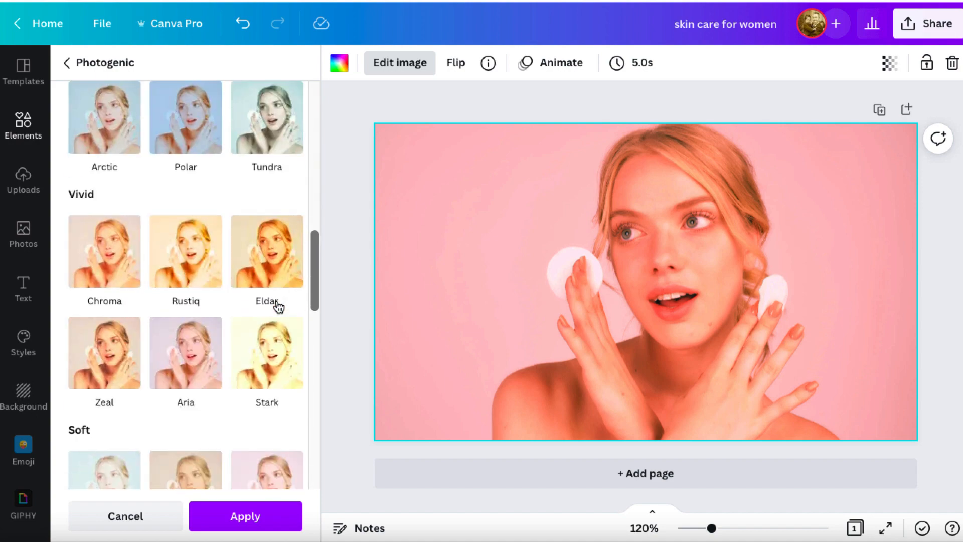
{"action": "scroll", "scroll_direction": "down", "scroll_amount": 3}
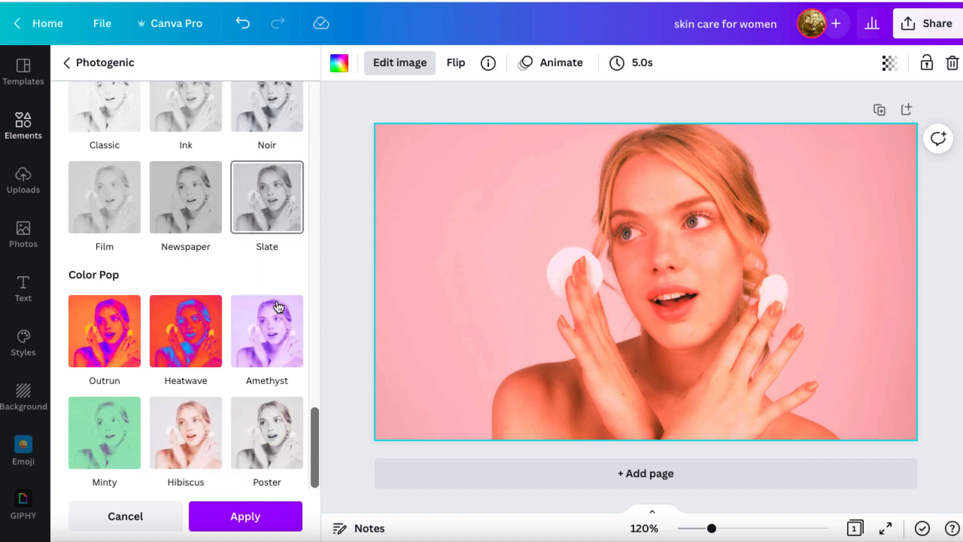
{"action": "left_click", "coordinate": [184, 330]}
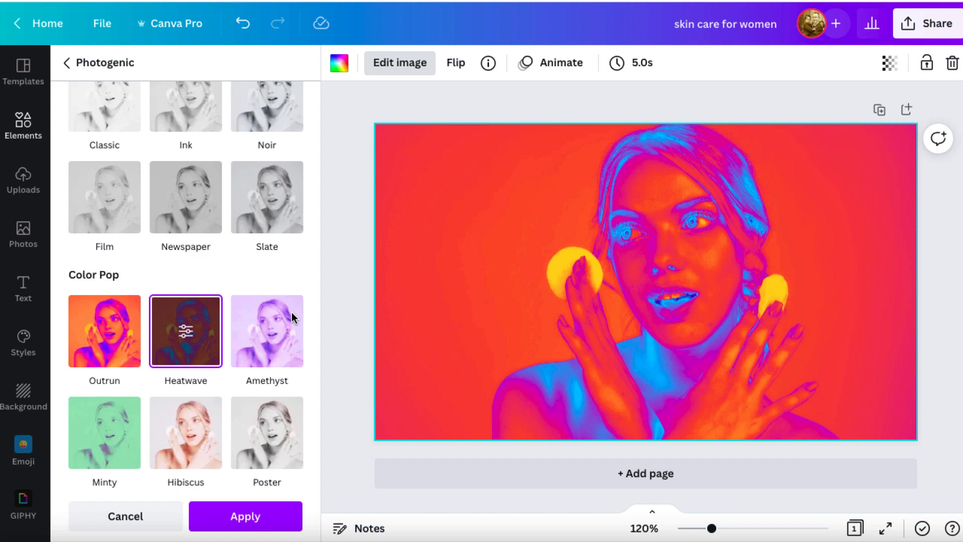
{"action": "left_click", "coordinate": [104, 330]}
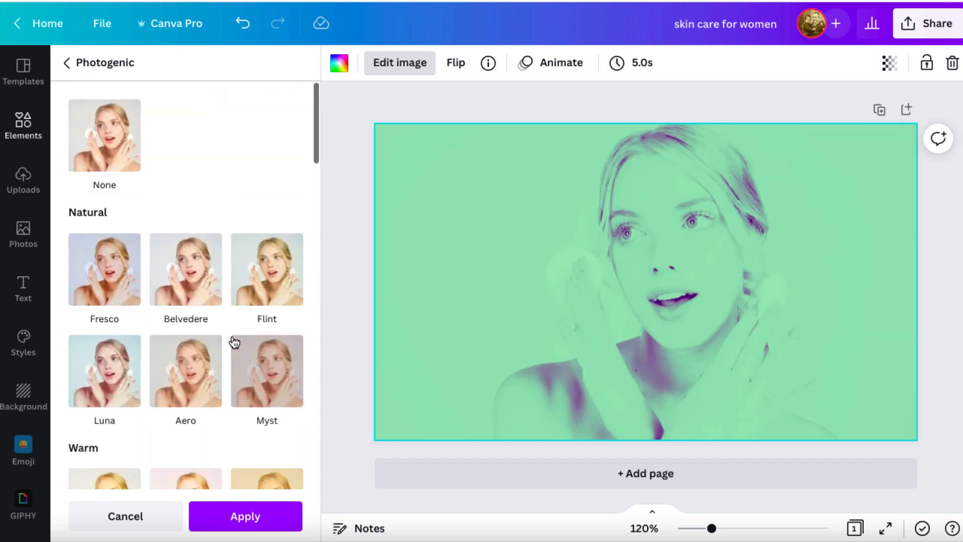
{"action": "left_click", "coordinate": [67, 62]}
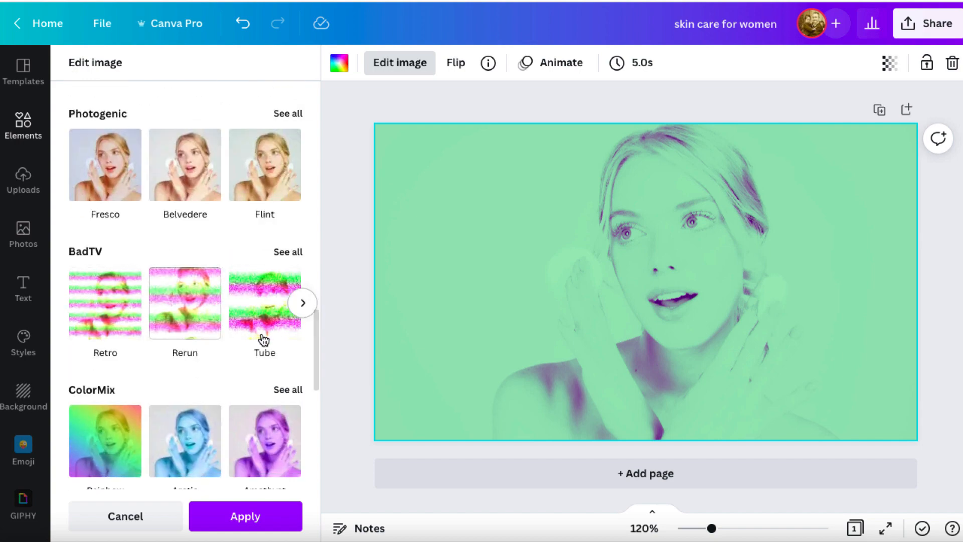
{"action": "scroll", "scroll_direction": "down", "scroll_amount": 3}
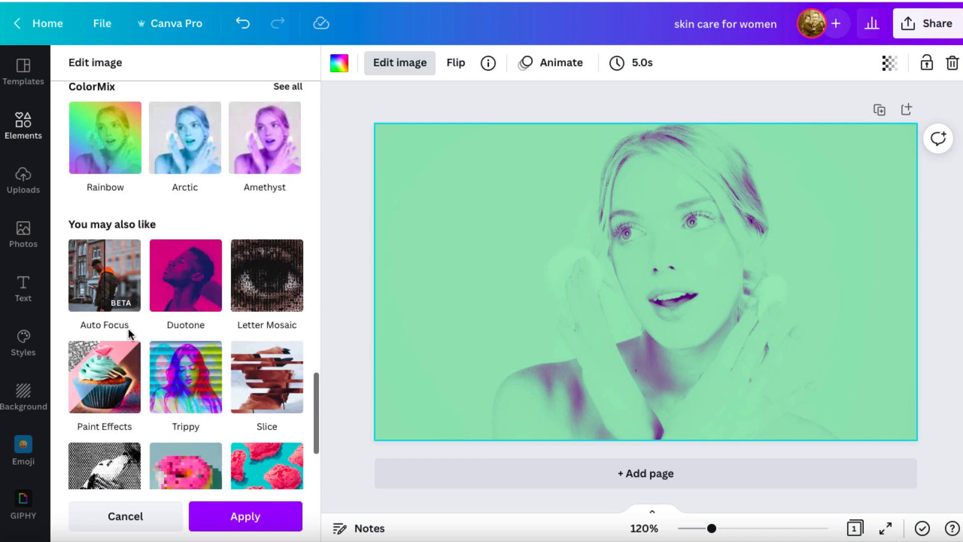
{"action": "scroll", "scroll_direction": "down", "scroll_amount": 3}
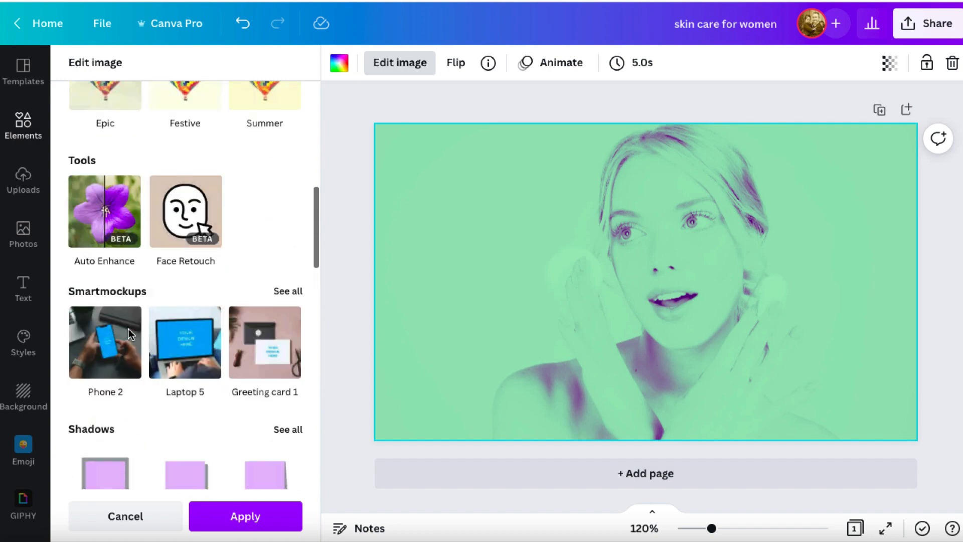
{"action": "left_click", "coordinate": [125, 516]}
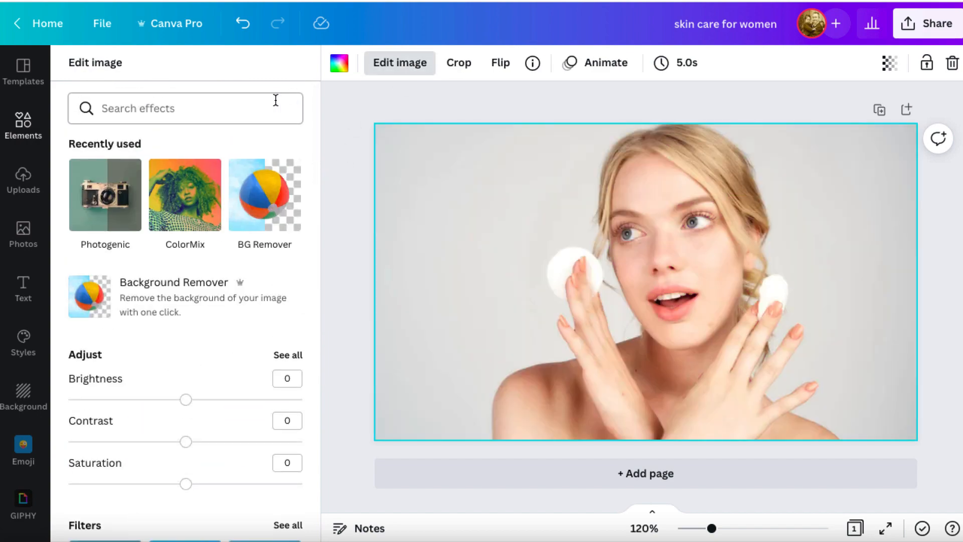
Step: Remove the skin care photo and search the Elements library for 'batteries'
{"action": "left_click", "coordinate": [23, 127]}
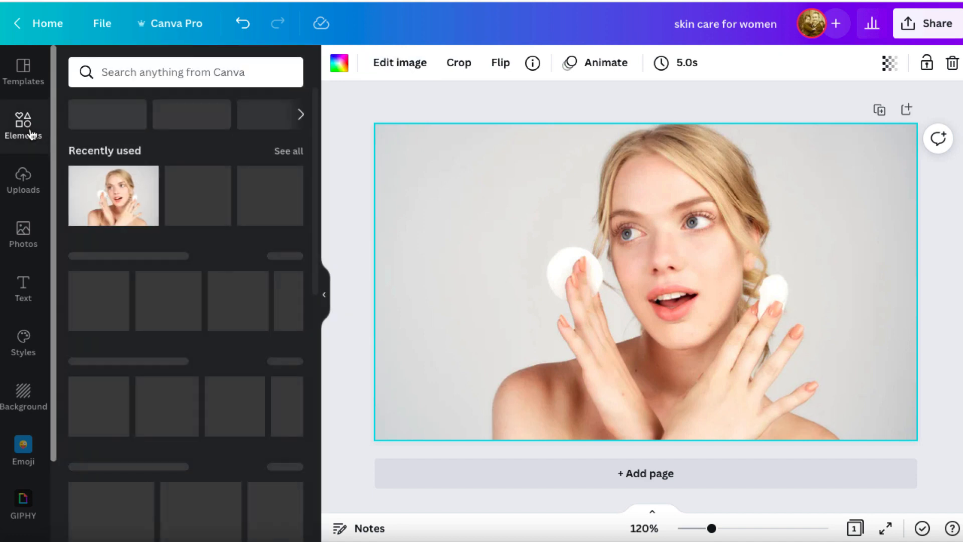
{"action": "left_click", "coordinate": [23, 128]}
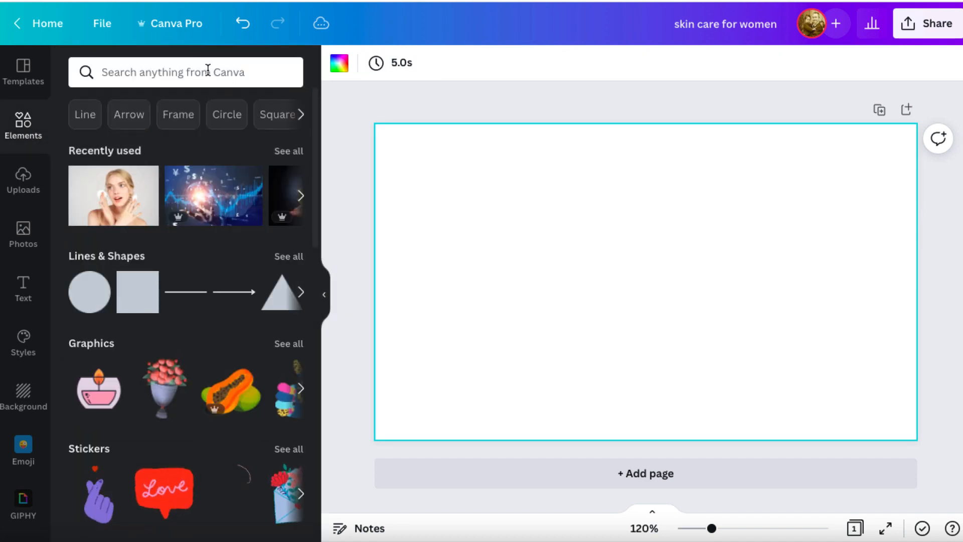
{"action": "type", "text": "cr"}
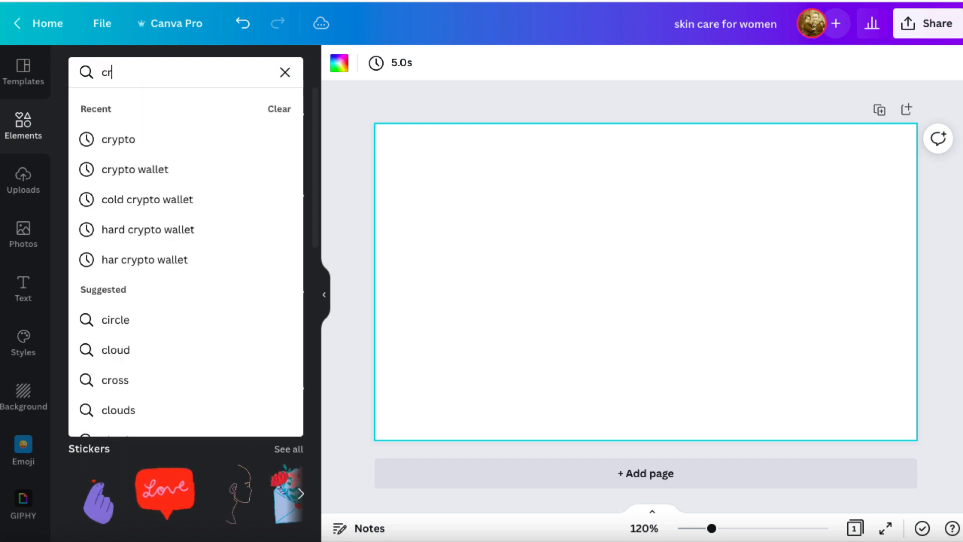
{"action": "type", "text": "ba"}
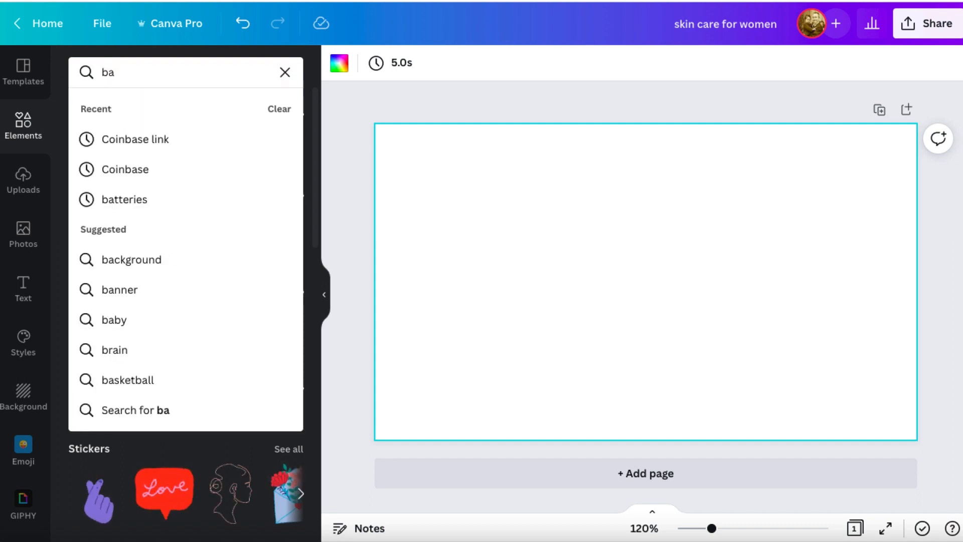
{"action": "type", "text": "ttie"}
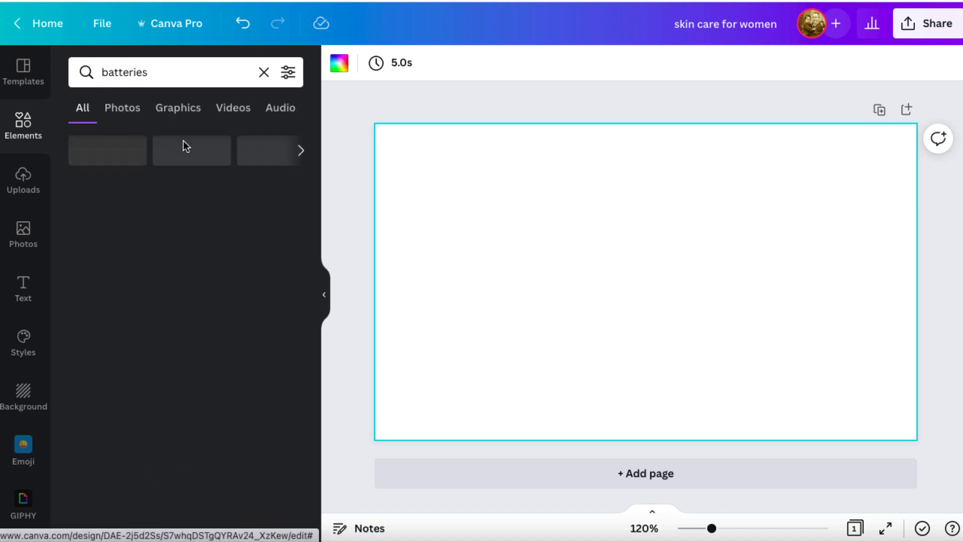
Step: Switch the batteries results from Photos to Graphics to show battery graphics
{"action": "left_click", "coordinate": [121, 108]}
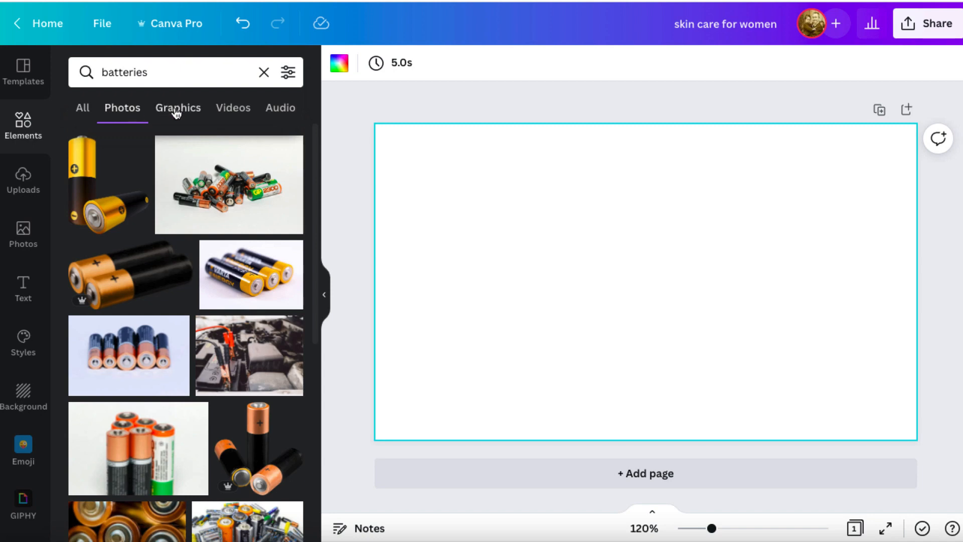
{"action": "left_click", "coordinate": [178, 107]}
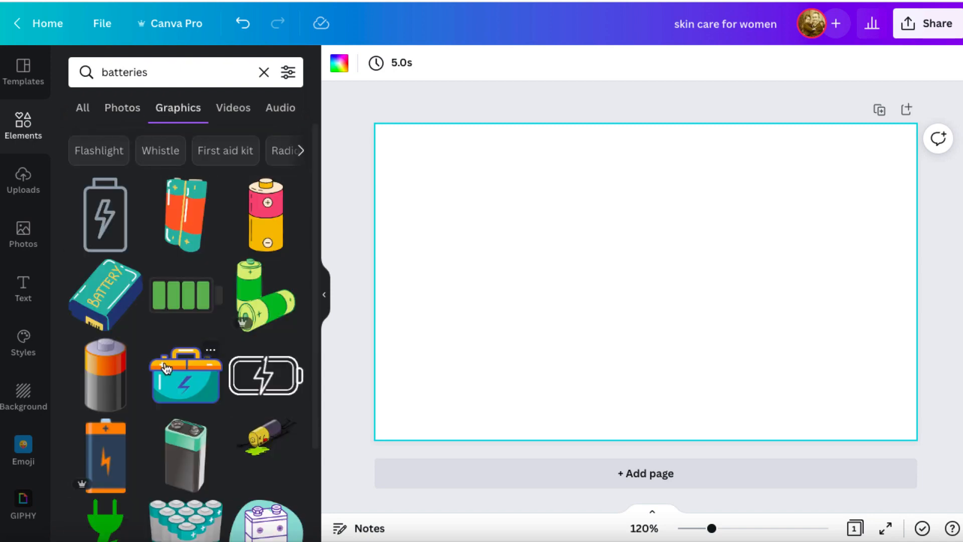
Step: Keep the pink battery-charger graphic selected and bring up its image effects
{"action": "scroll", "scroll_direction": "down", "scroll_amount": 3}
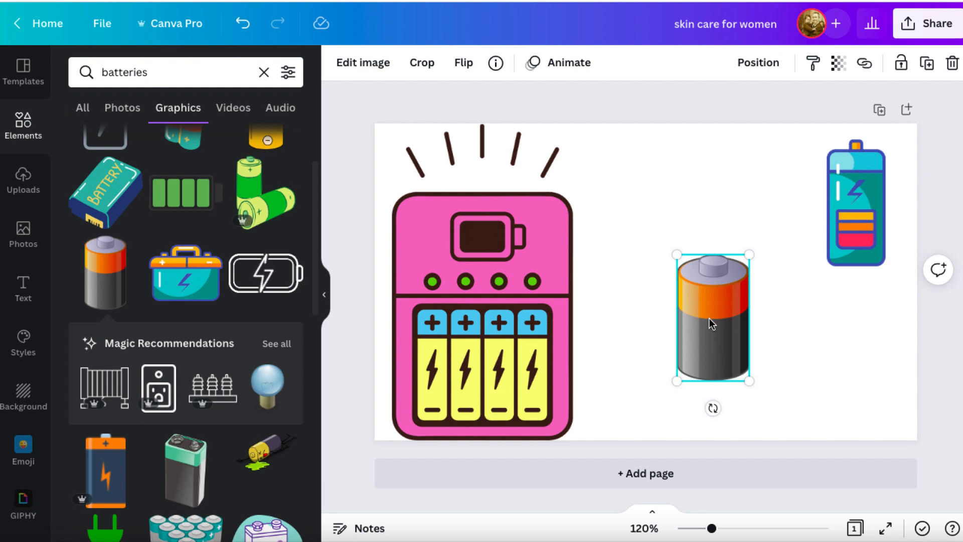
{"action": "mouse_move", "coordinate": [951, 223]}
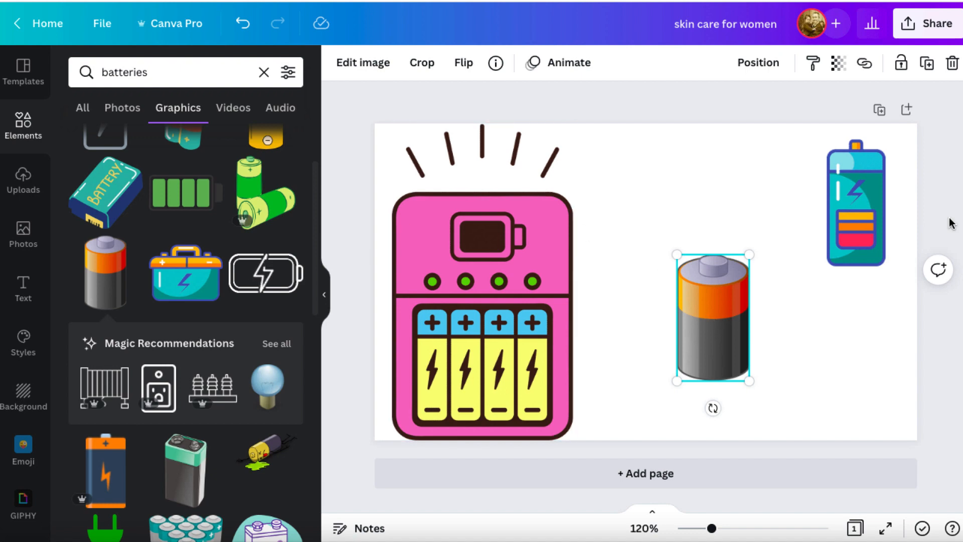
{"action": "mouse_move", "coordinate": [735, 319]}
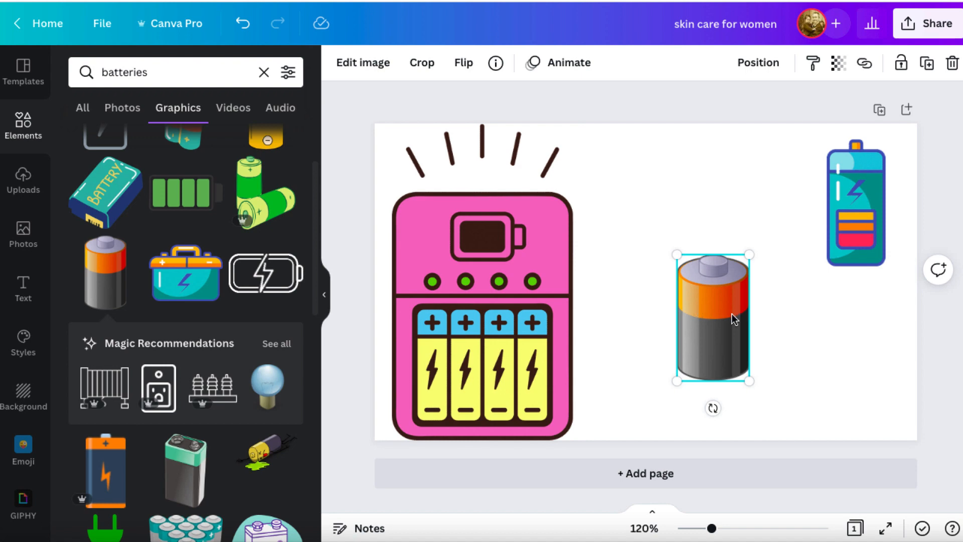
{"action": "left_click", "coordinate": [498, 283]}
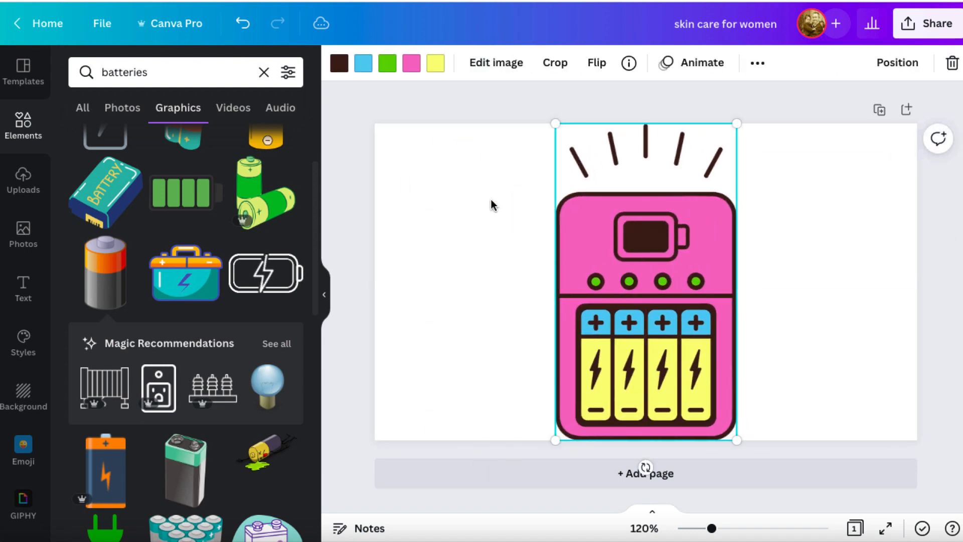
{"action": "left_click", "coordinate": [494, 63]}
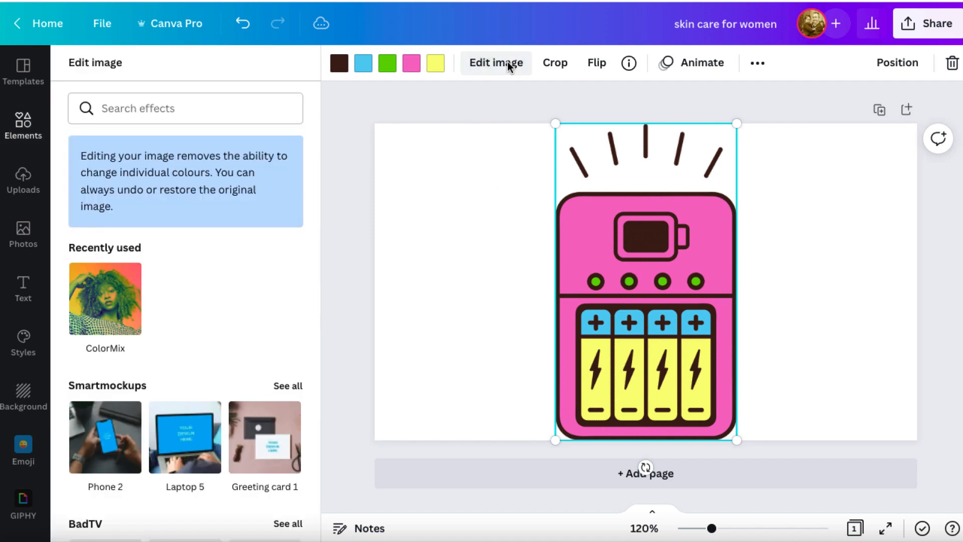
{"action": "mouse_move", "coordinate": [469, 357]}
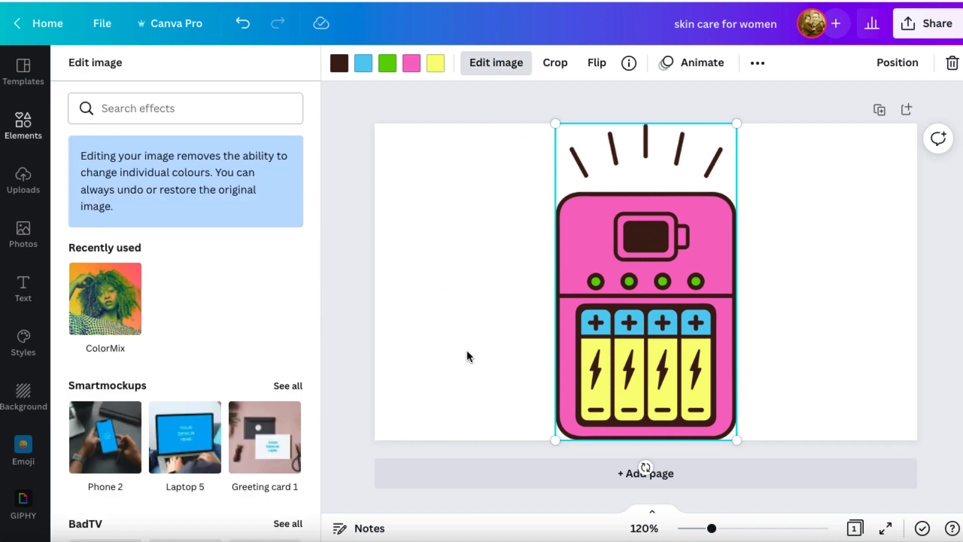
{"action": "mouse_move", "coordinate": [484, 163]}
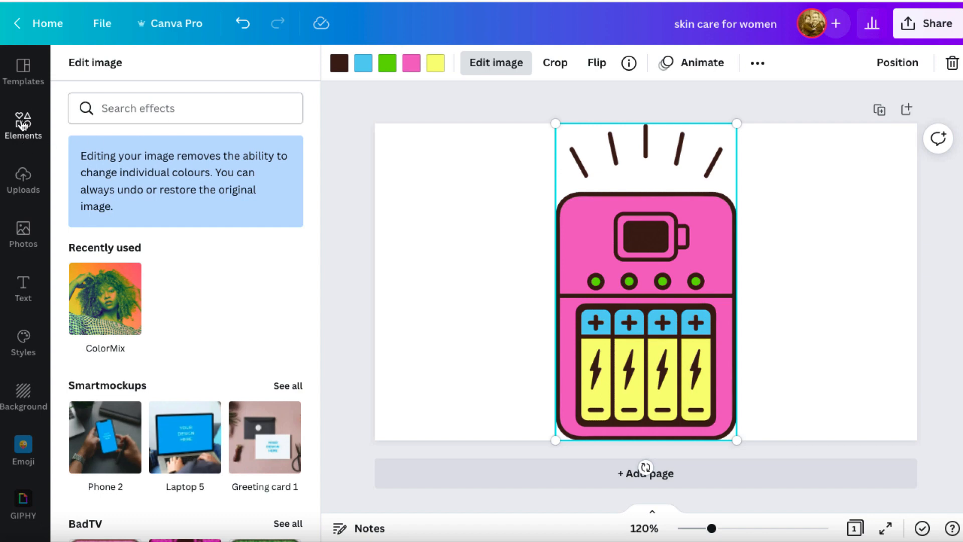
Step: Search the elements library for 'fishing' and filter through Photos, Graphics, then Videos results
{"action": "left_click", "coordinate": [23, 127]}
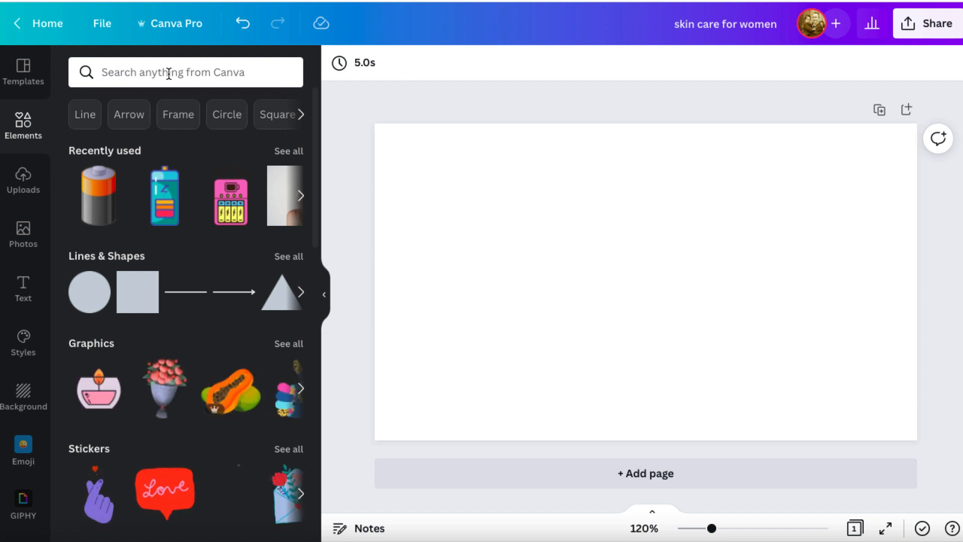
{"action": "type", "text": "fish"}
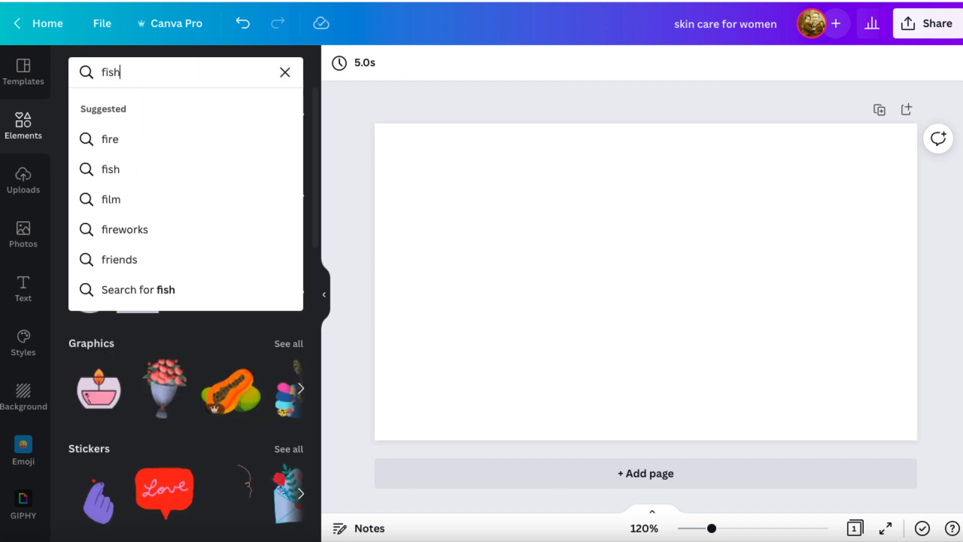
{"action": "type", "text": "ing"}
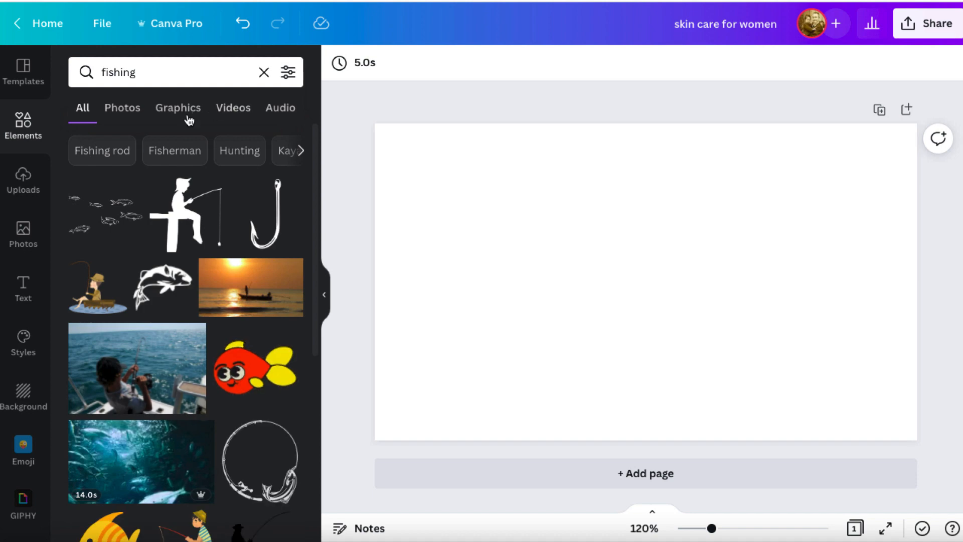
{"action": "left_click", "coordinate": [121, 108]}
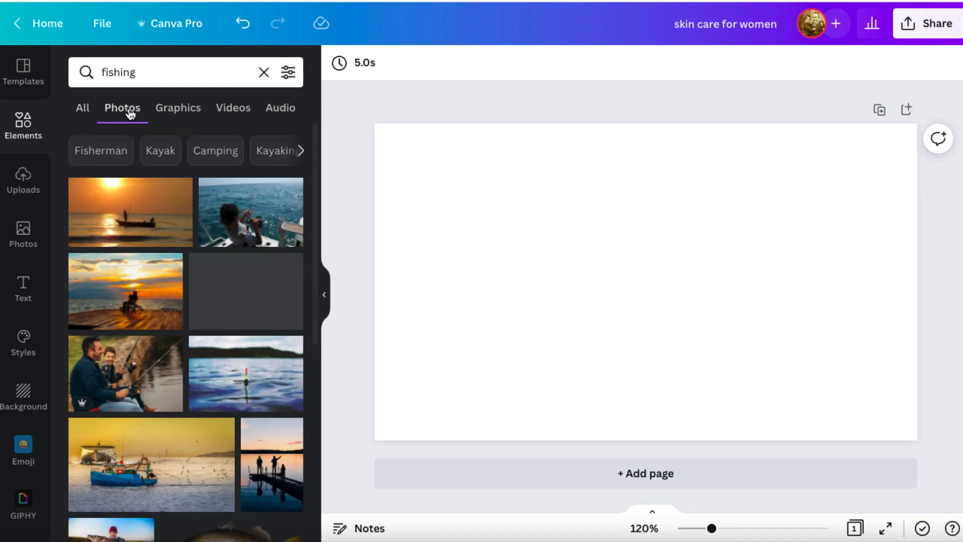
{"action": "left_click", "coordinate": [178, 108]}
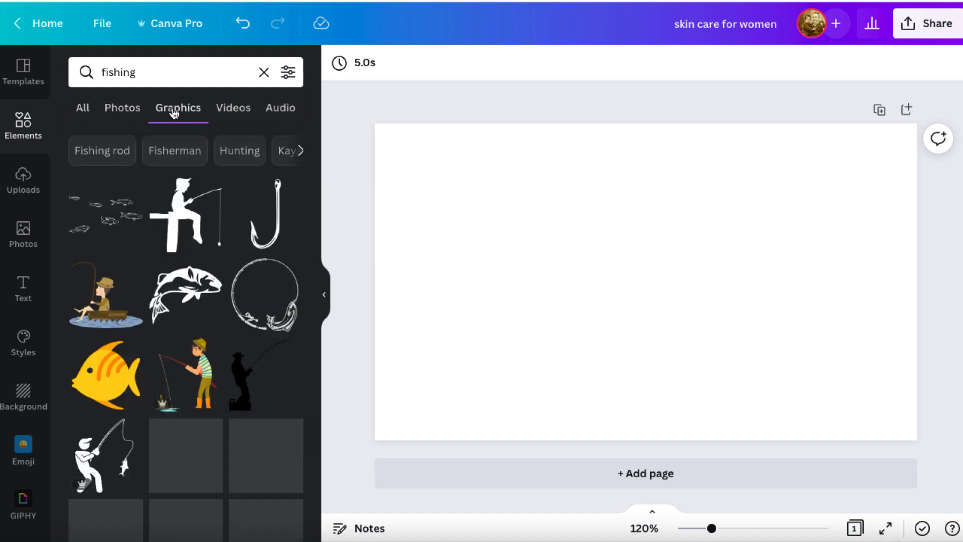
{"action": "left_click", "coordinate": [232, 108]}
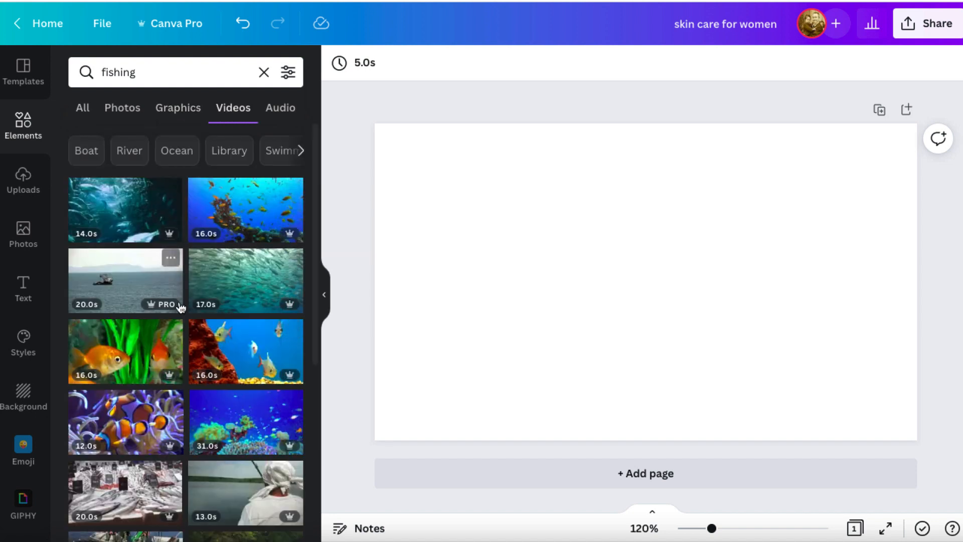
{"action": "mouse_move", "coordinate": [141, 220]}
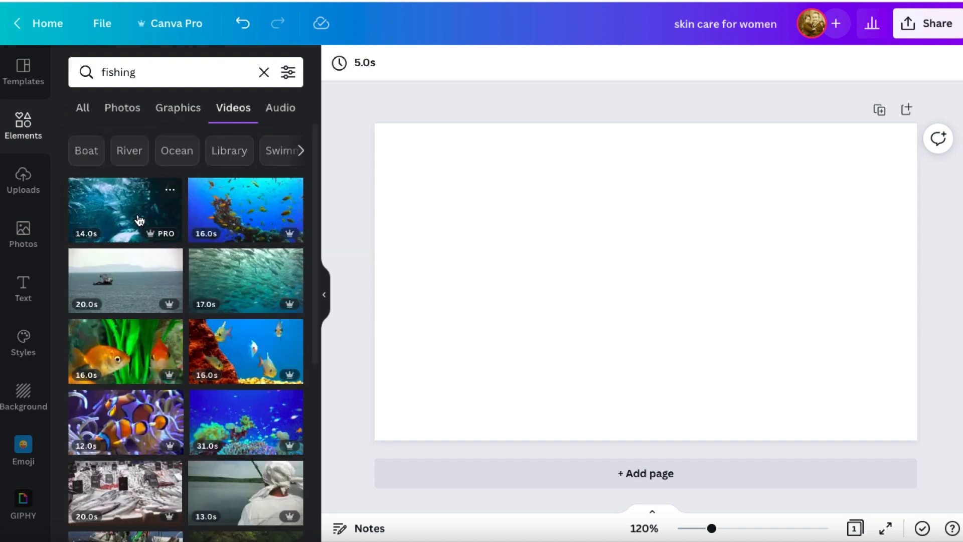
Step: Add the underwater school-of-fish video to the page and select it on the canvas
{"action": "left_click", "coordinate": [125, 208]}
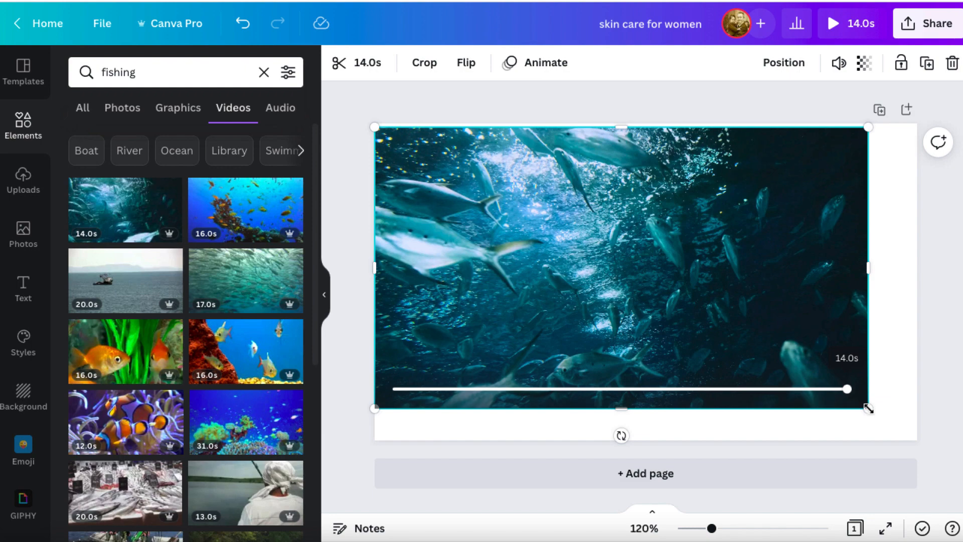
{"action": "left_click", "coordinate": [645, 282]}
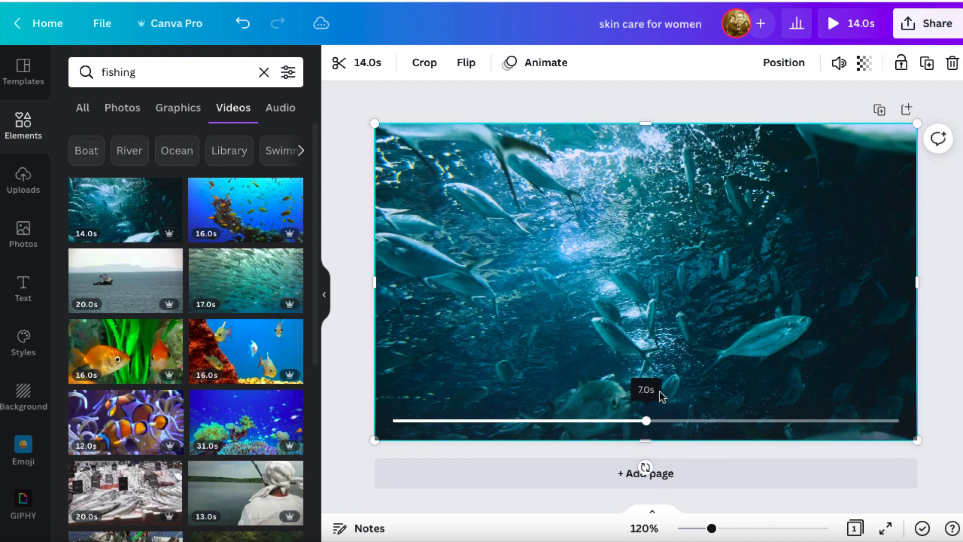
{"action": "mouse_move", "coordinate": [897, 423]}
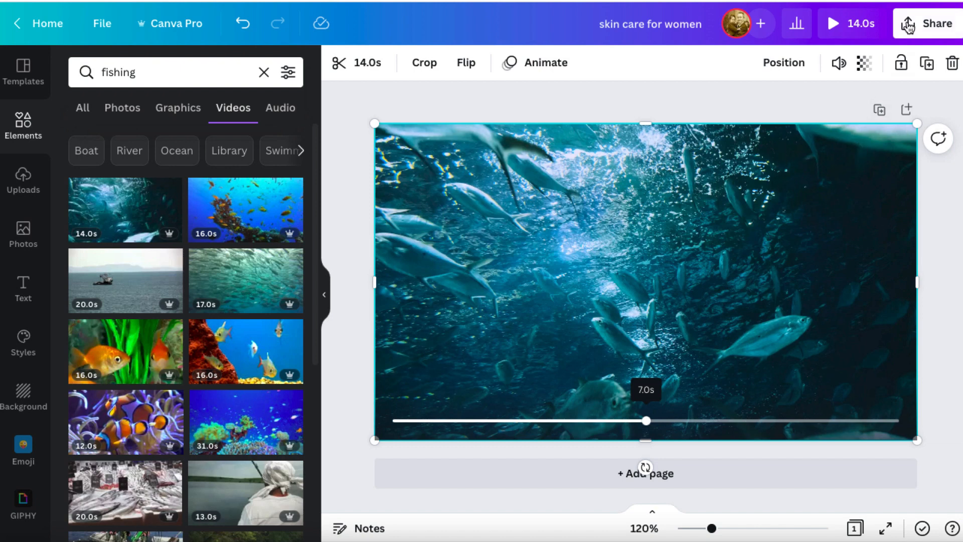
Step: Download the design as a JPG via Share > Download, then close the image preview
{"action": "left_click", "coordinate": [929, 23]}
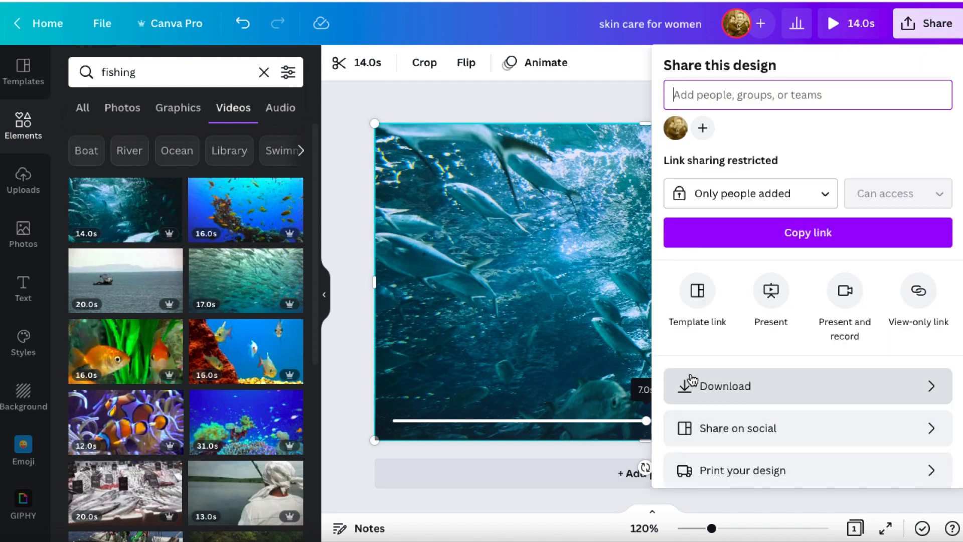
{"action": "left_click", "coordinate": [724, 385]}
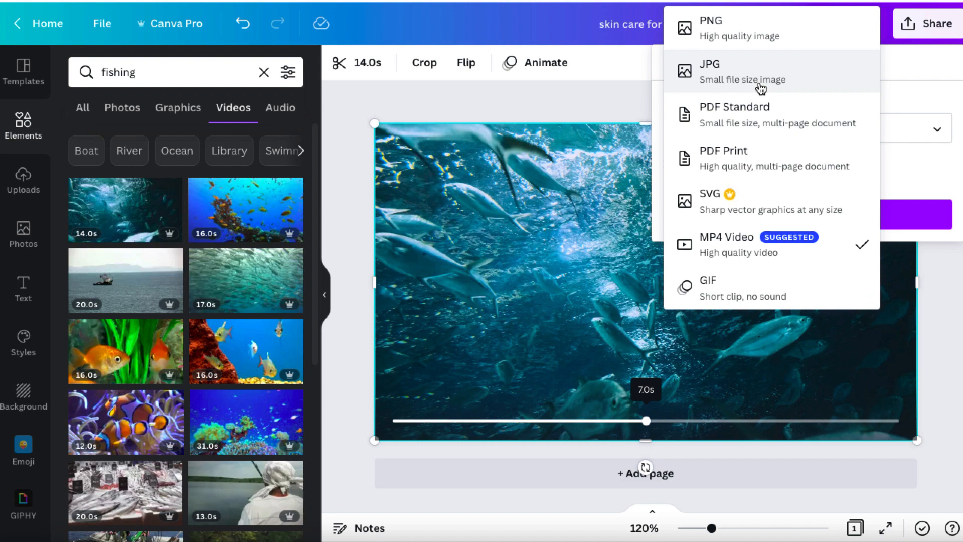
{"action": "left_click", "coordinate": [709, 71]}
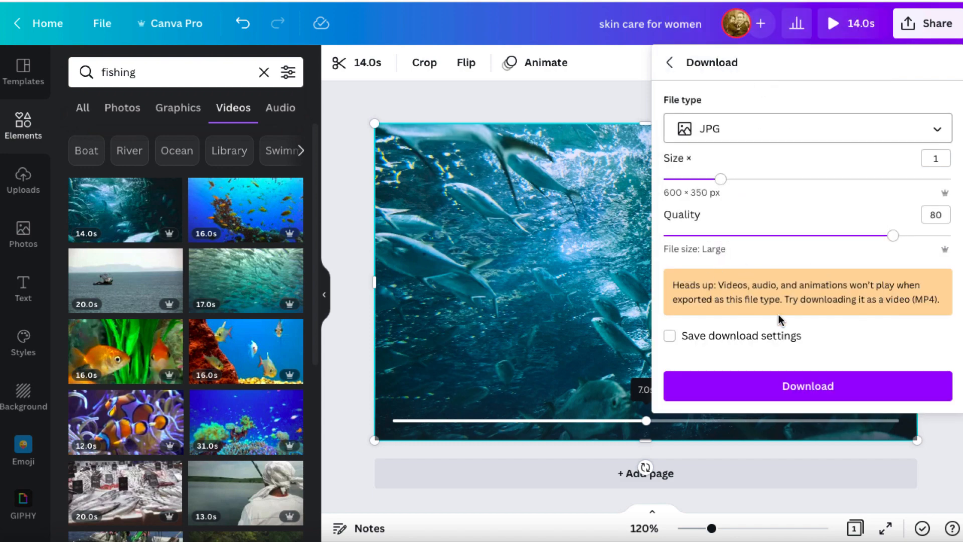
{"action": "mouse_move", "coordinate": [765, 289]}
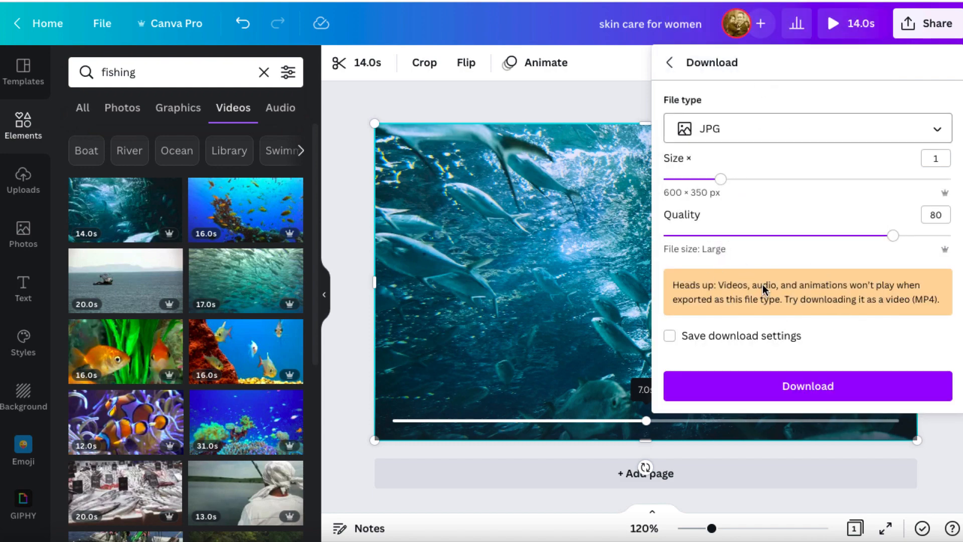
{"action": "left_click", "coordinate": [807, 386]}
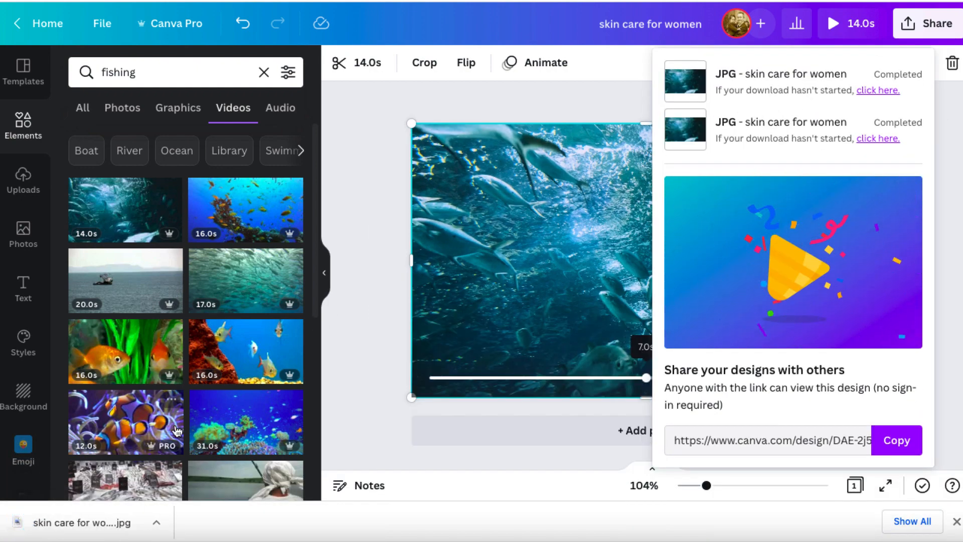
{"action": "mouse_move", "coordinate": [64, 522]}
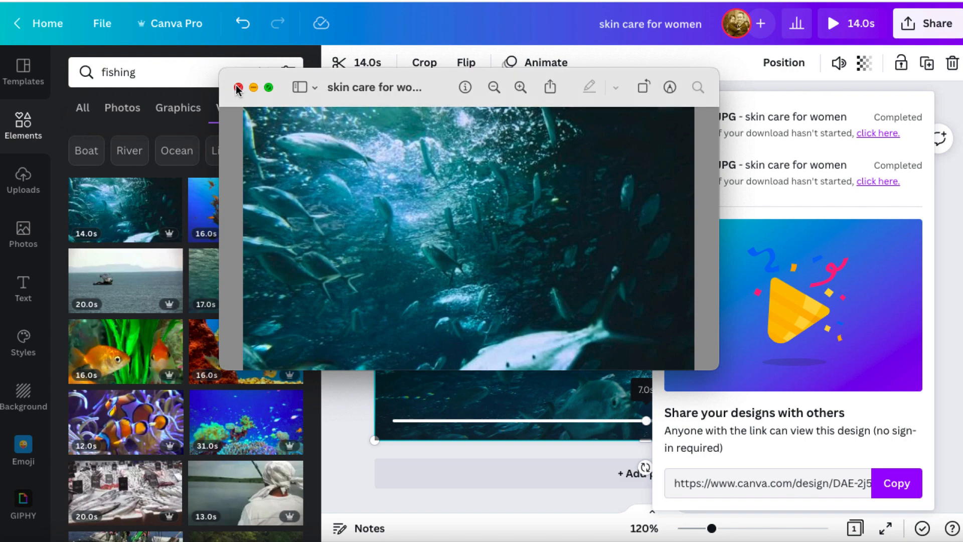
{"action": "left_click", "coordinate": [239, 87]}
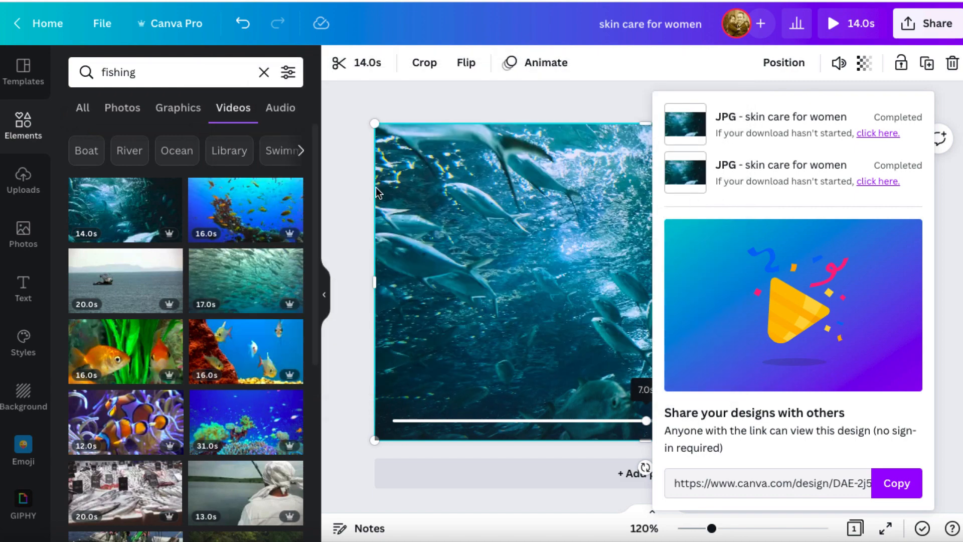
{"action": "mouse_move", "coordinate": [630, 267]}
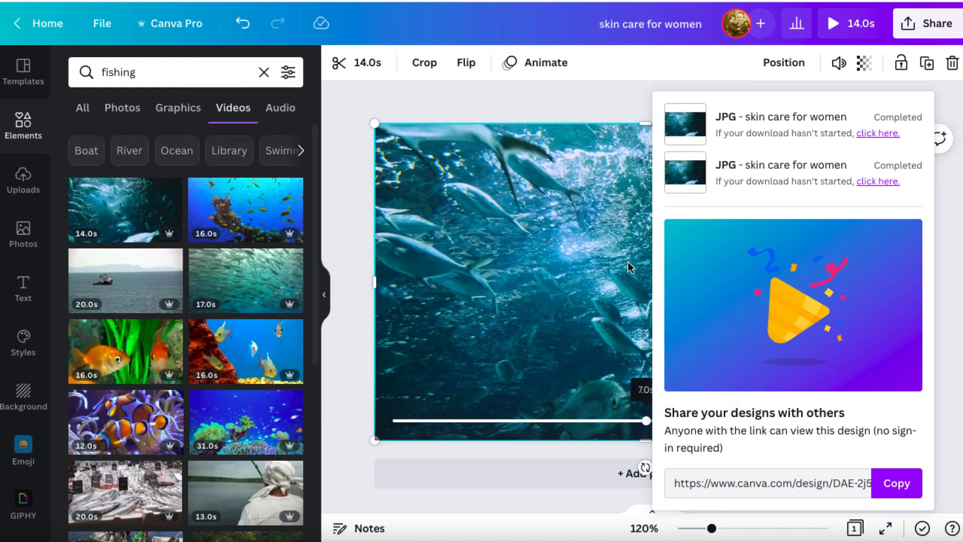
{"action": "mouse_move", "coordinate": [578, 204]}
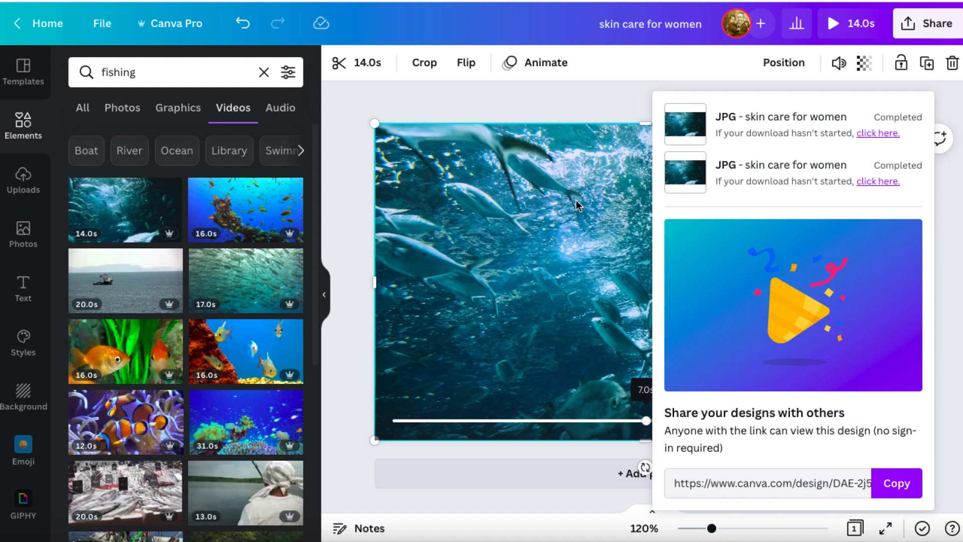
{"action": "mouse_move", "coordinate": [359, 438]}
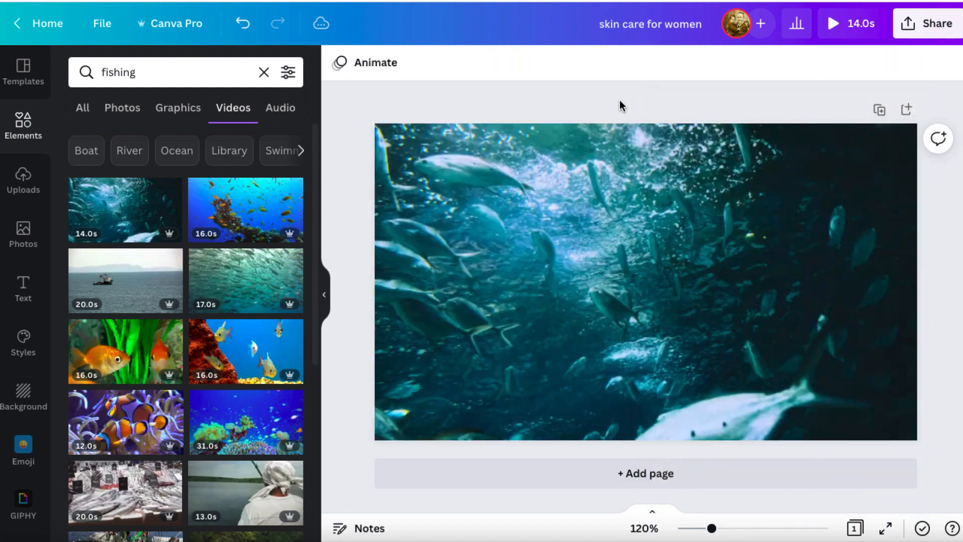
Step: Duplicate the fish video page into a second page and return to the general elements library
{"action": "left_click", "coordinate": [645, 281]}
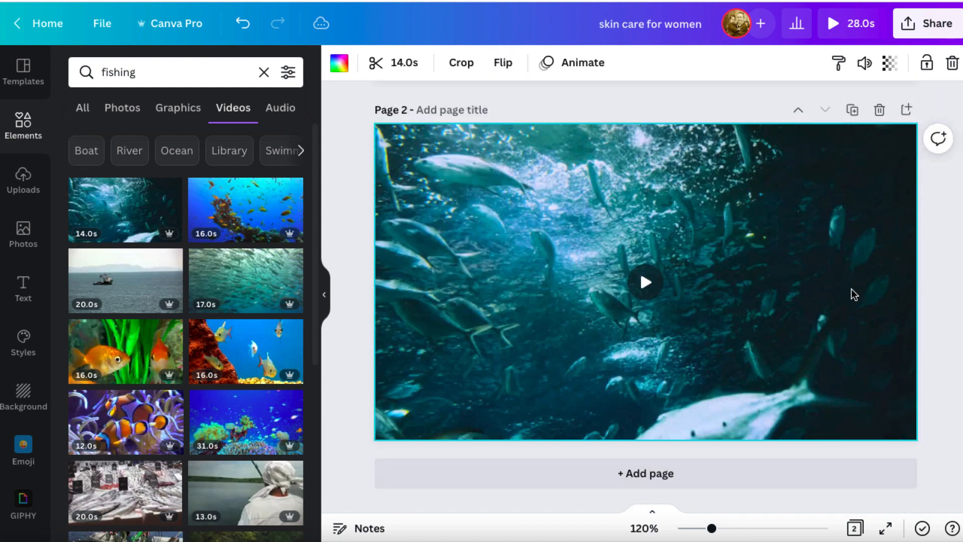
{"action": "mouse_move", "coordinate": [701, 276]}
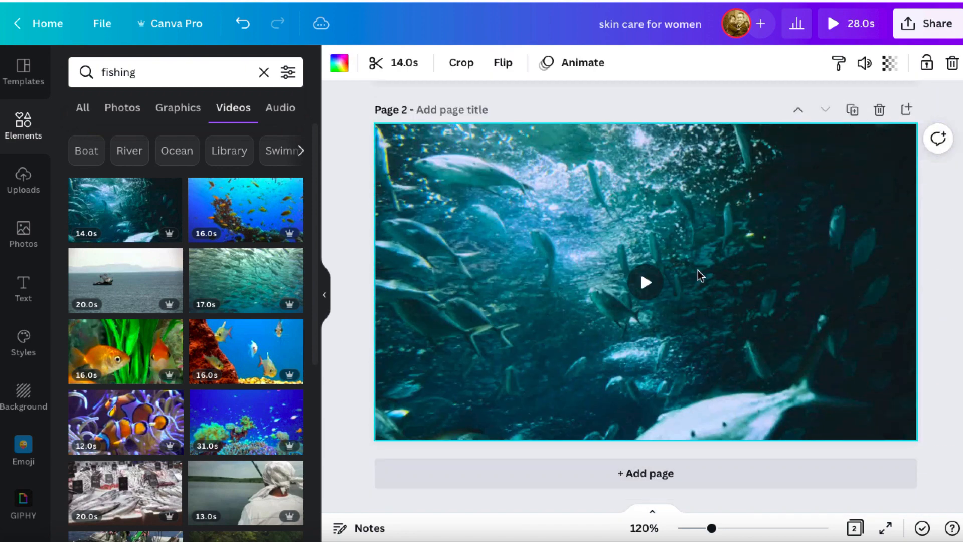
{"action": "scroll", "scroll_direction": "down", "scroll_amount": 3}
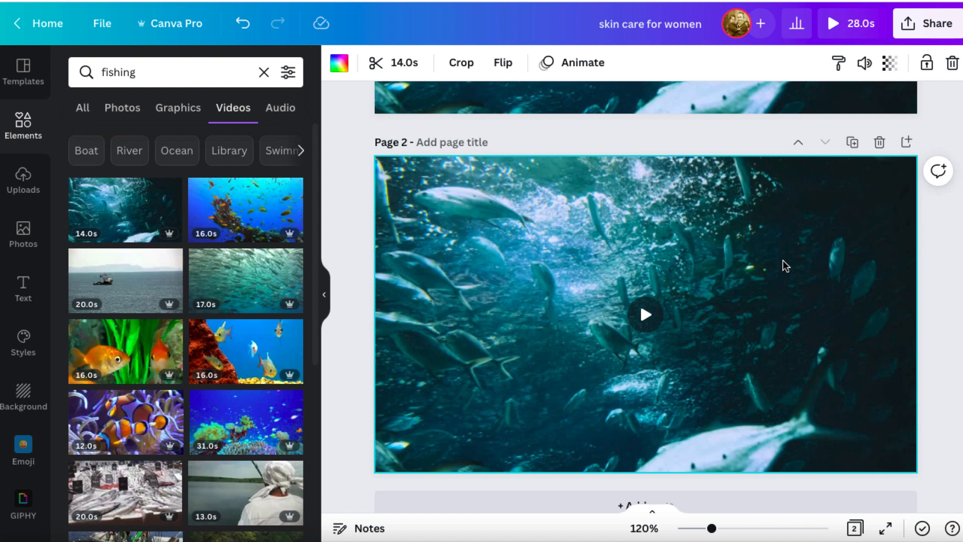
{"action": "mouse_move", "coordinate": [23, 129]}
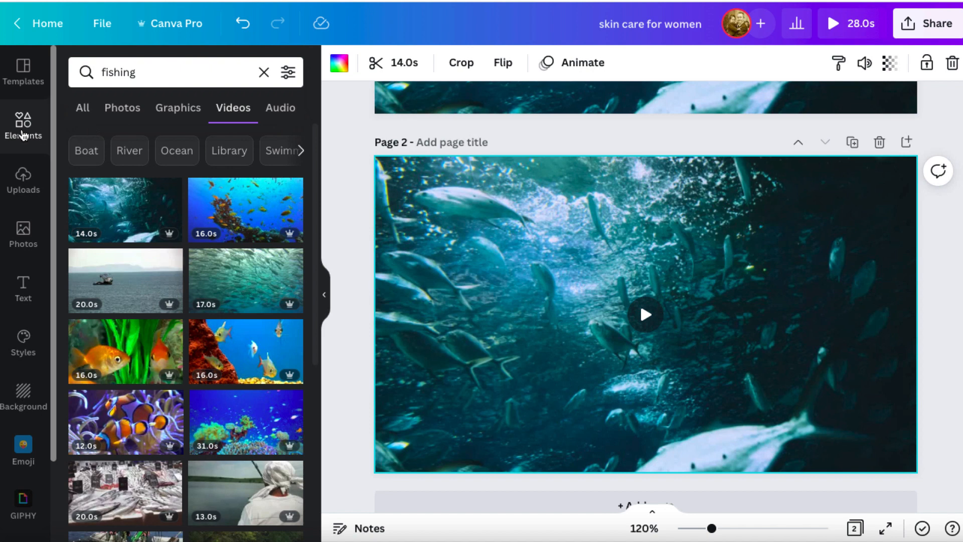
{"action": "left_click", "coordinate": [264, 72]}
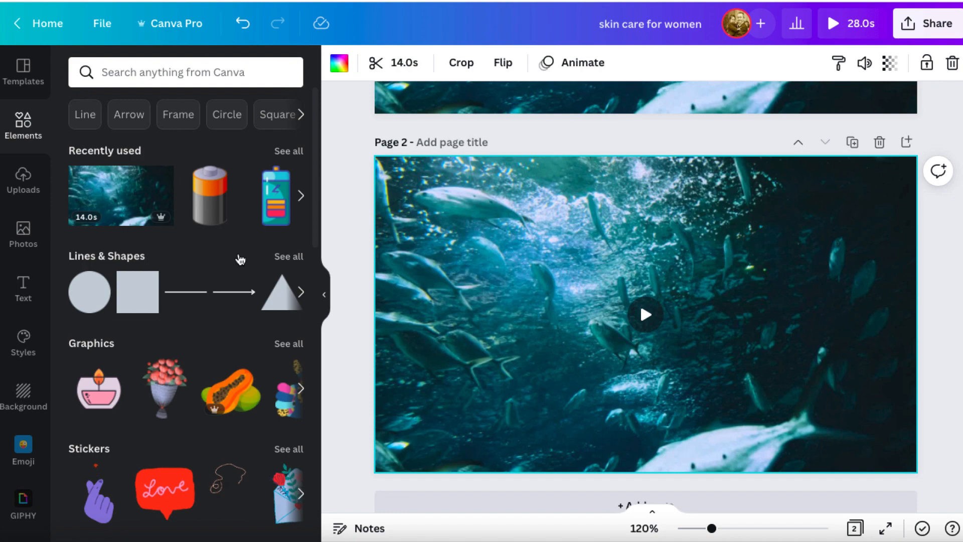
{"action": "mouse_move", "coordinate": [23, 341]}
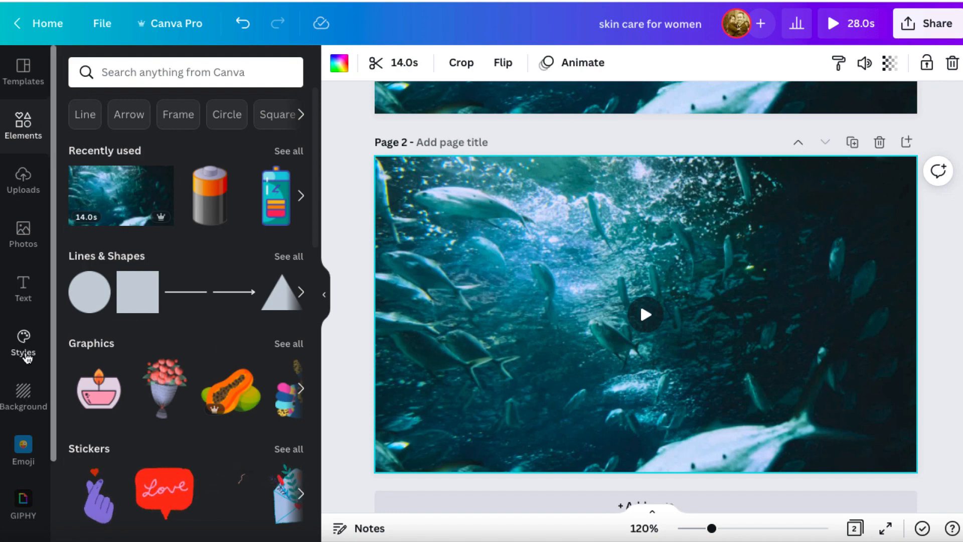
Step: From Uploads > Images, add the blue VISIT US button with the chevron circle to the page
{"action": "left_click", "coordinate": [23, 179]}
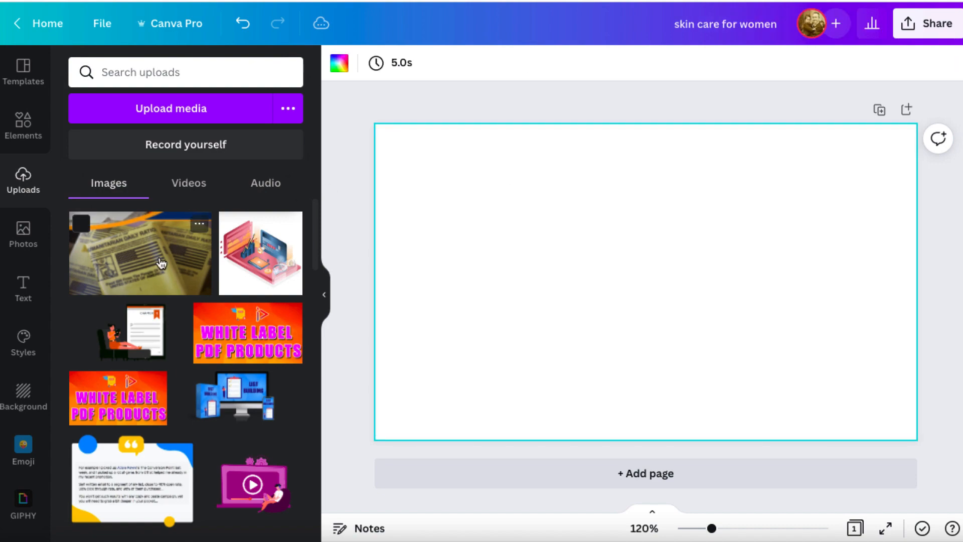
{"action": "scroll", "scroll_direction": "down", "scroll_amount": 3}
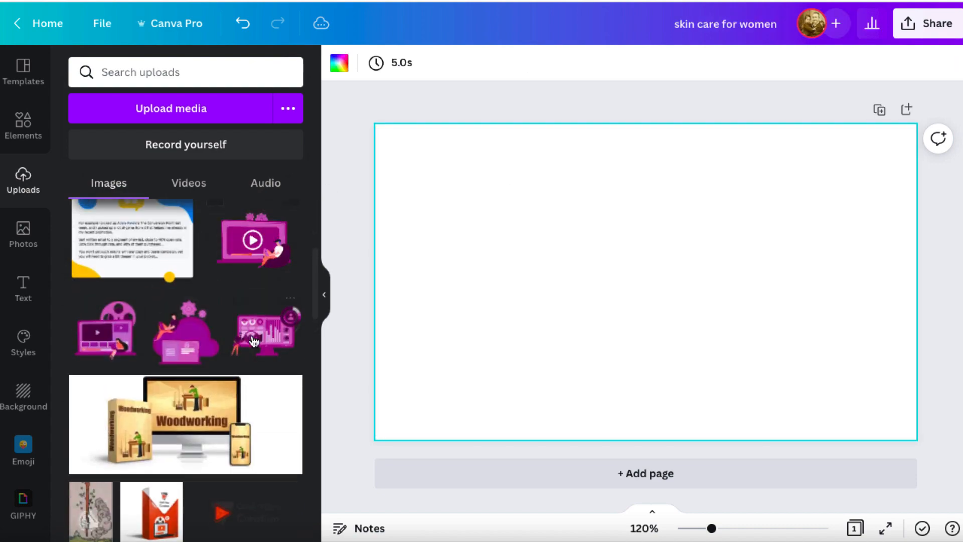
{"action": "scroll", "scroll_direction": "down", "scroll_amount": 3}
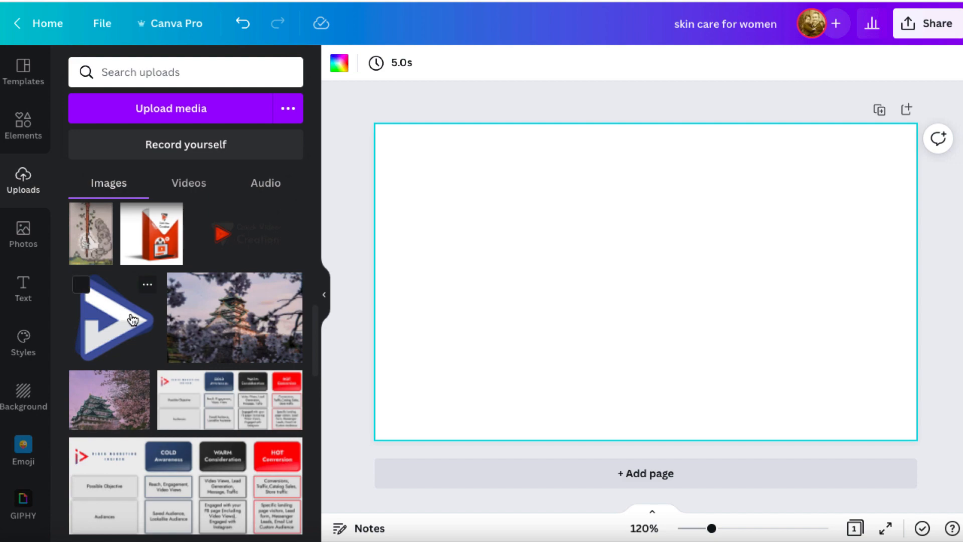
{"action": "scroll", "scroll_direction": "down", "scroll_amount": 3}
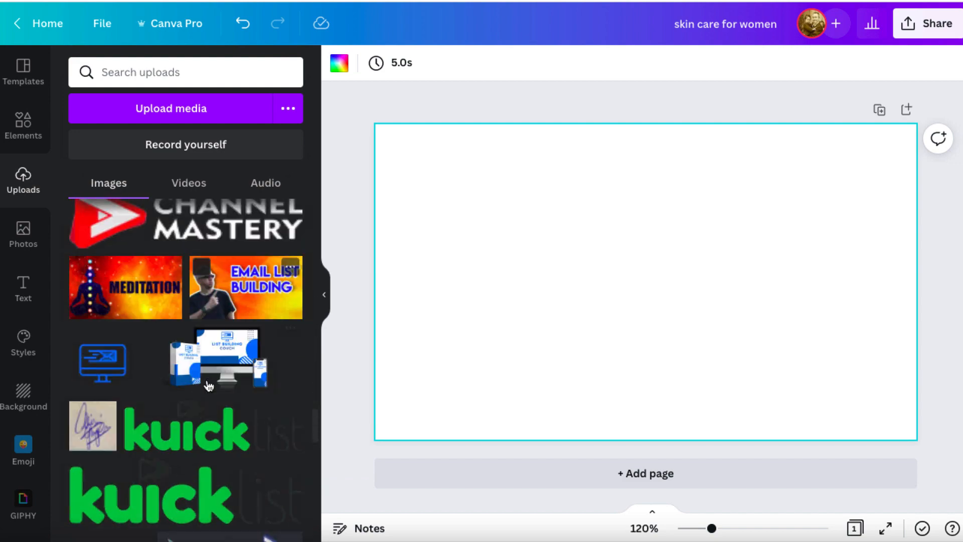
{"action": "scroll", "scroll_direction": "down", "scroll_amount": 3}
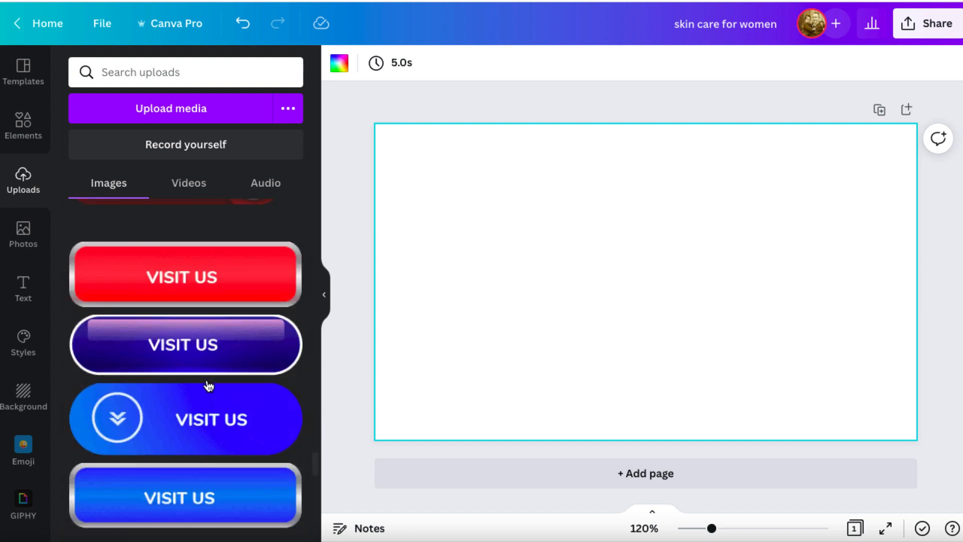
{"action": "left_click", "coordinate": [185, 418]}
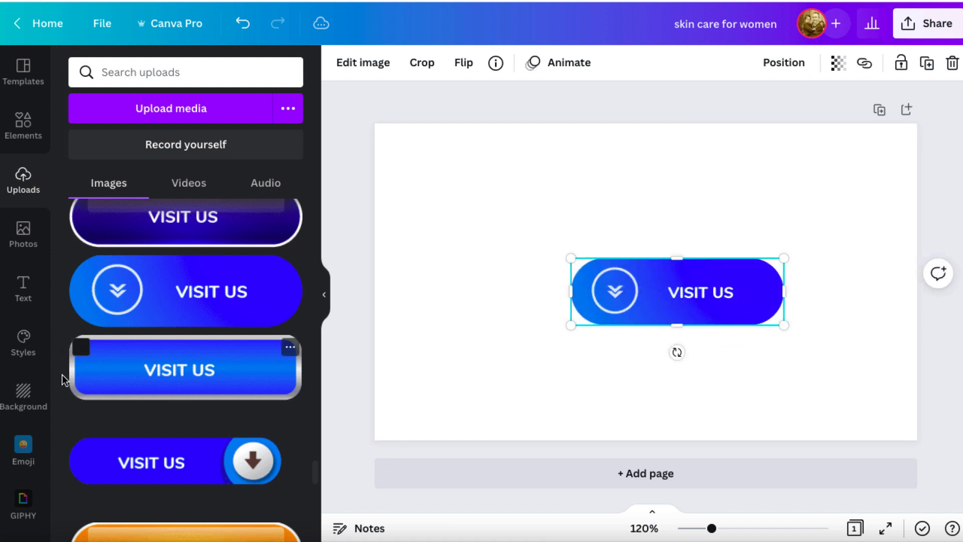
Step: Add a heading text box from the Text panel and type 'DEMO TEXT' into it
{"action": "left_click", "coordinate": [23, 289]}
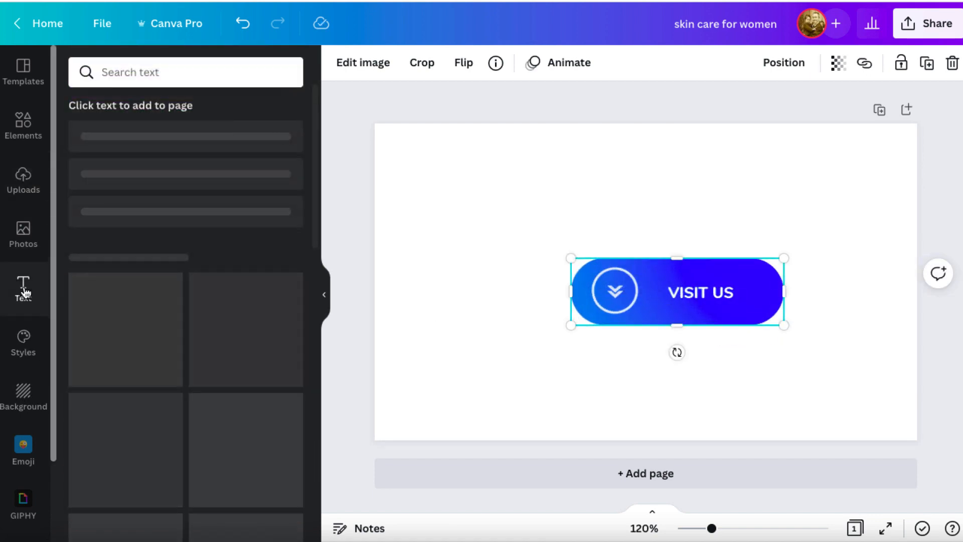
{"action": "left_click", "coordinate": [23, 289]}
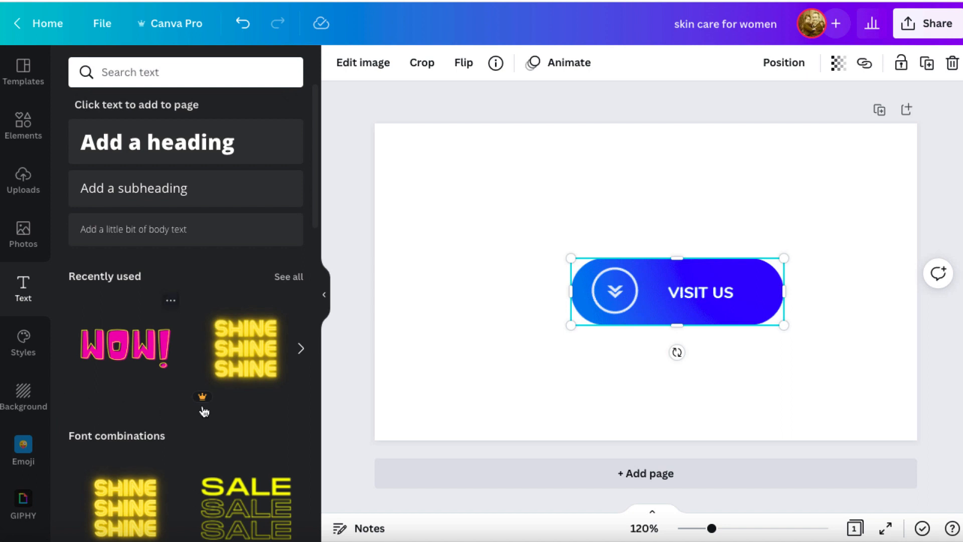
{"action": "mouse_move", "coordinate": [666, 314]}
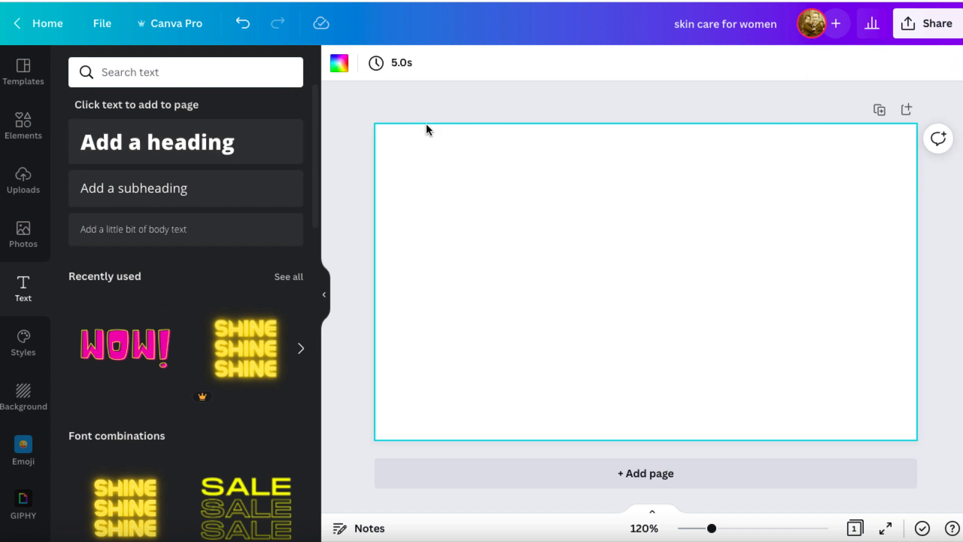
{"action": "left_click", "coordinate": [338, 63]}
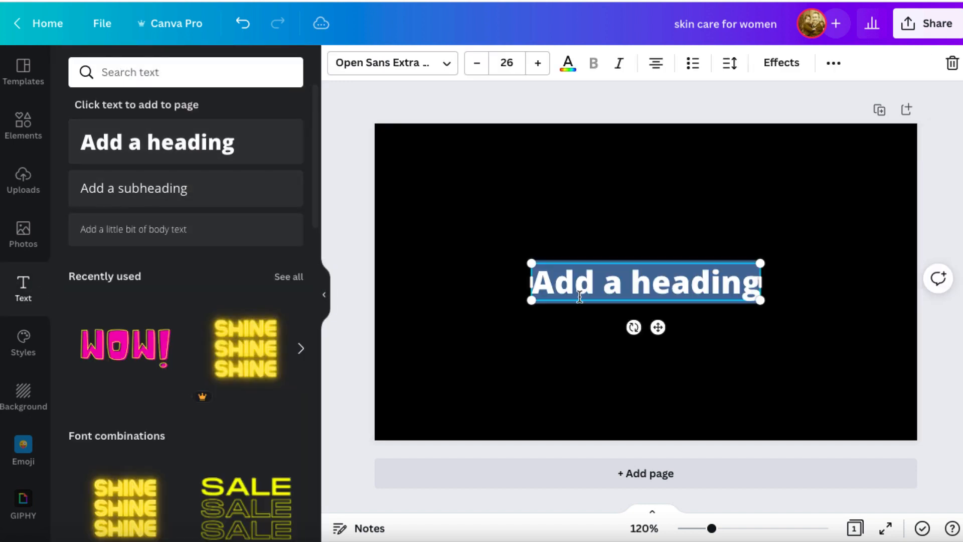
{"action": "type", "text": "DEMO T"}
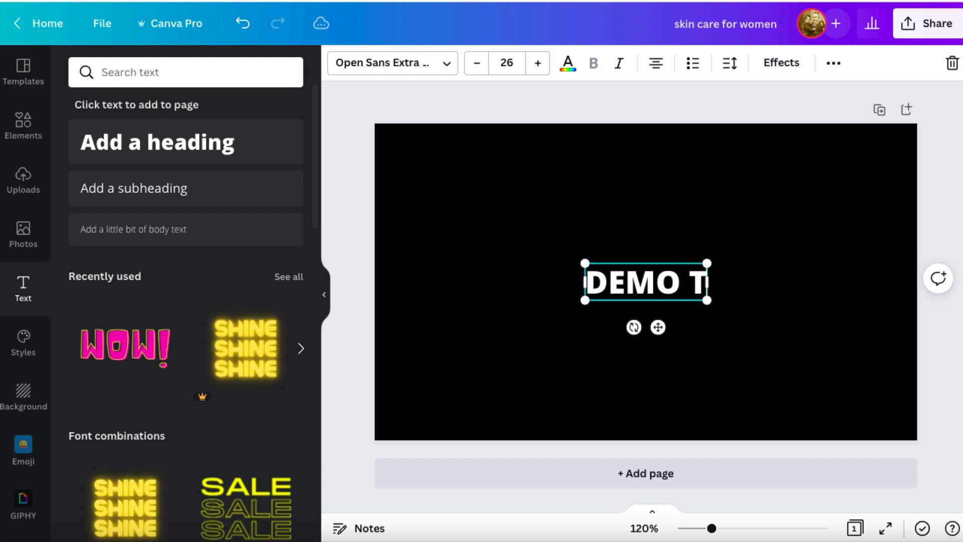
{"action": "type", "text": "EXT"}
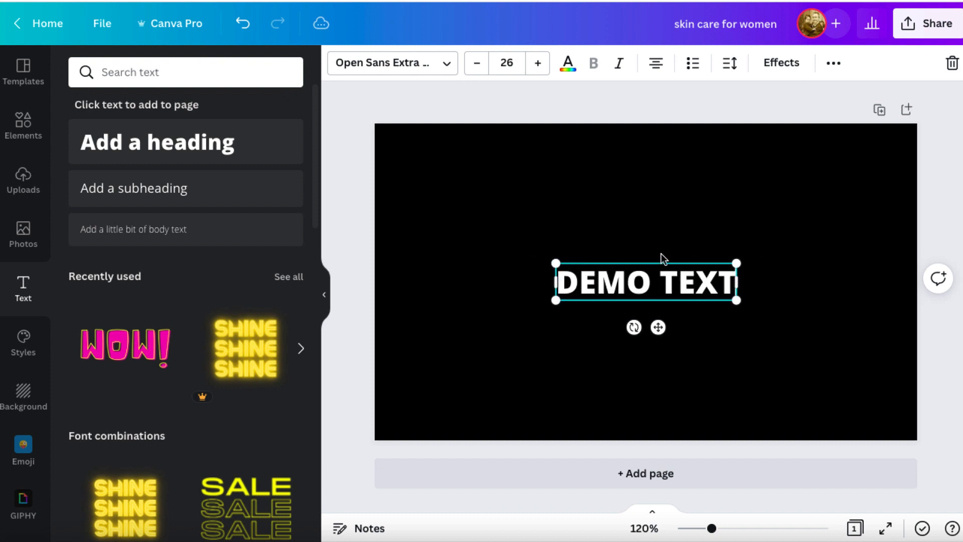
{"action": "mouse_move", "coordinate": [787, 99]}
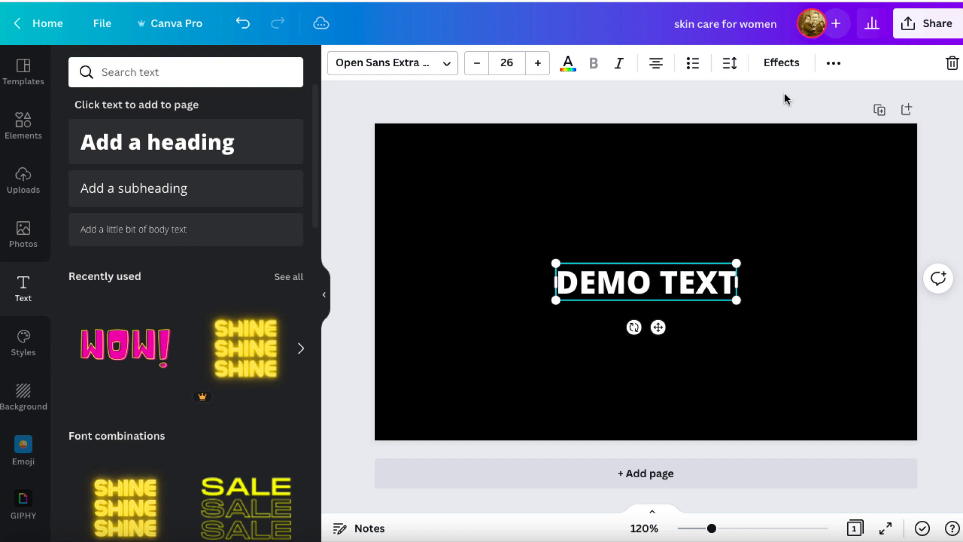
Step: Apply text effects to DEMO TEXT, trying Hollow and settling on Neon at intensity 50
{"action": "left_click", "coordinate": [780, 63]}
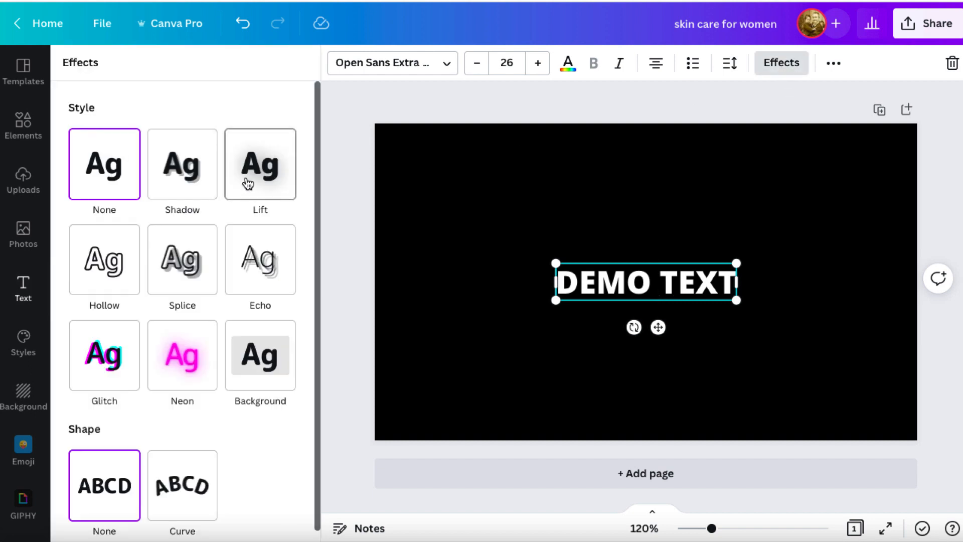
{"action": "left_click", "coordinate": [104, 259]}
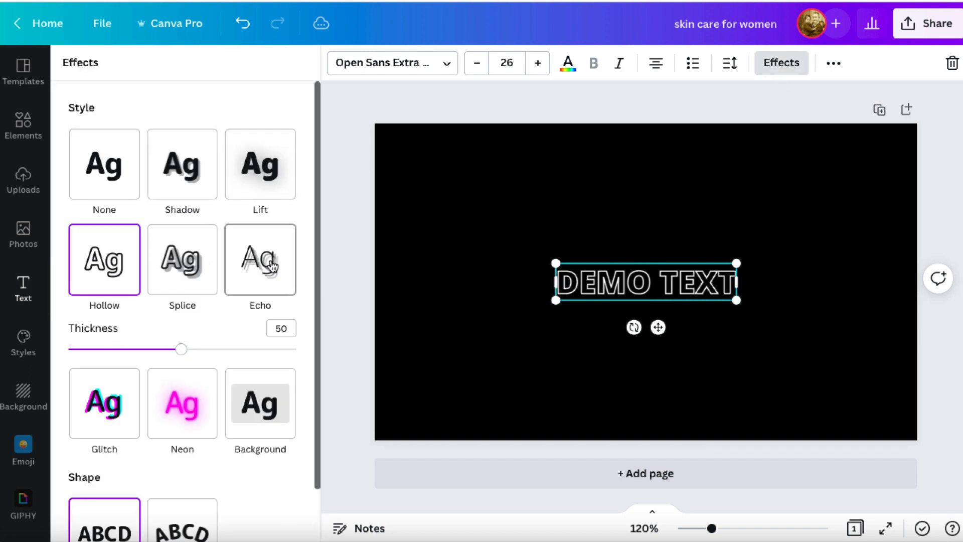
{"action": "left_click", "coordinate": [181, 164]}
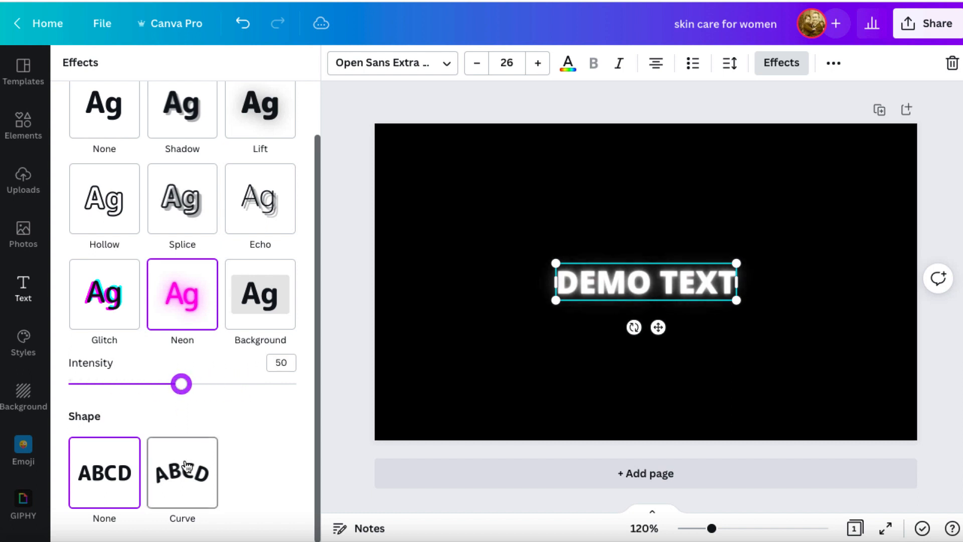
{"action": "mouse_move", "coordinate": [237, 442]}
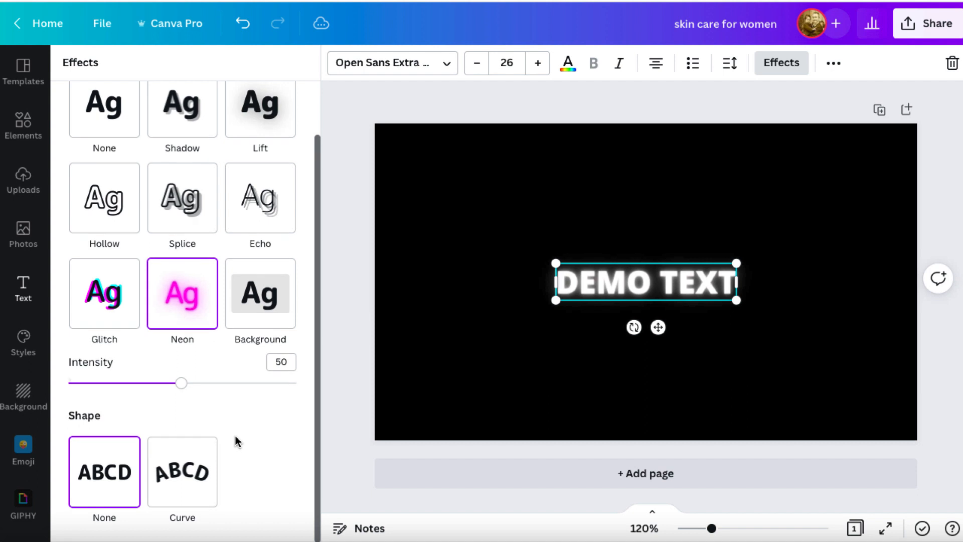
{"action": "scroll", "scroll_direction": "up", "scroll_amount": 3}
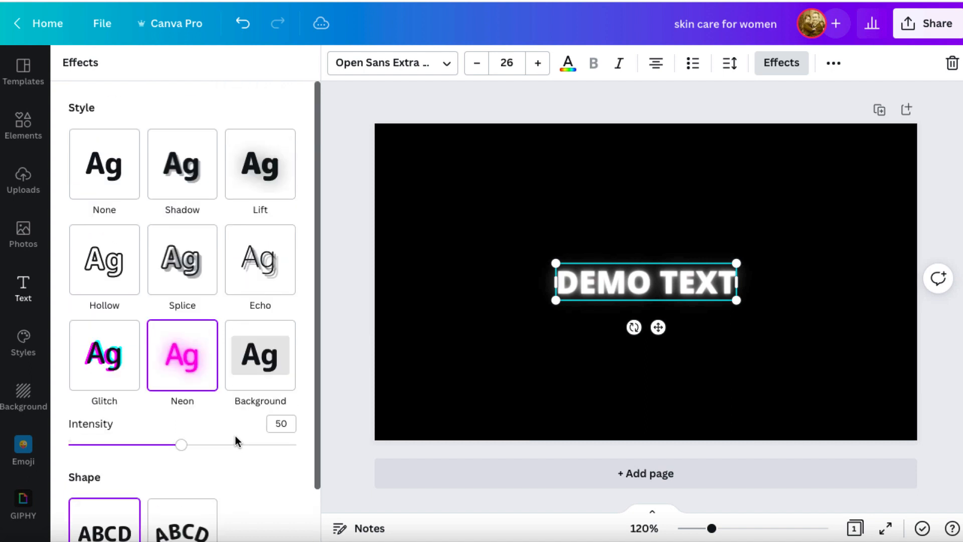
{"action": "mouse_move", "coordinate": [497, 146]}
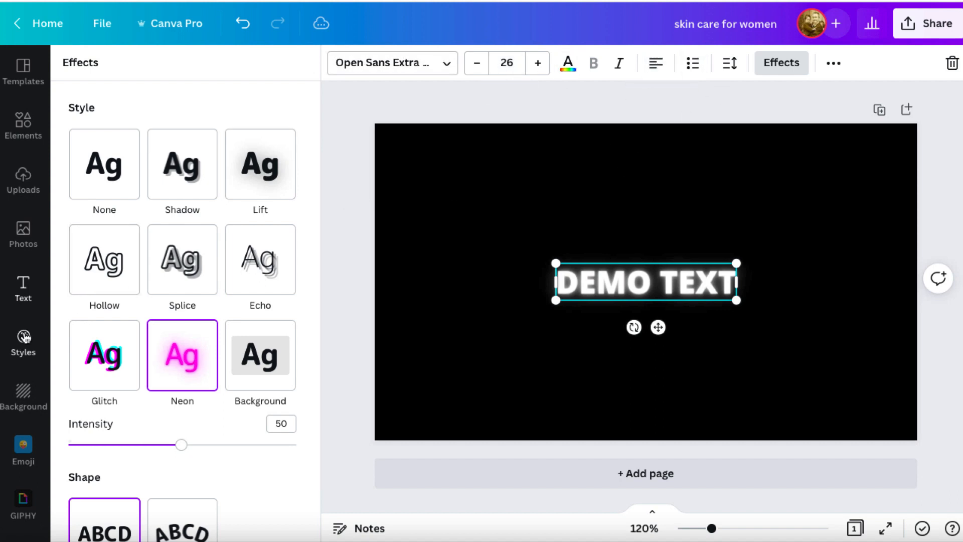
Step: Browse the Styles library of trending font and colour palette combinations
{"action": "left_click", "coordinate": [23, 342]}
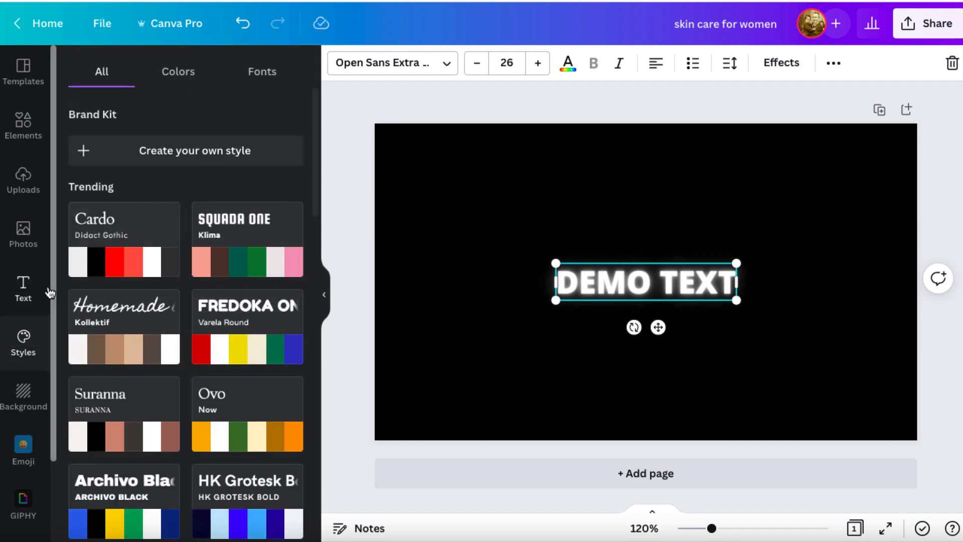
{"action": "scroll", "scroll_direction": "down", "scroll_amount": 3}
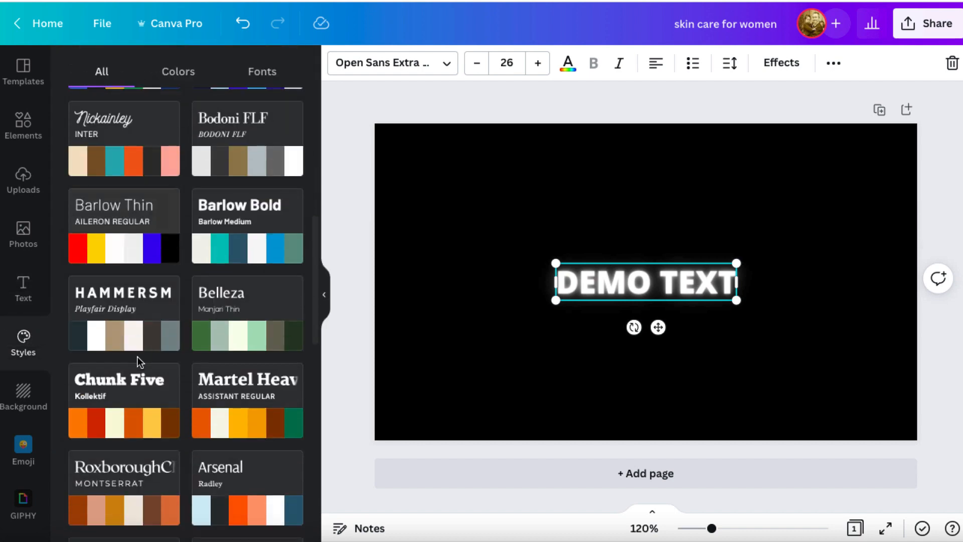
{"action": "scroll", "scroll_direction": "down", "scroll_amount": 3}
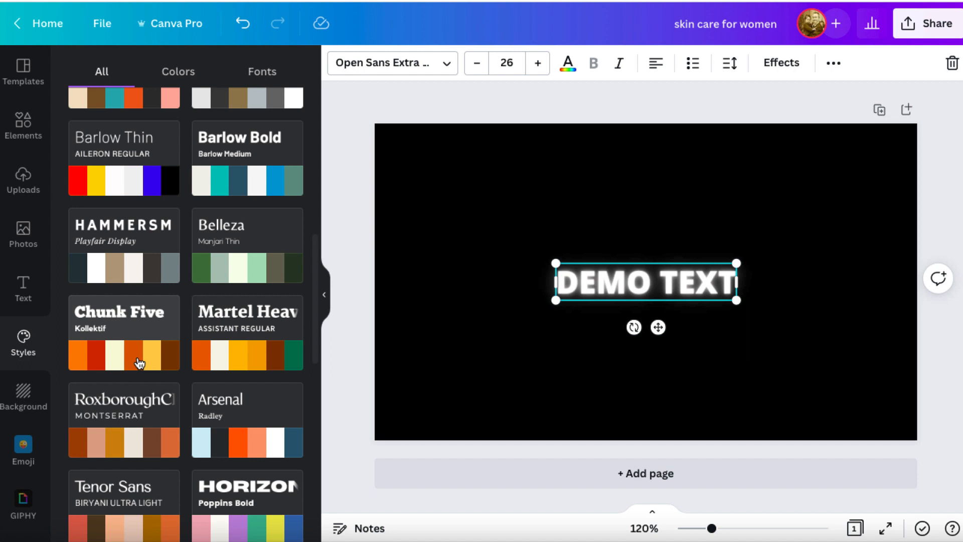
{"action": "mouse_move", "coordinate": [23, 449]}
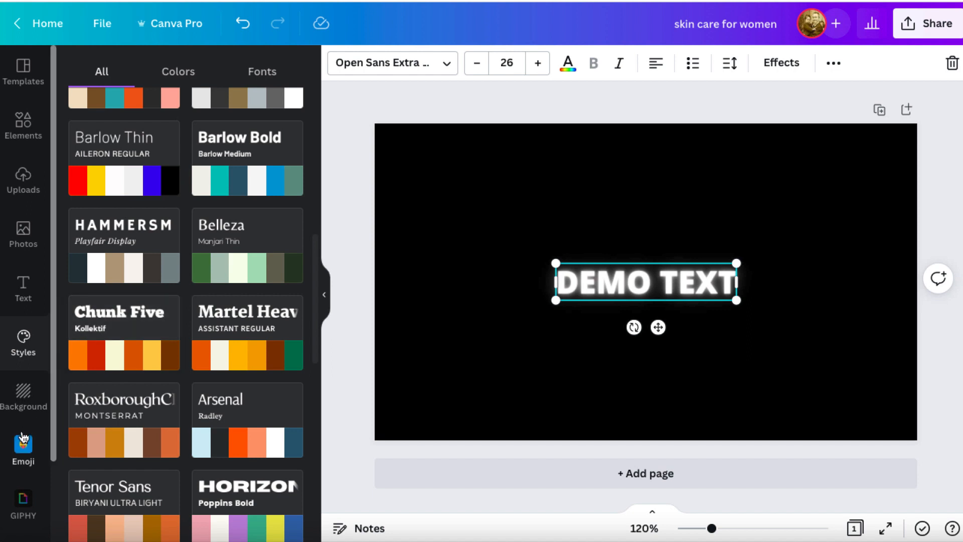
Step: Browse the Emoji app, switch to the GIPHY GIF library, and select the empty black page
{"action": "left_click", "coordinate": [24, 443]}
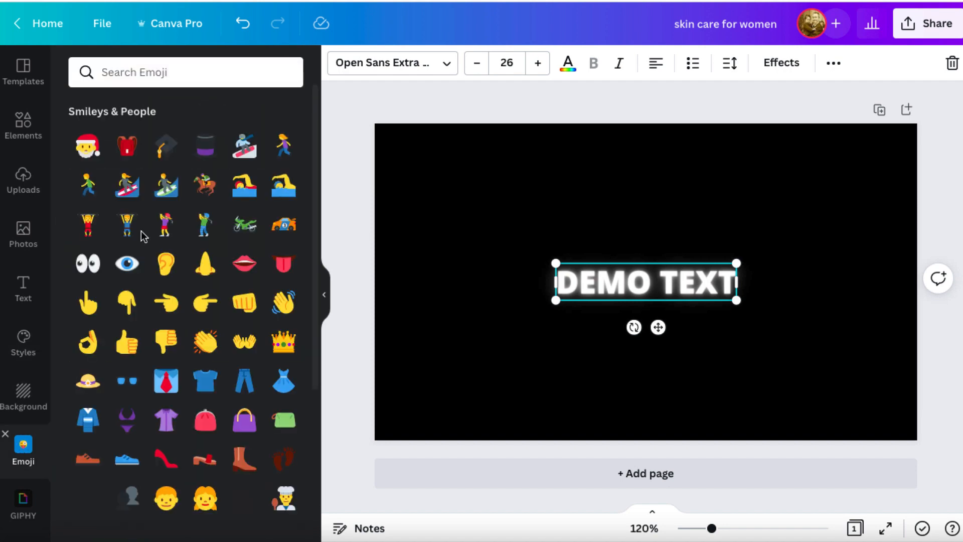
{"action": "scroll", "scroll_direction": "down", "scroll_amount": 3}
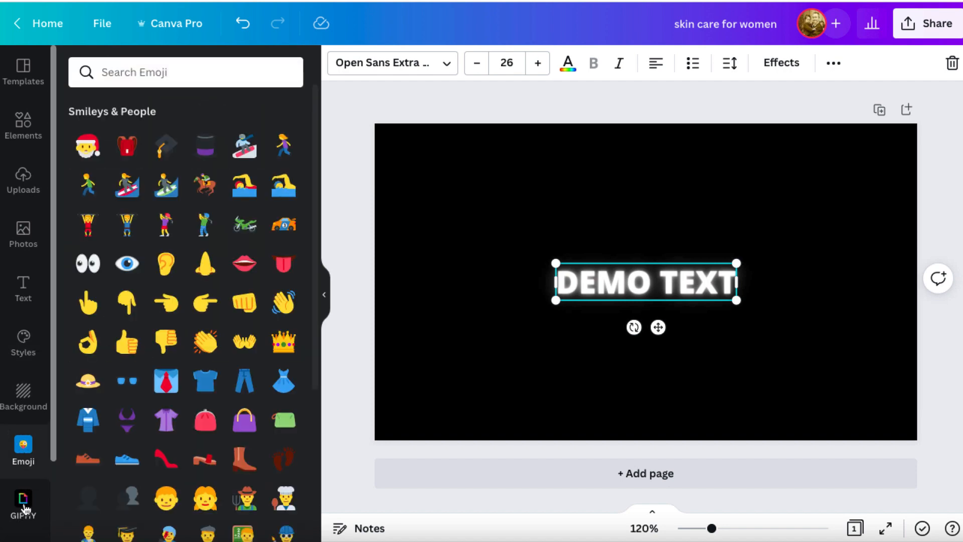
{"action": "left_click", "coordinate": [23, 503]}
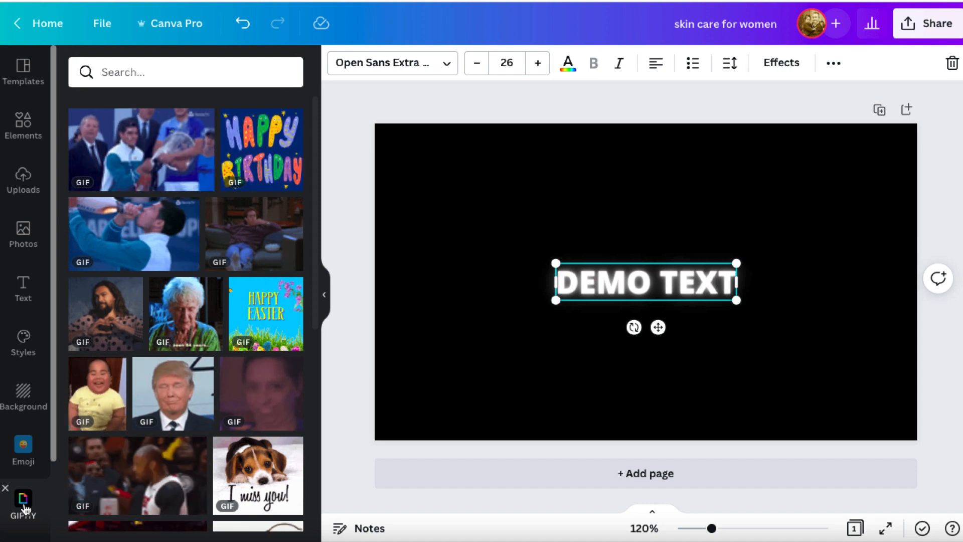
{"action": "mouse_move", "coordinate": [264, 387]}
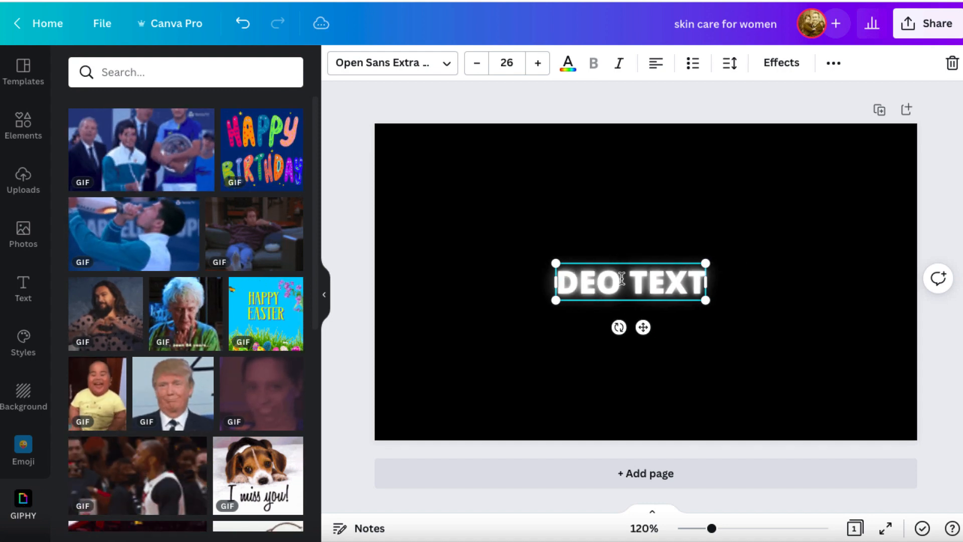
{"action": "mouse_move", "coordinate": [740, 284]}
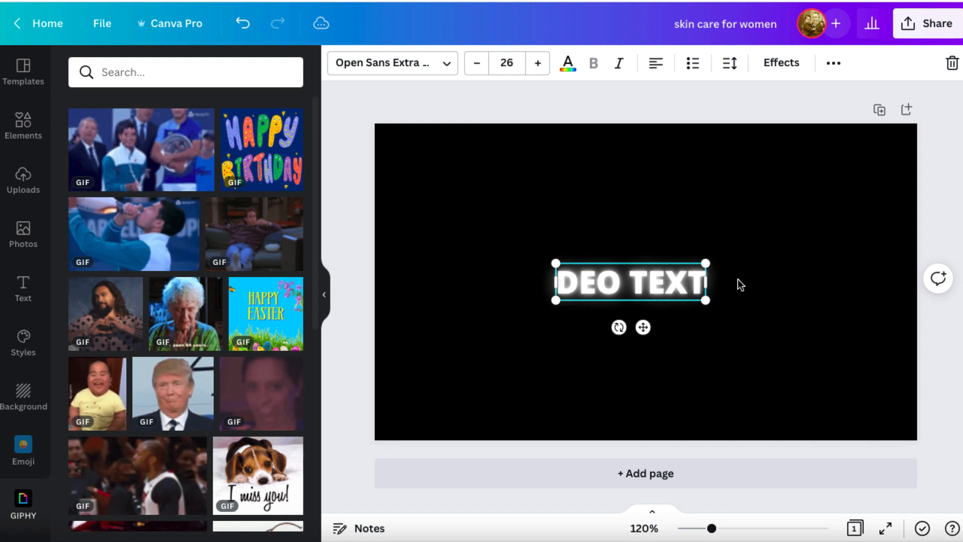
{"action": "left_click", "coordinate": [376, 256]}
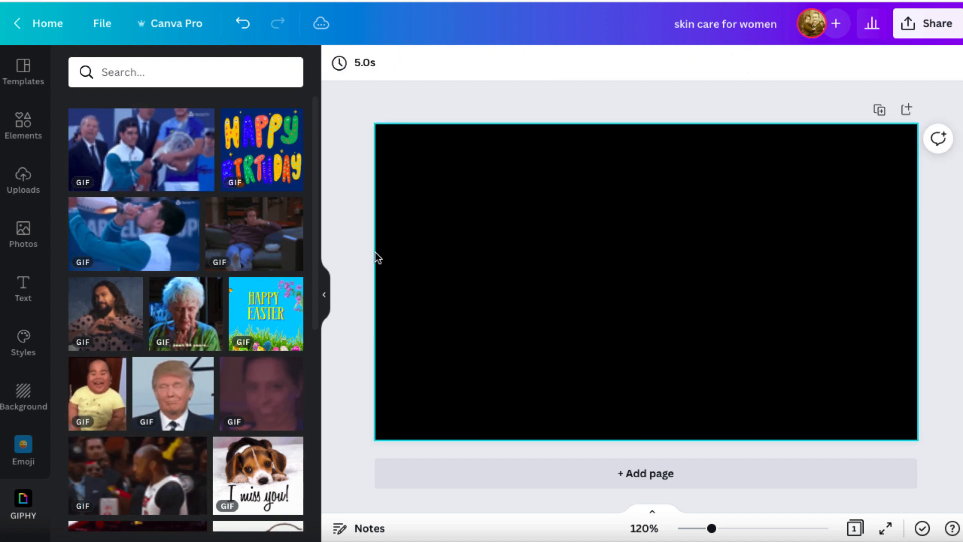
Step: Place the tennis player drinking GIF on the black page and enlarge it toward the top-left
{"action": "left_click", "coordinate": [133, 233]}
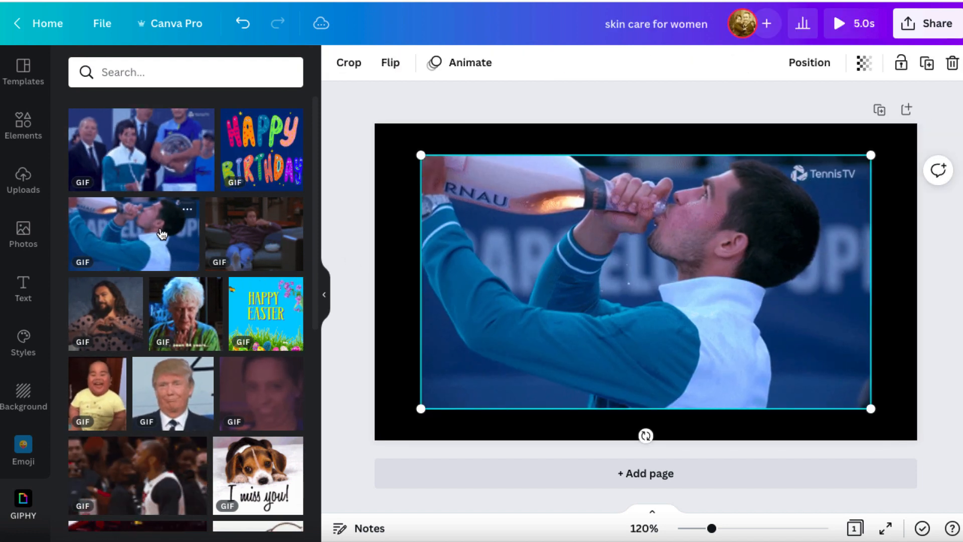
{"action": "left_click_drag", "start_coordinate": [419, 155], "coordinate": [388, 130]}
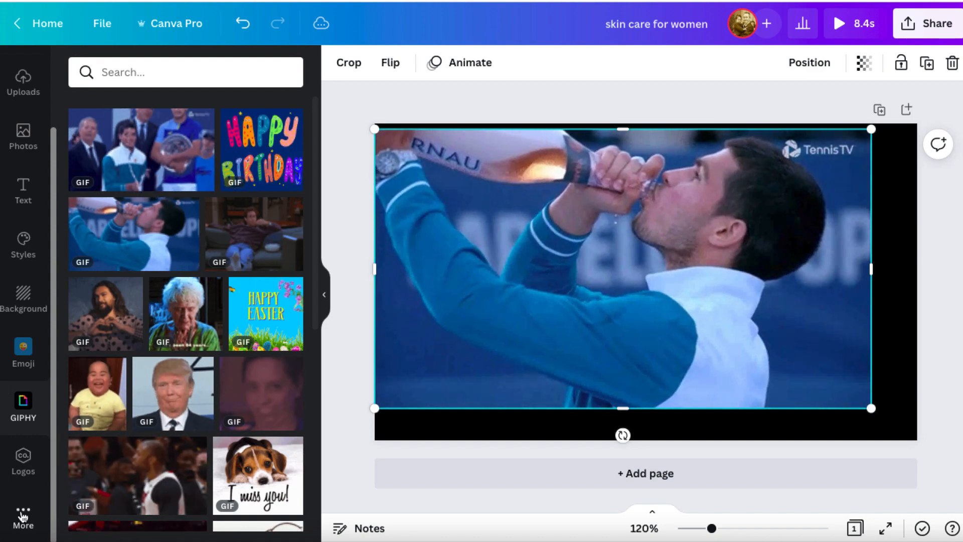
Step: Show the More apps library and browse content sources like Pixabay and media imports
{"action": "left_click", "coordinate": [23, 515]}
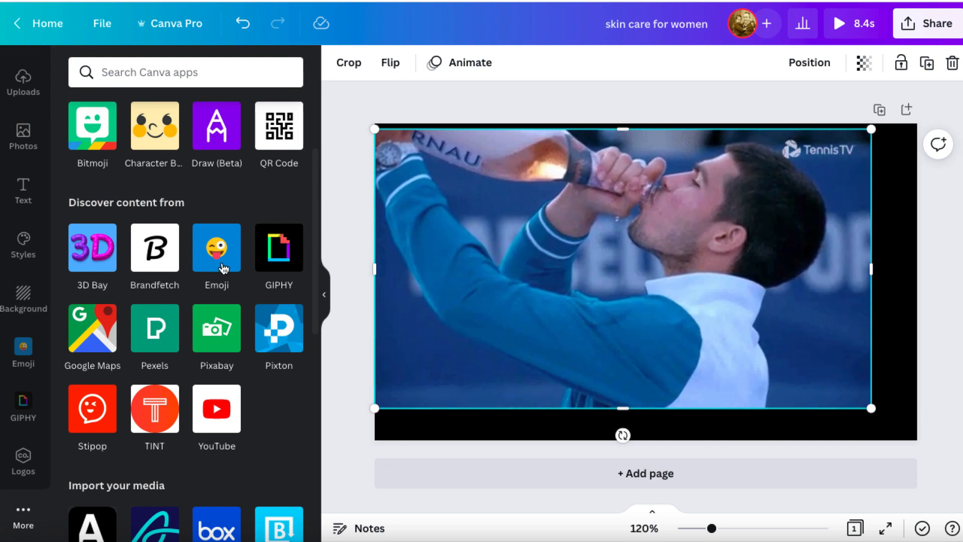
{"action": "scroll", "scroll_direction": "down", "scroll_amount": 3}
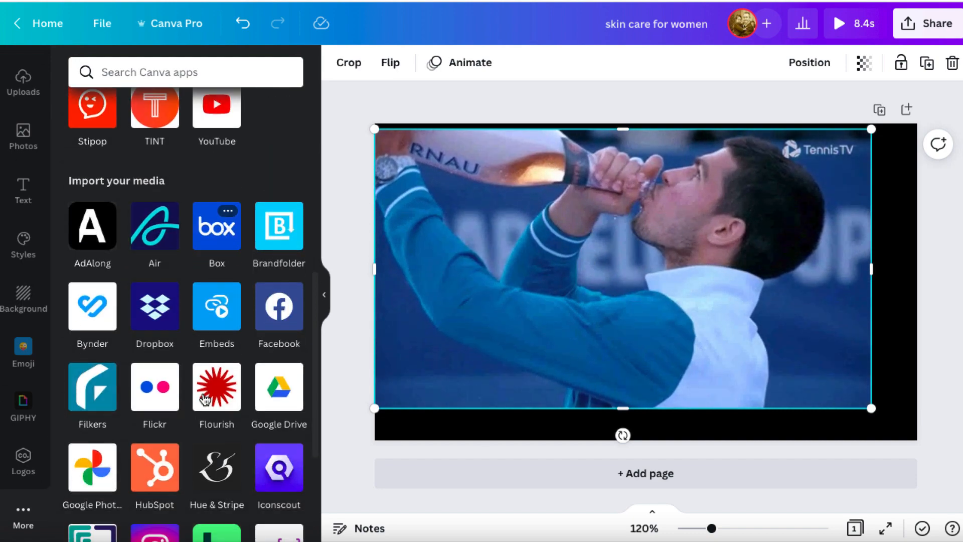
{"action": "scroll", "scroll_direction": "up", "scroll_amount": 3}
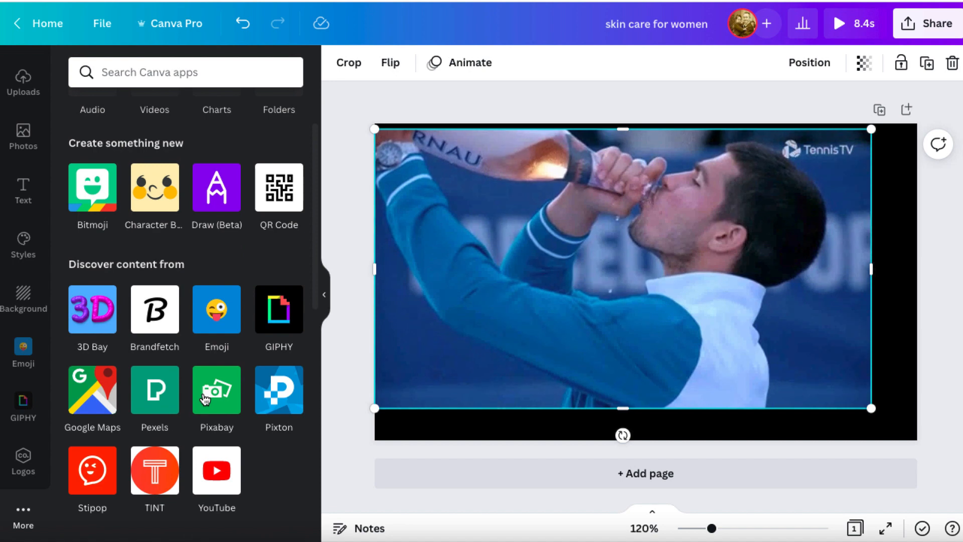